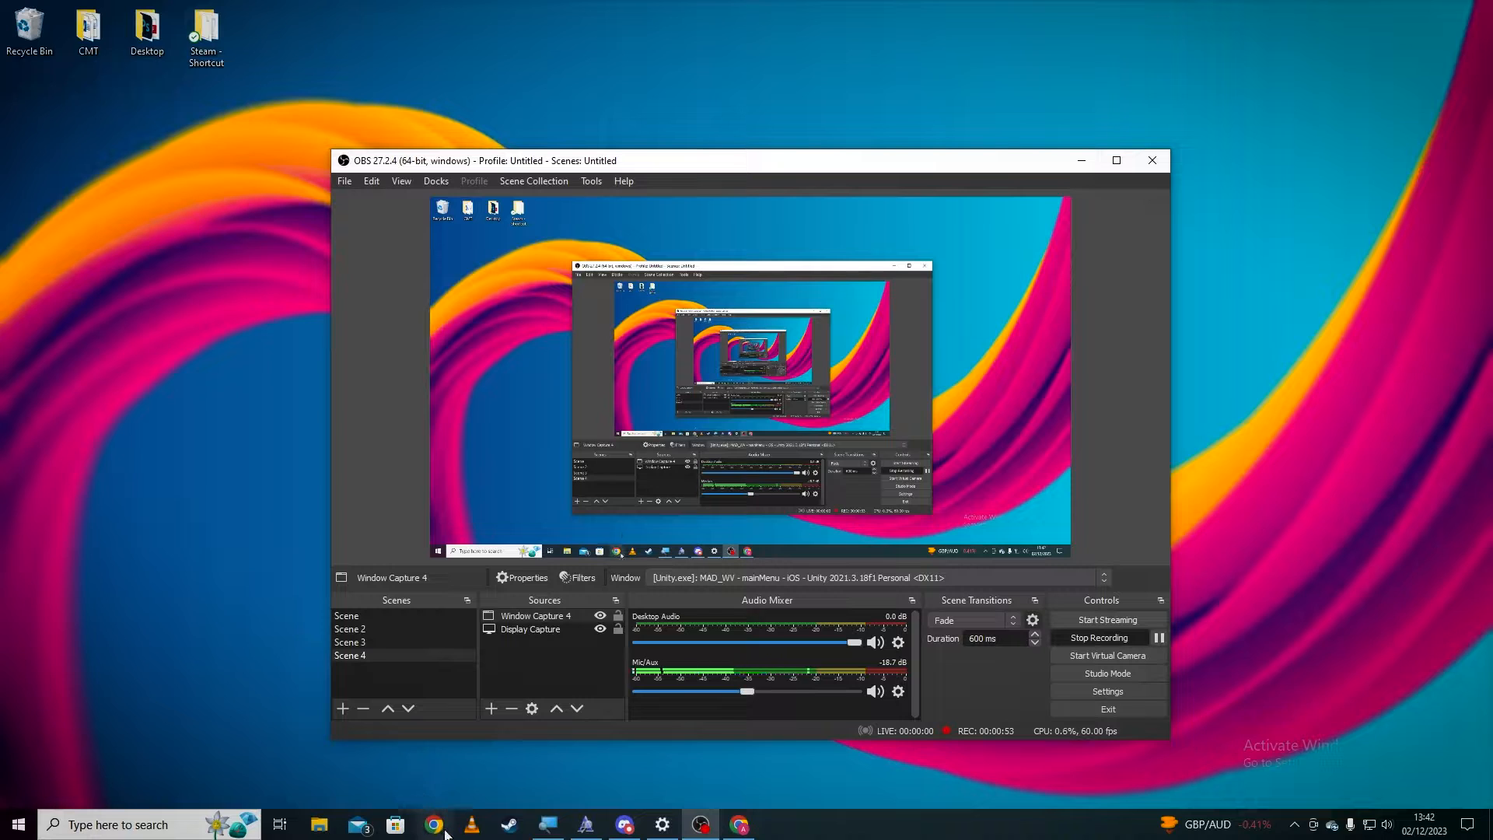
Step: Search Google for 'dp simulation' in a new Chrome window
{"action": "left_click", "coordinate": [737, 824]}
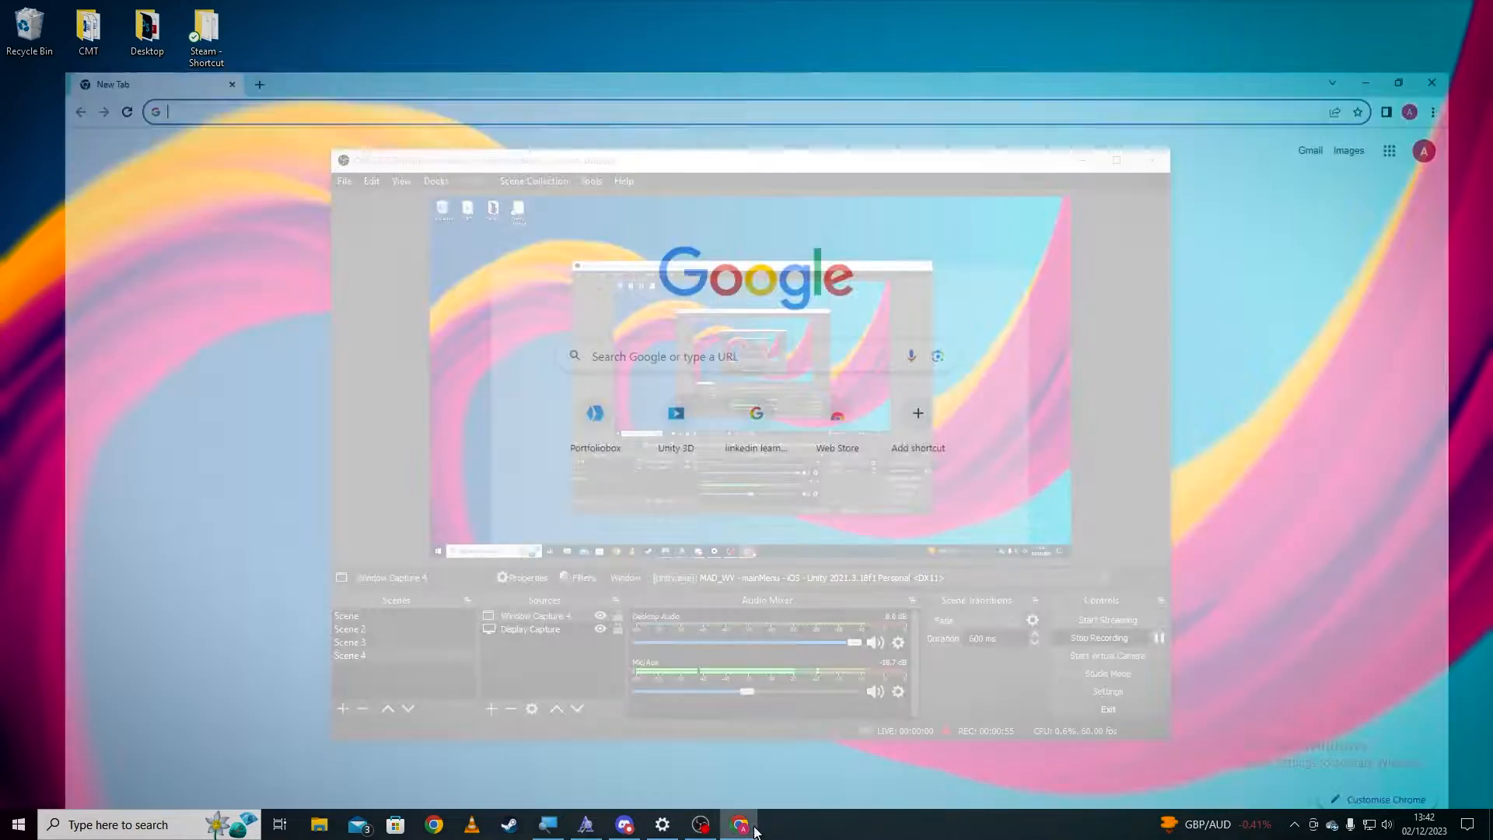
{"action": "left_click", "coordinate": [737, 824]}
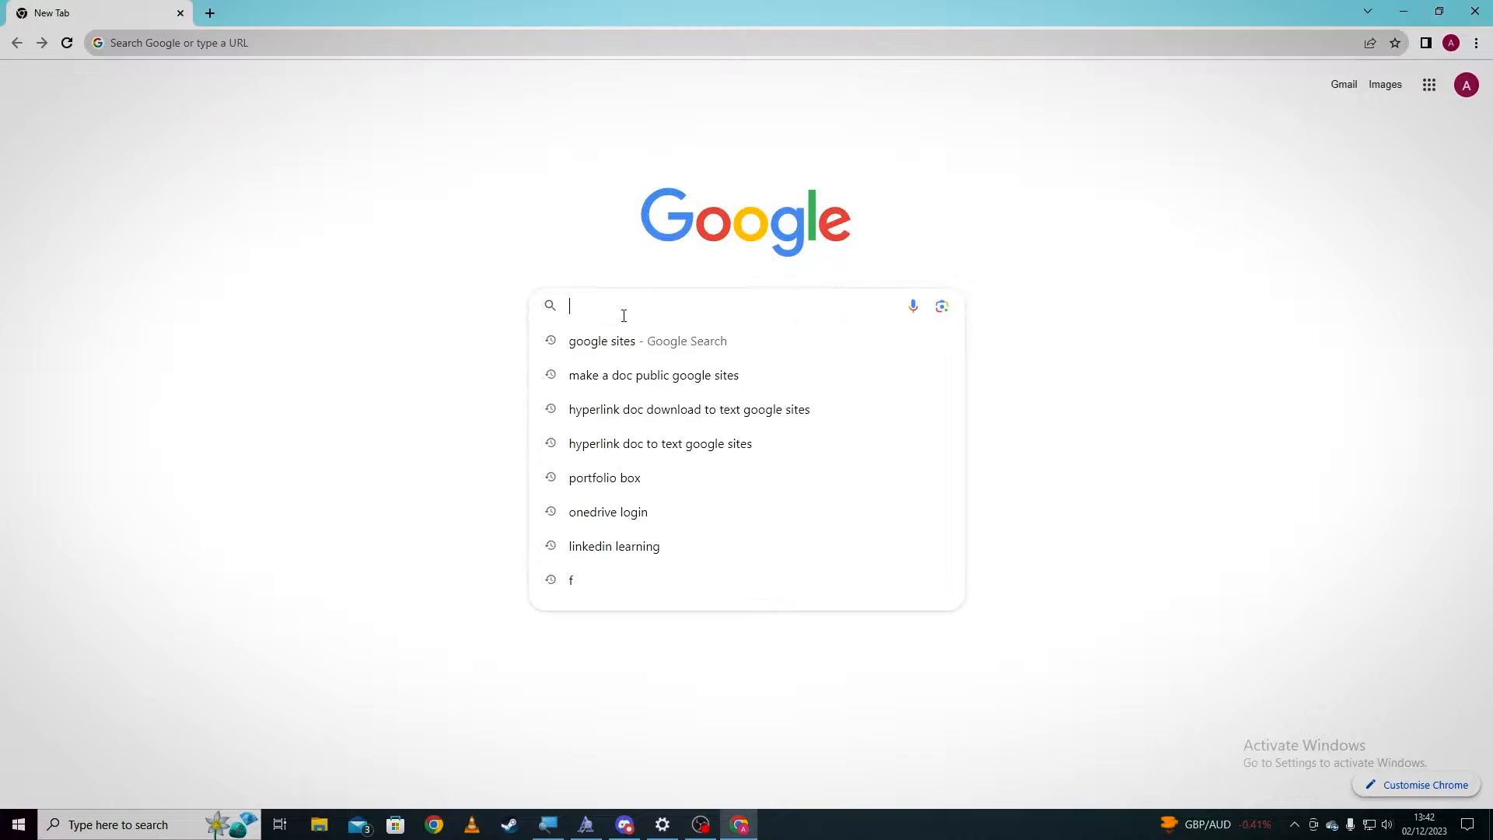
{"action": "type", "text": "dp su"}
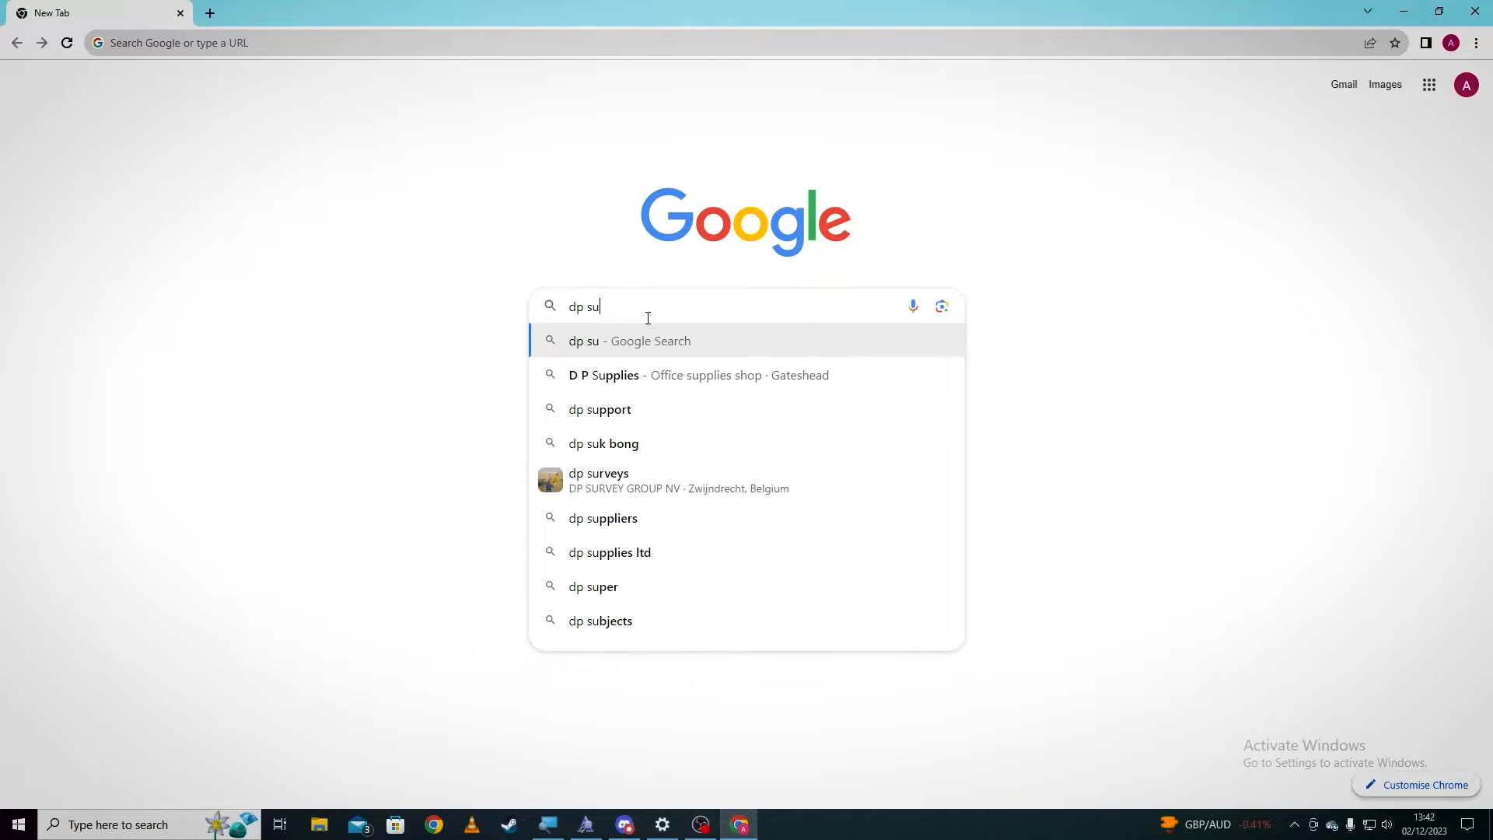
{"action": "key", "text": "Backspace"}
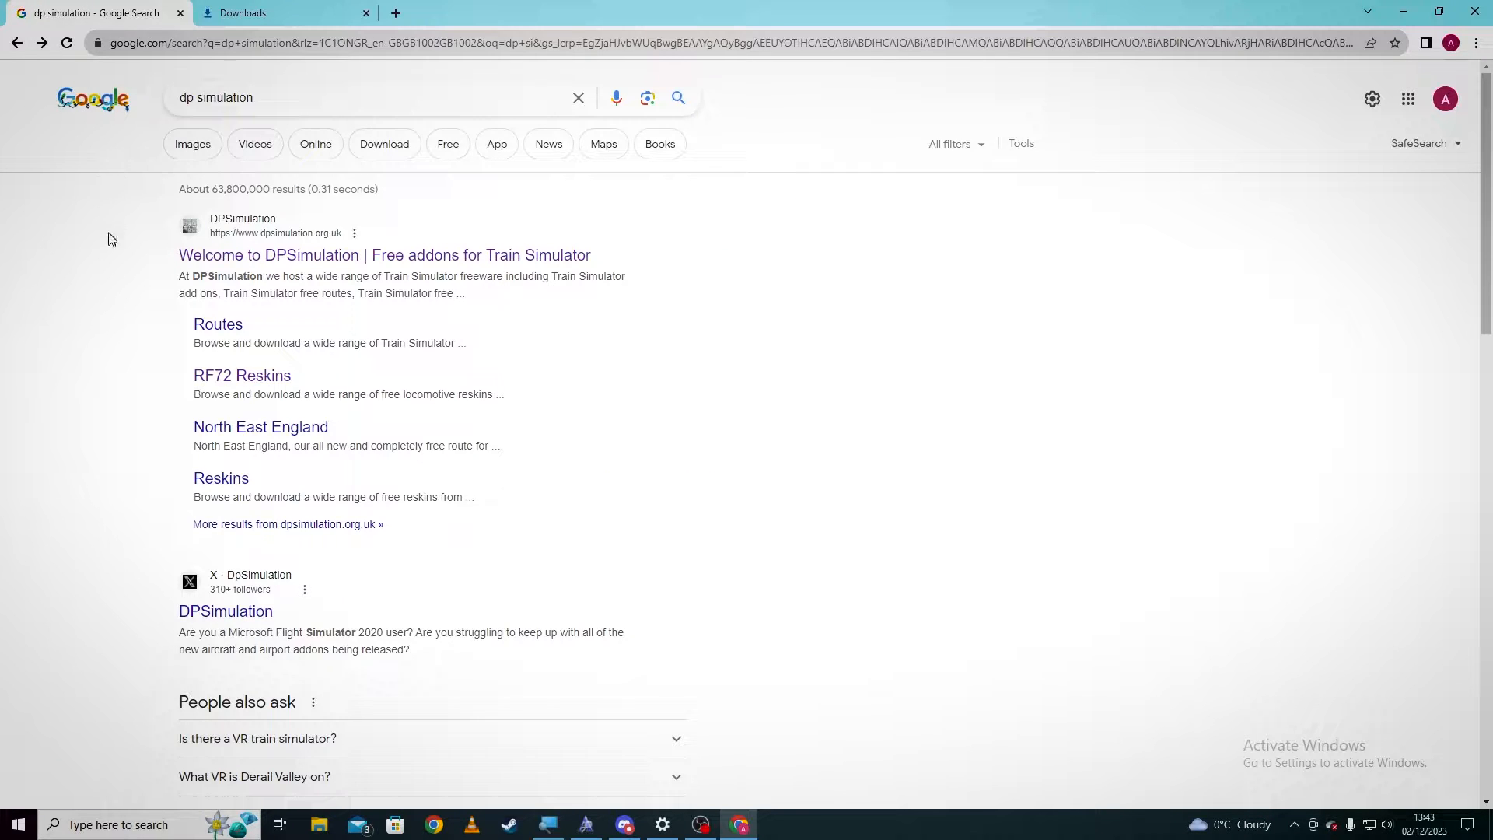
{"action": "mouse_move", "coordinate": [218, 325]}
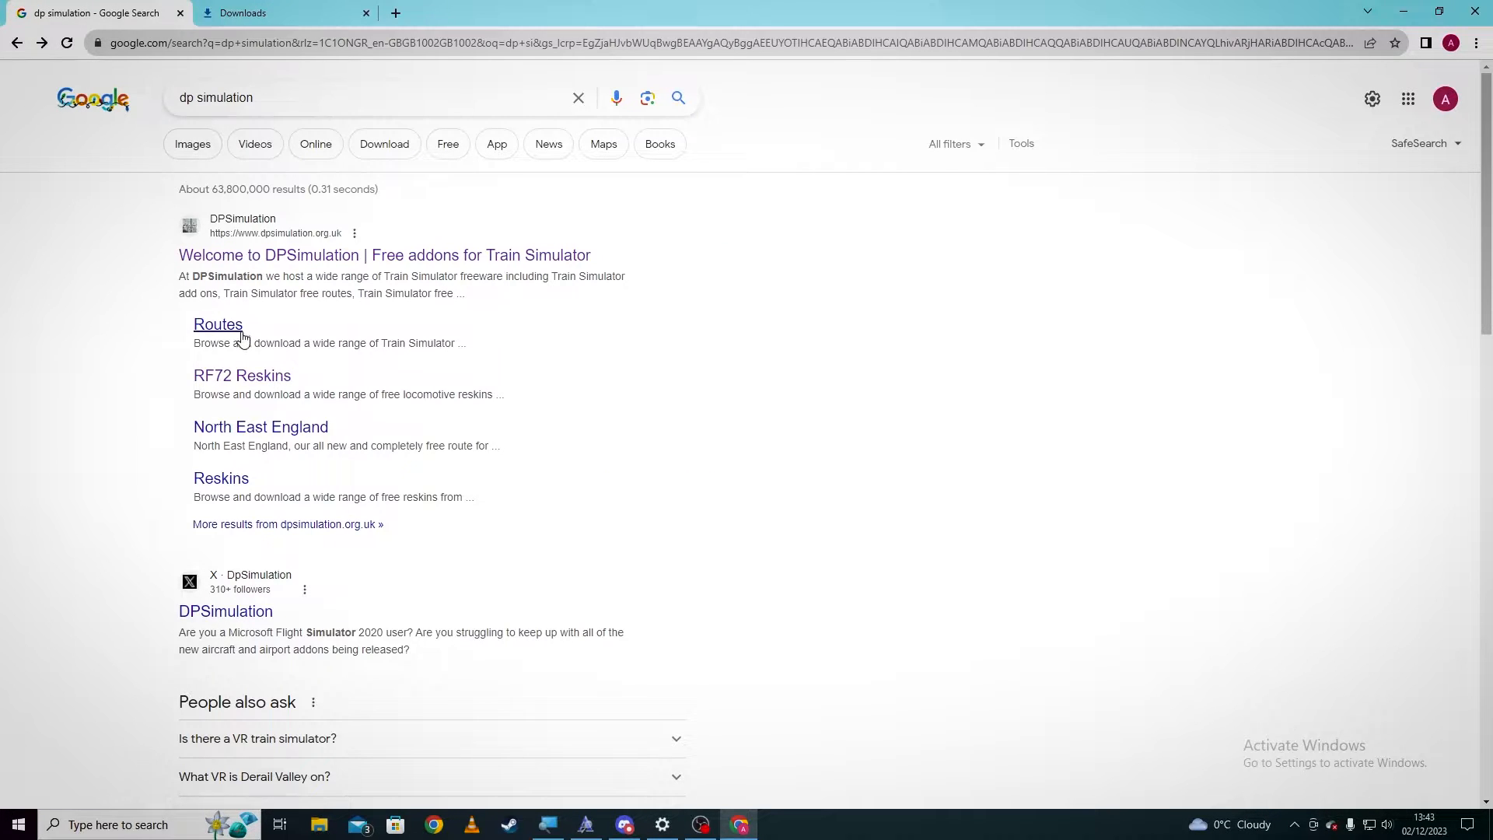
Step: Go to DPSimulation's free routes page and choose the North East England route
{"action": "left_click", "coordinate": [218, 324]}
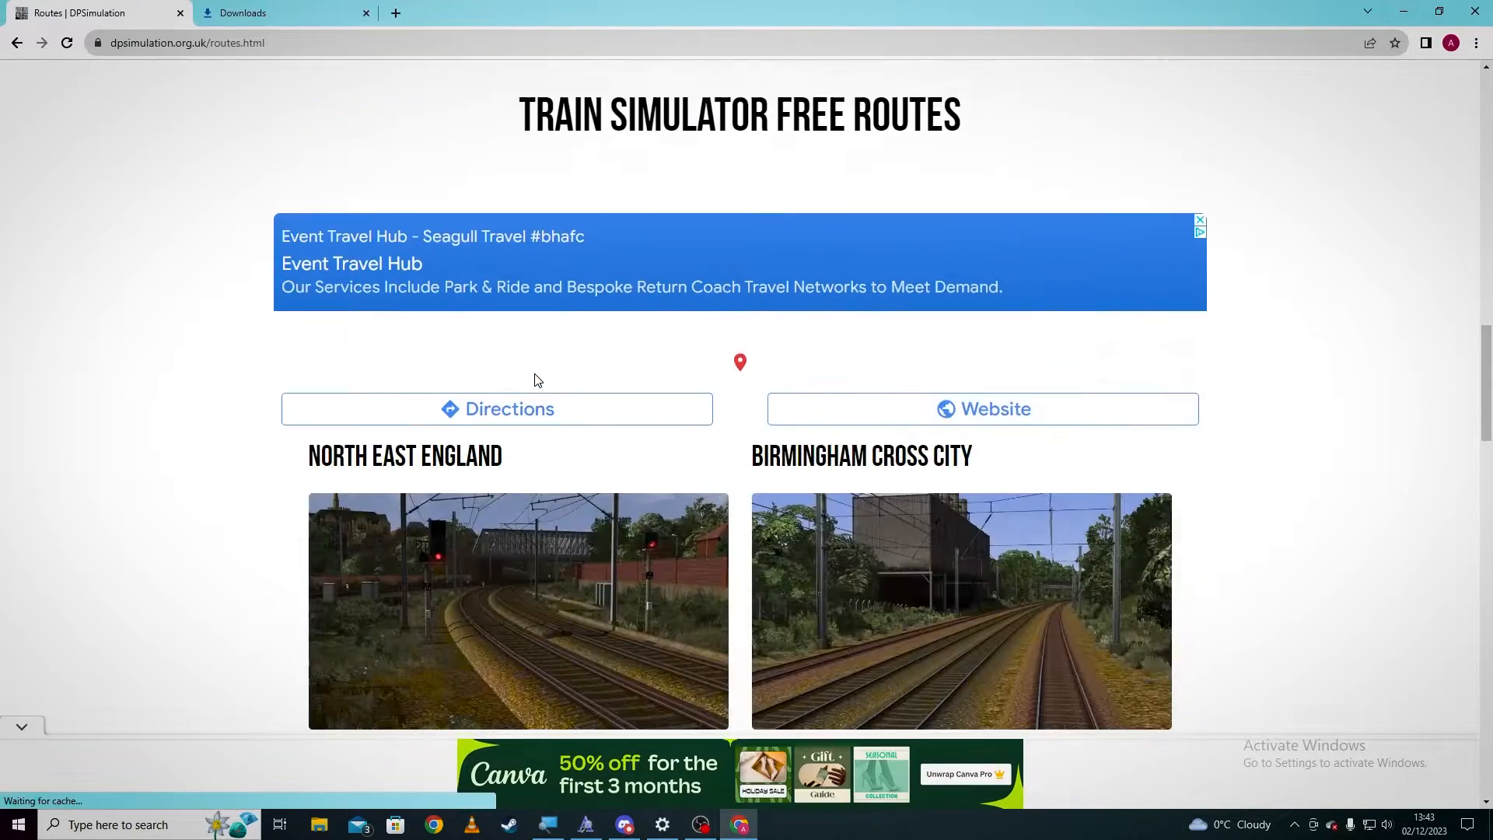
{"action": "scroll", "scroll_direction": "down", "scroll_amount": 3}
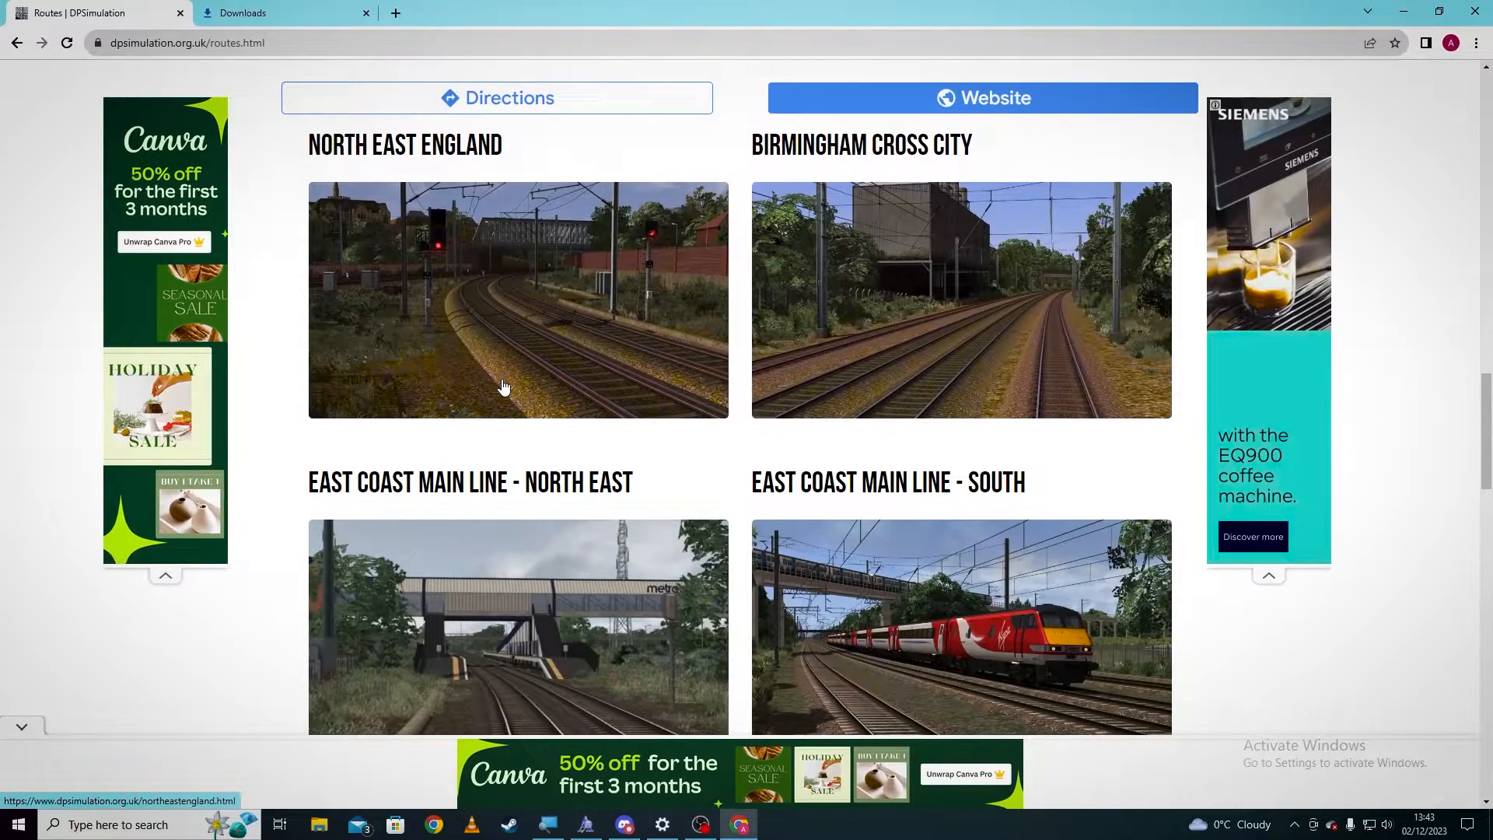
{"action": "left_click", "coordinate": [517, 300]}
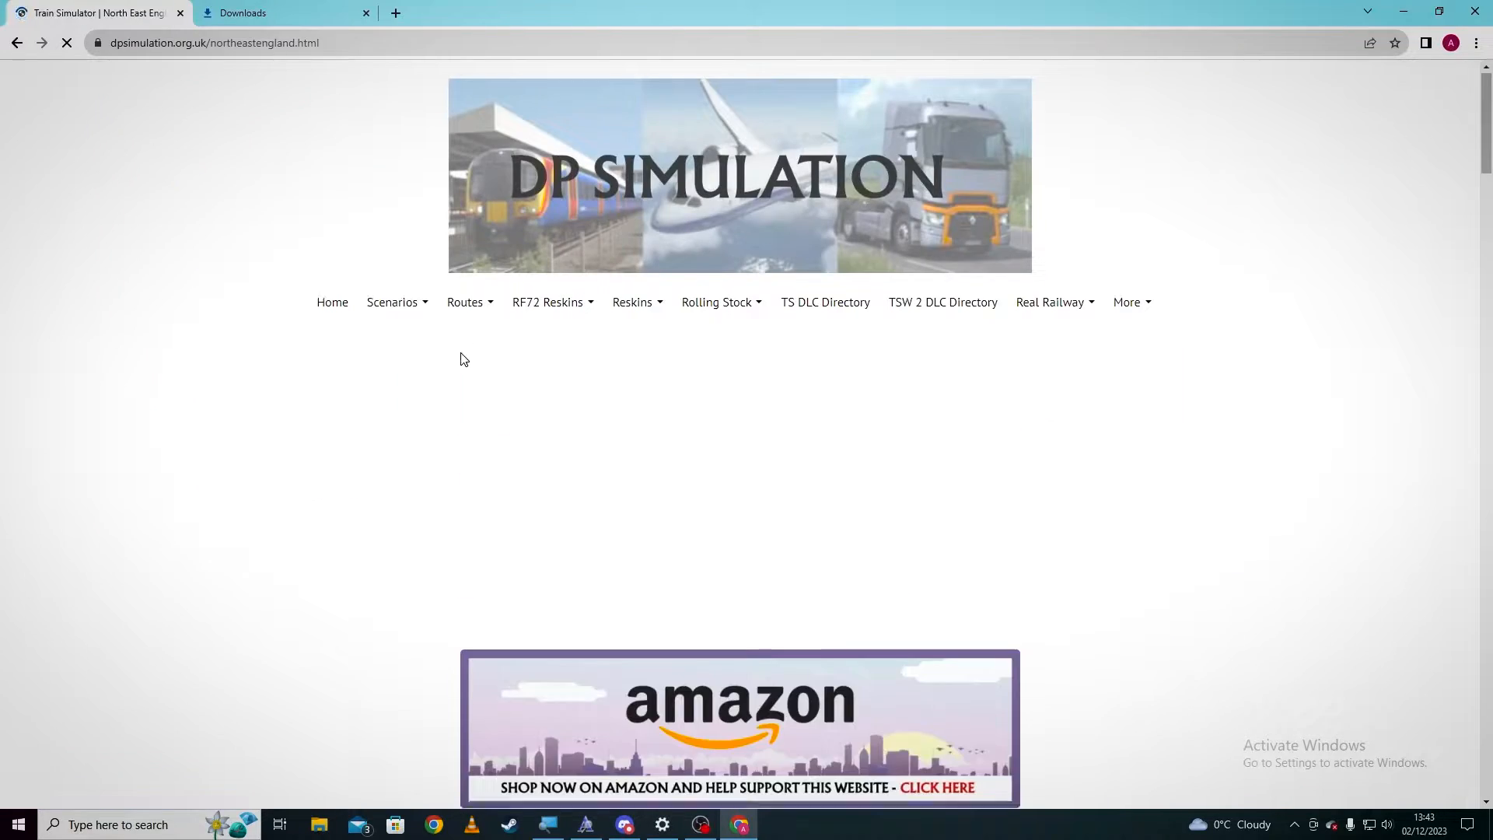
Step: Scroll down the route page to its Download Route & Manual section
{"action": "scroll", "scroll_direction": "down", "scroll_amount": 3}
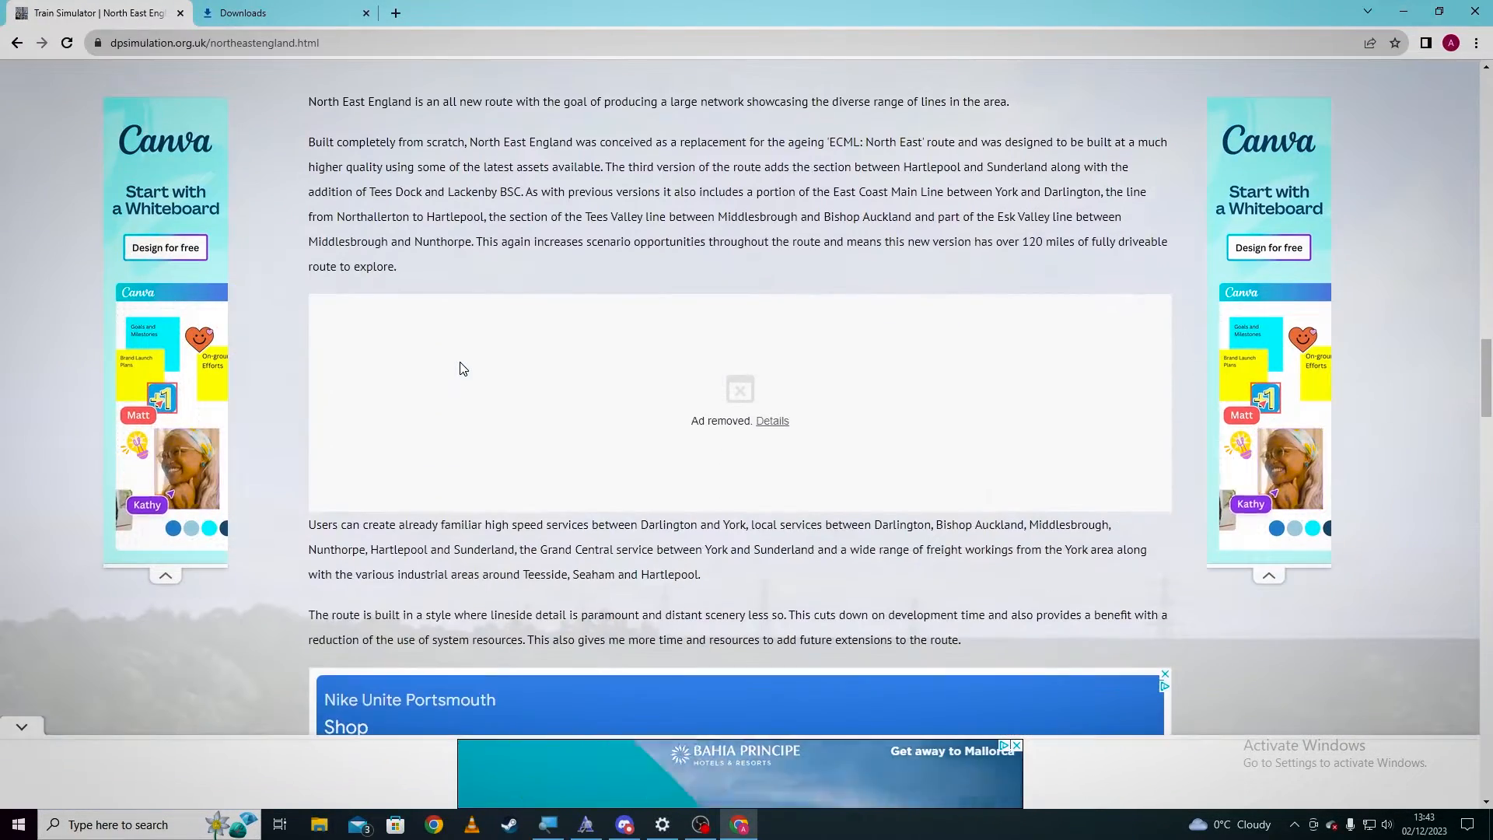
{"action": "scroll", "scroll_direction": "down", "scroll_amount": 3}
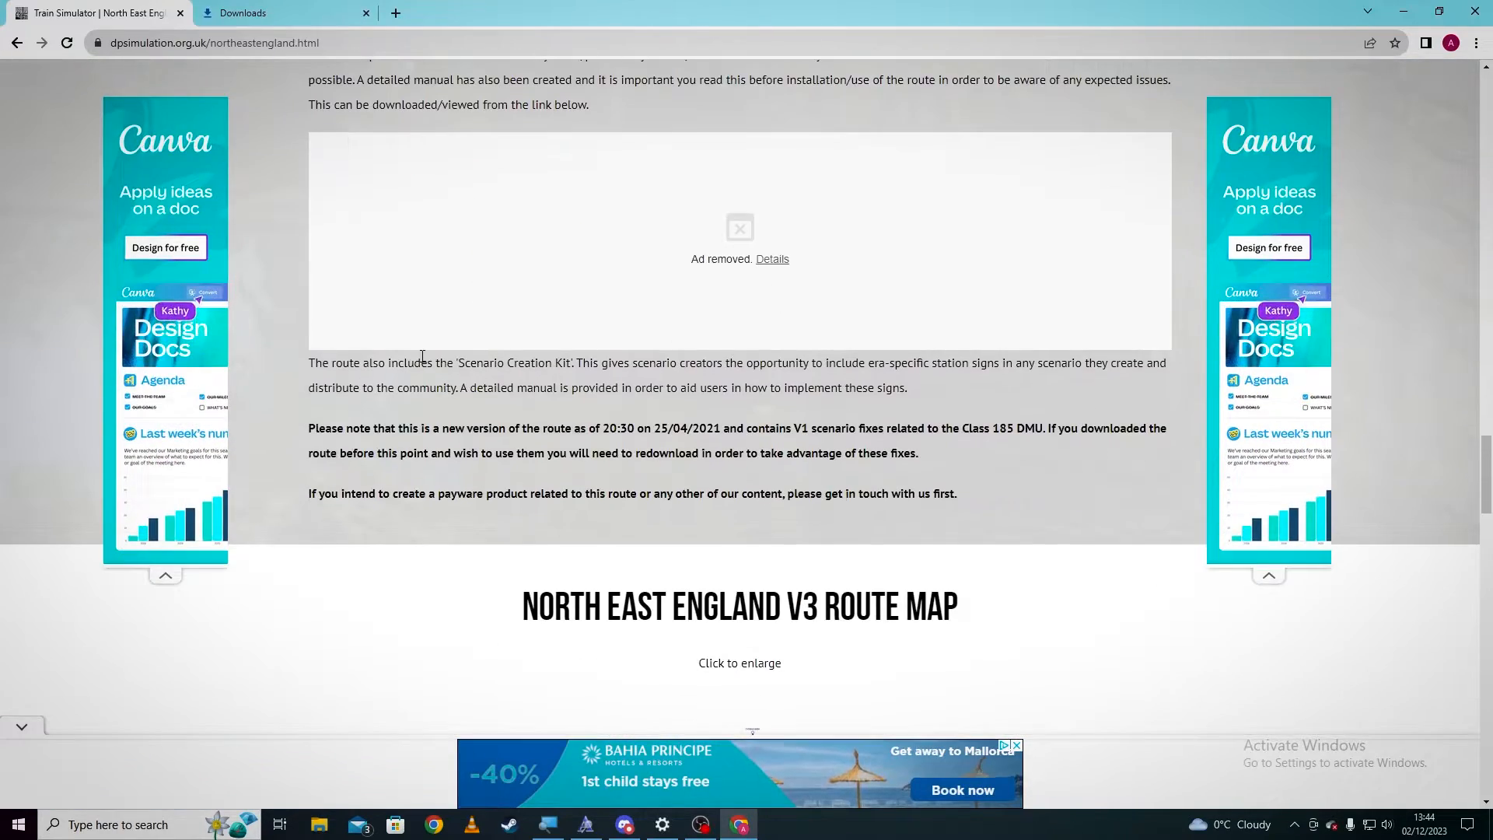
{"action": "scroll", "scroll_direction": "down", "scroll_amount": 3}
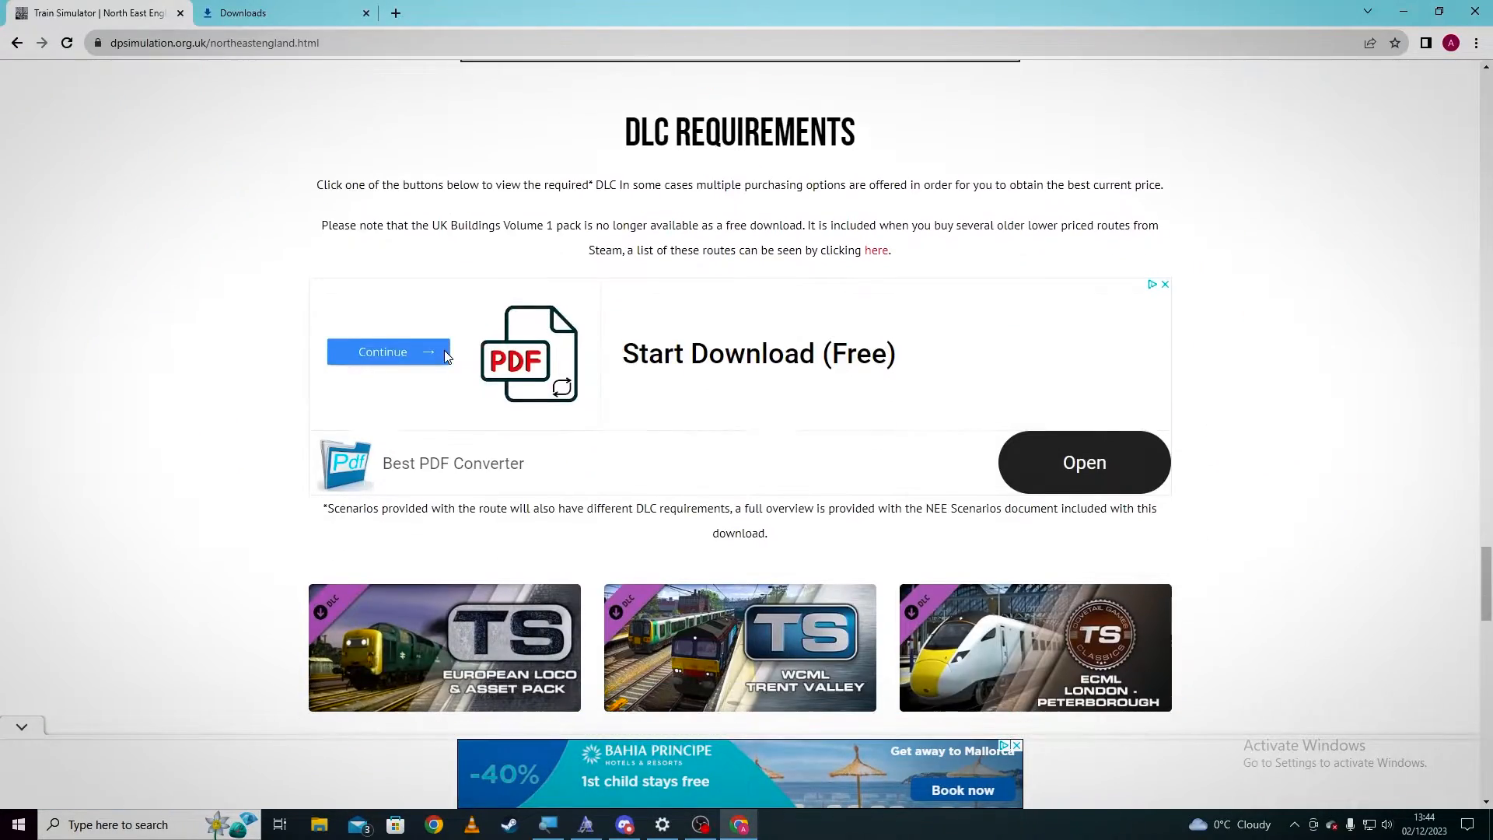
{"action": "scroll", "scroll_direction": "down", "scroll_amount": 3}
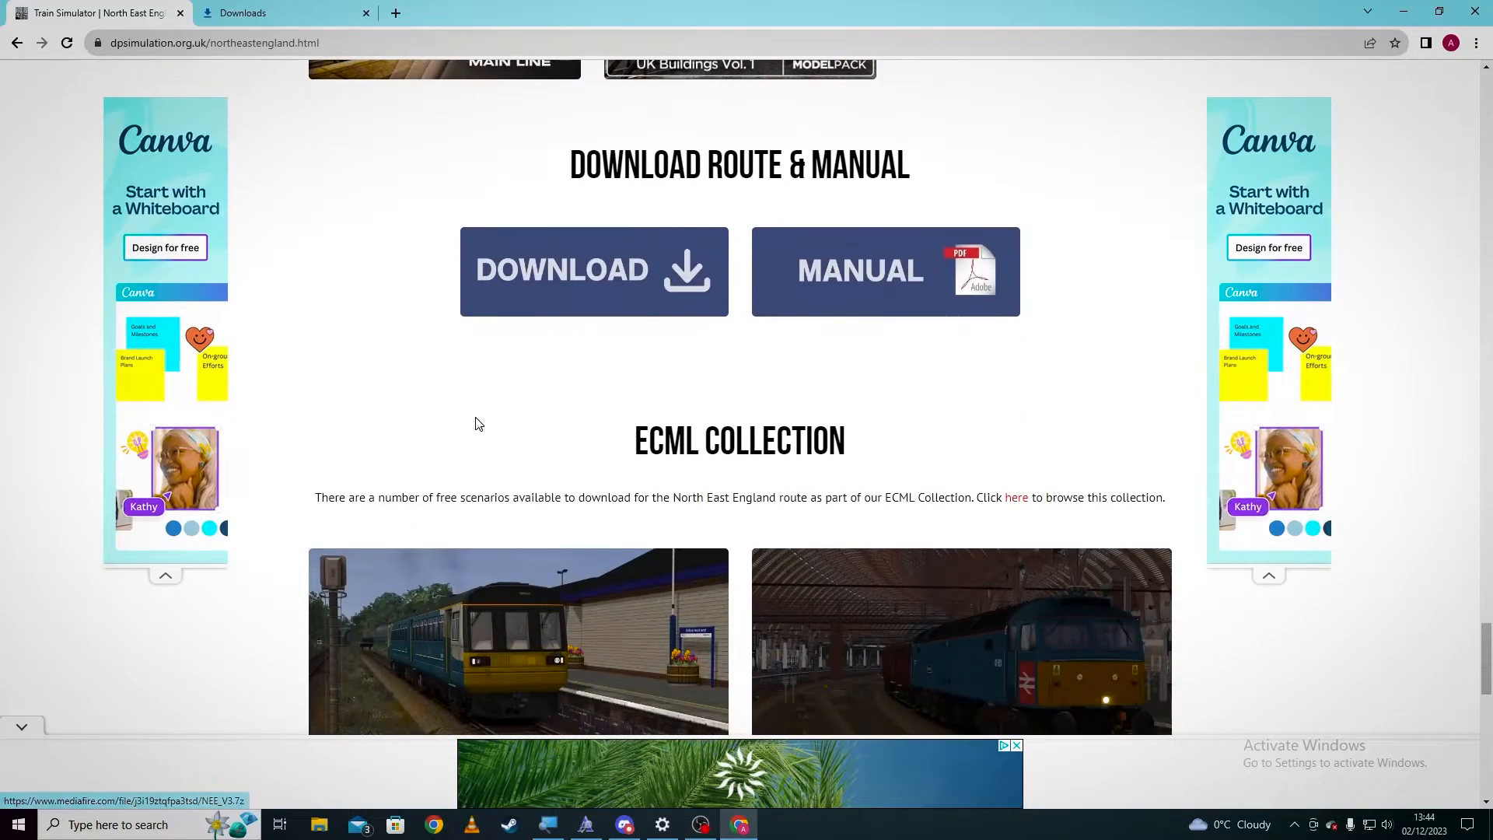
{"action": "scroll", "scroll_direction": "down", "scroll_amount": 3}
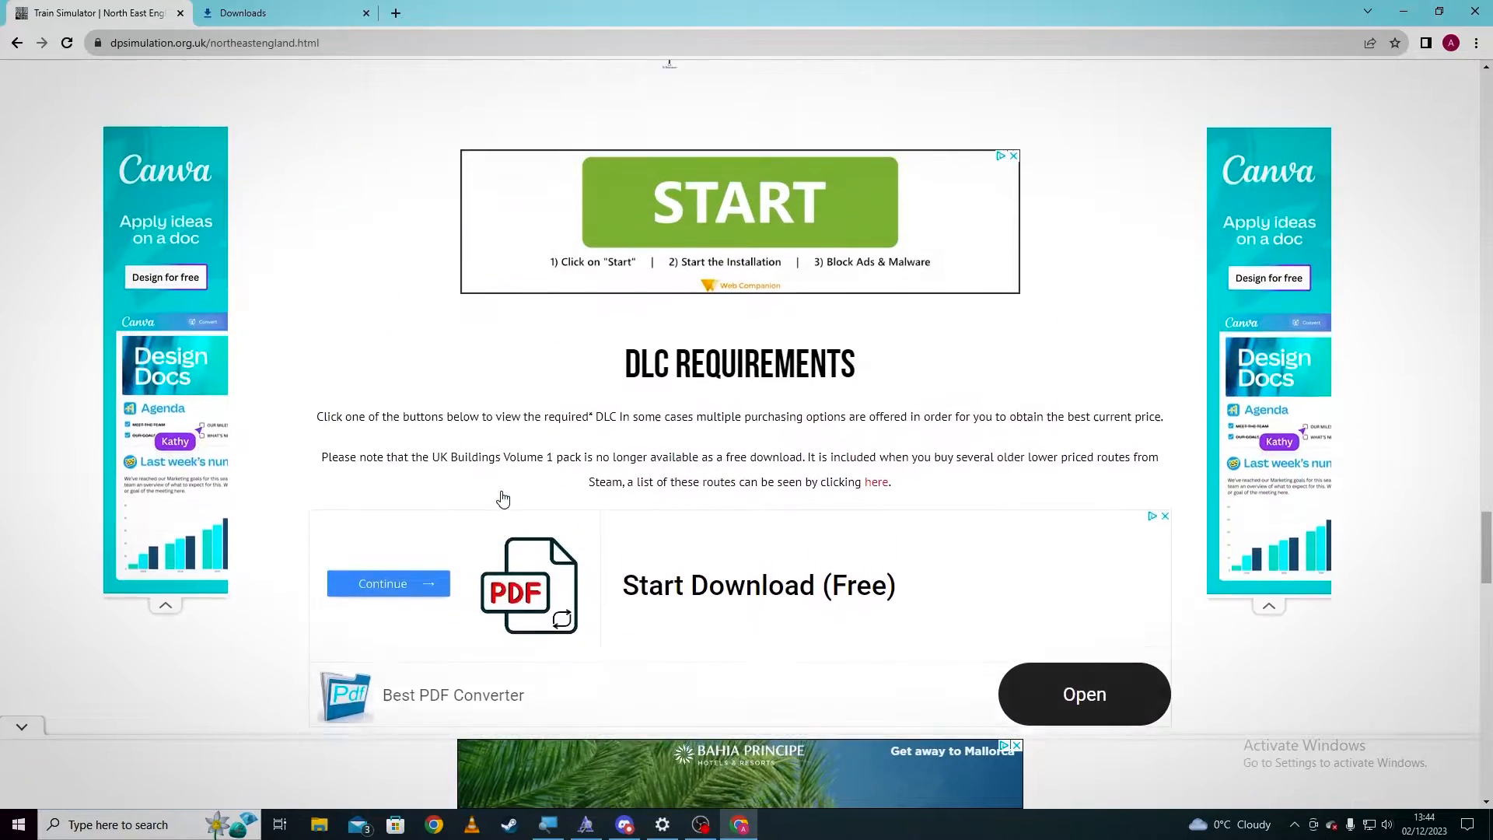
{"action": "scroll", "scroll_direction": "down", "scroll_amount": 3}
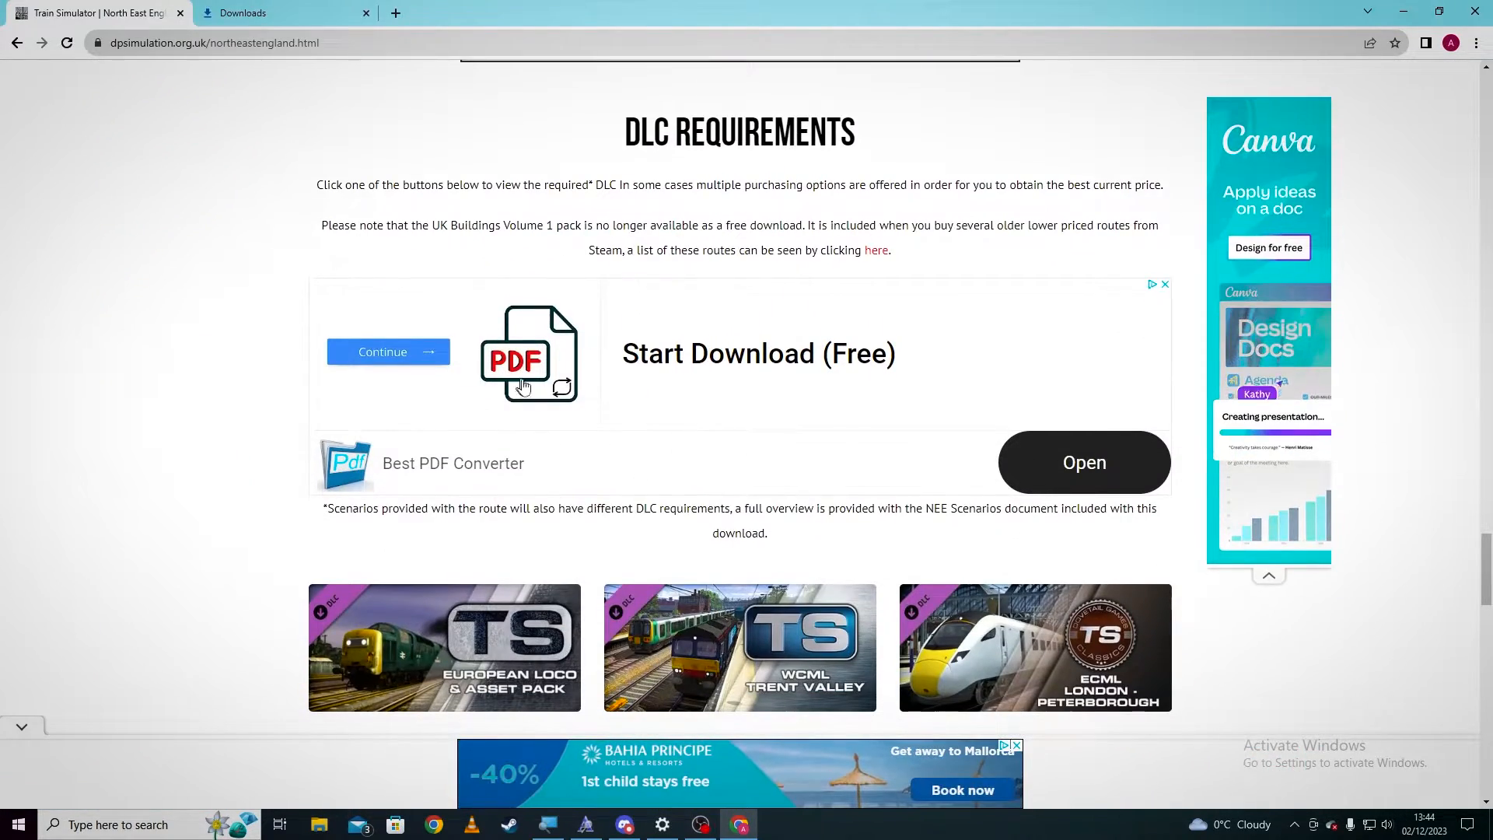
{"action": "scroll", "scroll_direction": "down", "scroll_amount": 3}
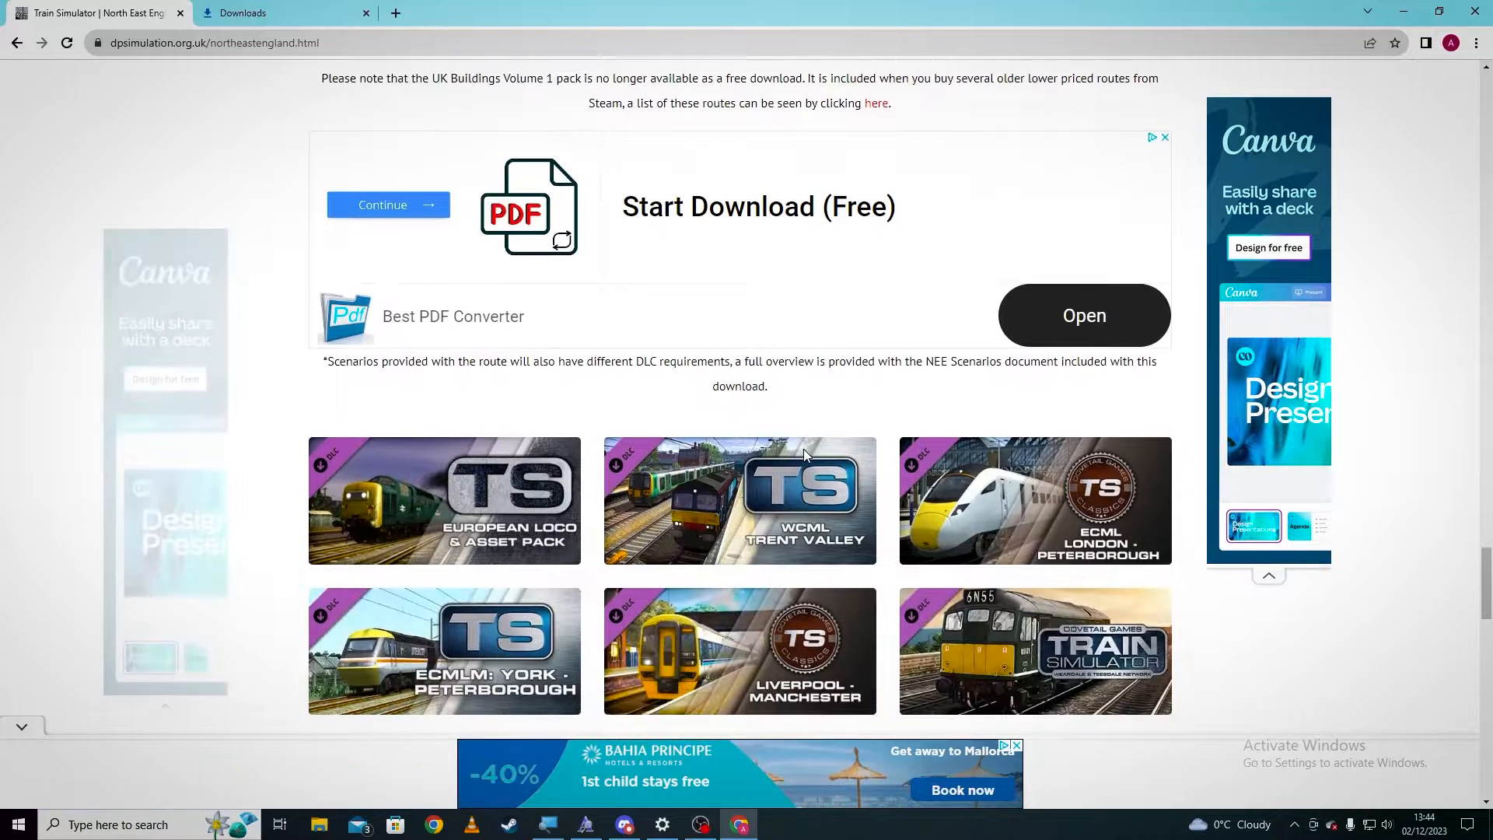
{"action": "scroll", "scroll_direction": "down", "scroll_amount": 3}
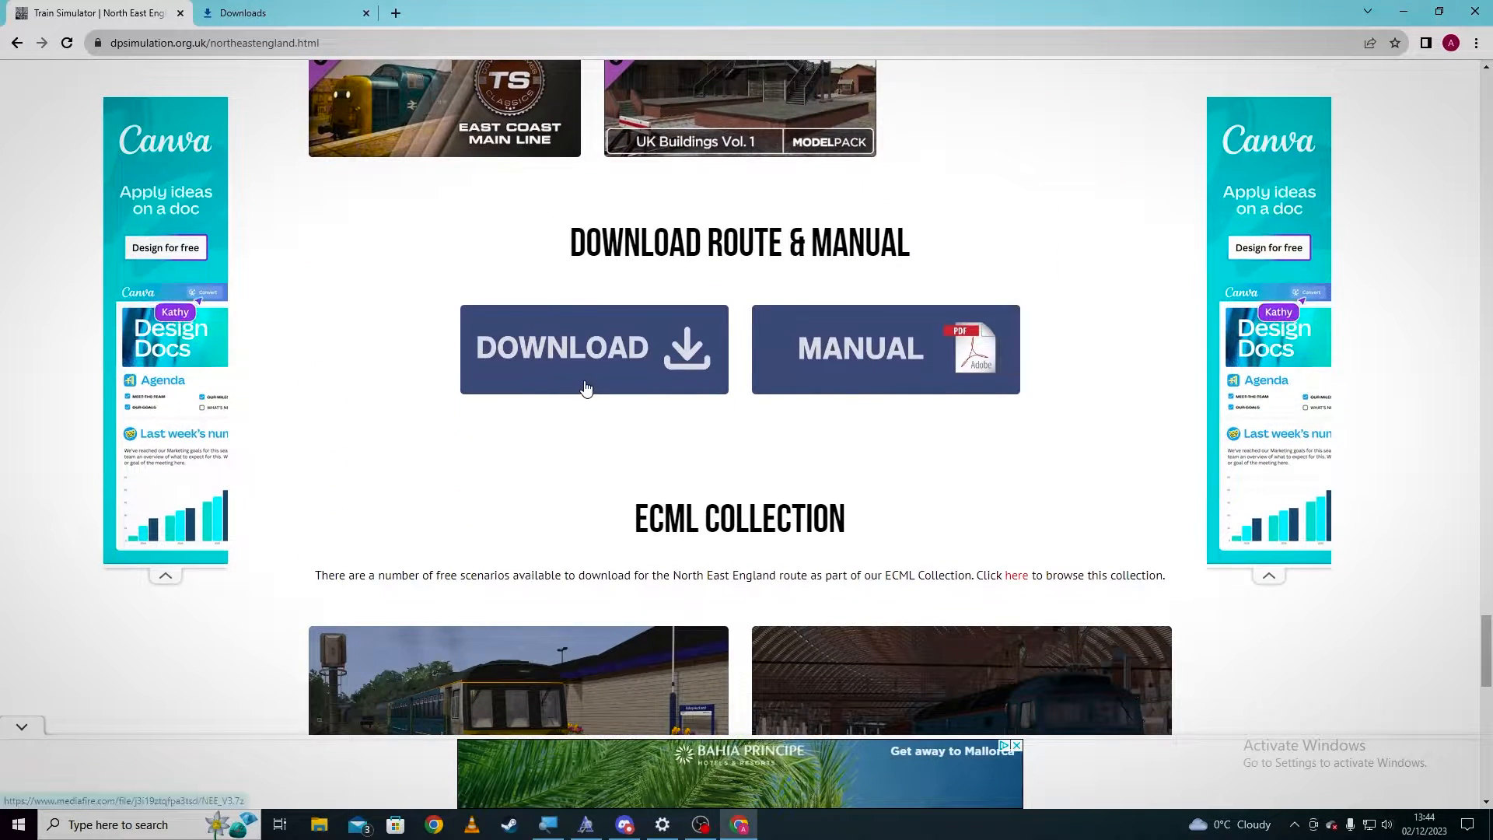
Step: Download the North East England route archive and show NEE V3.7z in the Downloads folder
{"action": "left_click", "coordinate": [593, 348]}
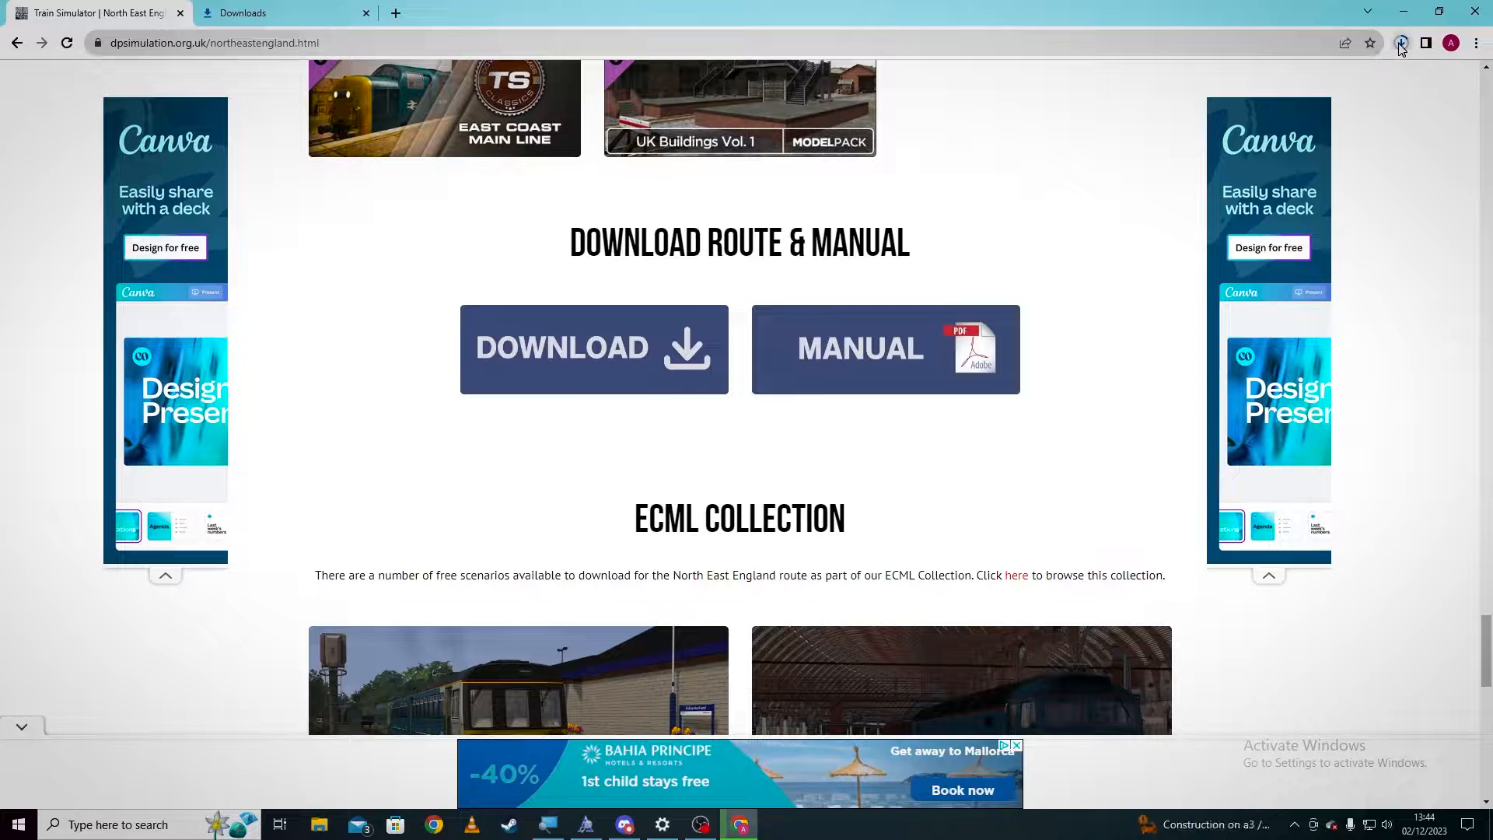
{"action": "left_click", "coordinate": [1399, 44]}
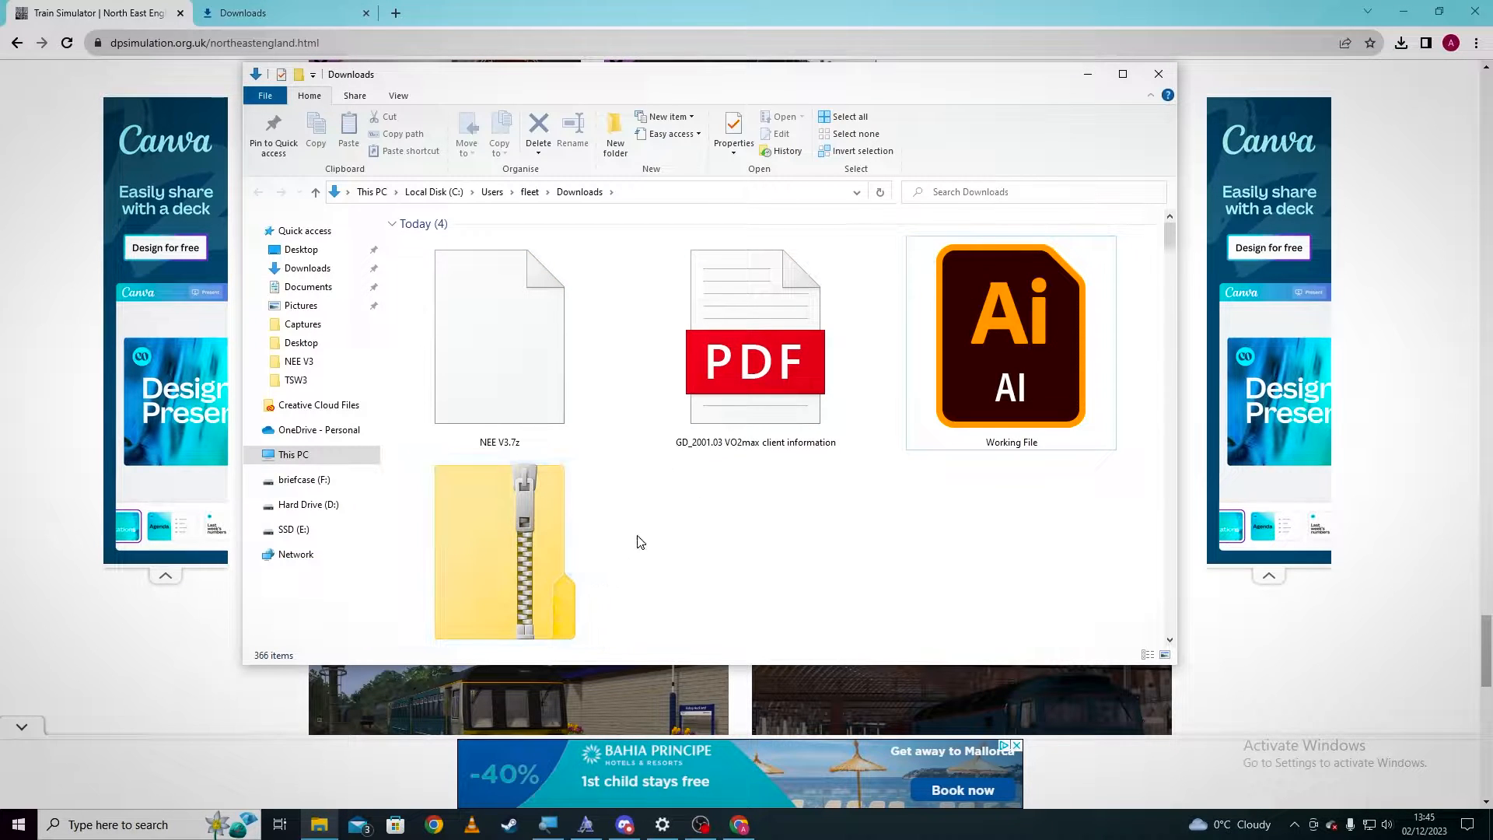
Step: Choose 7-Zip's Extract files... for the NEE V3.7z archive
{"action": "left_click", "coordinate": [499, 336]}
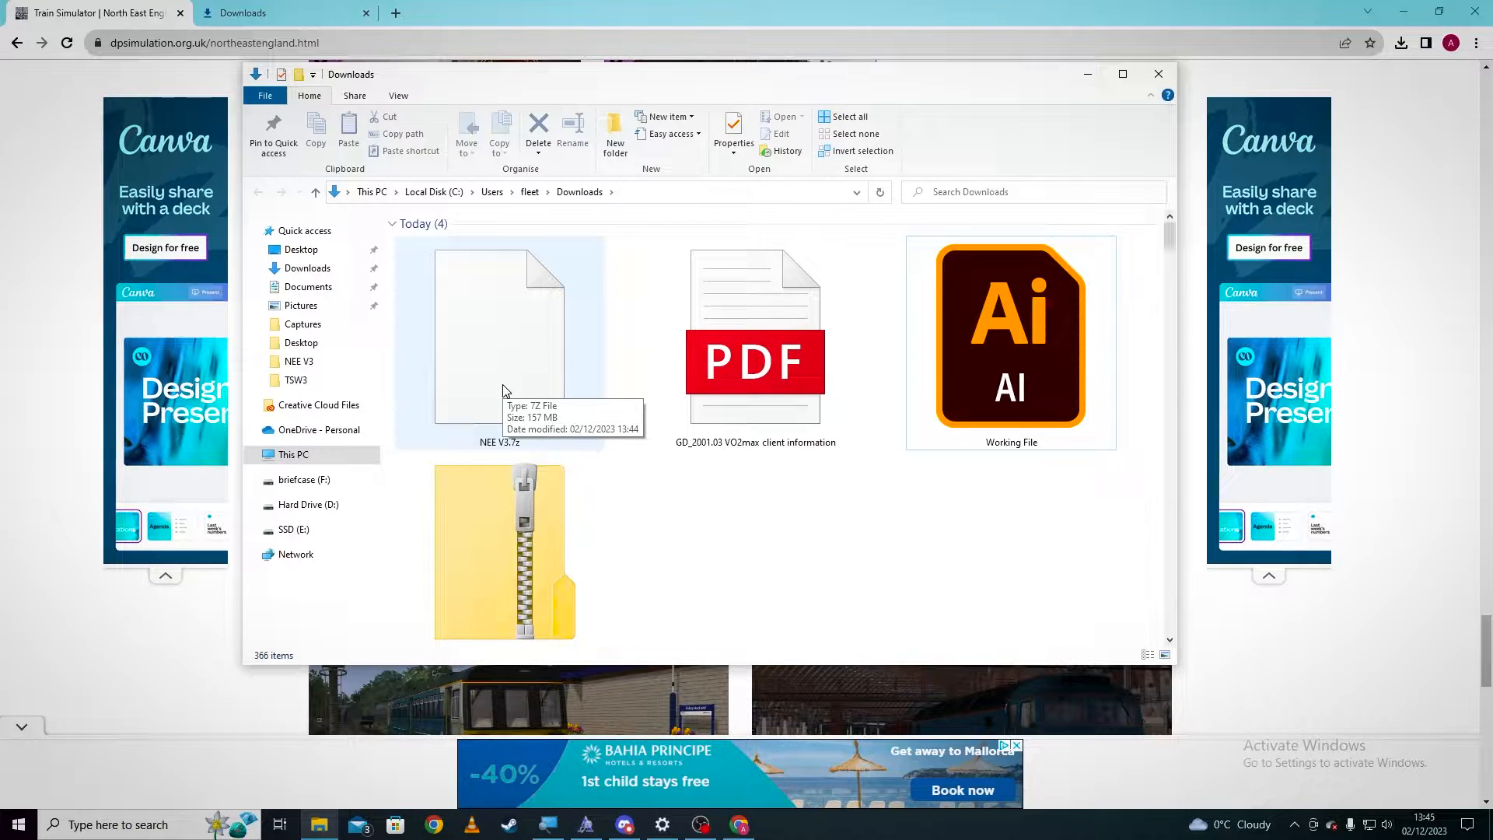
{"action": "right_click", "coordinate": [499, 328]}
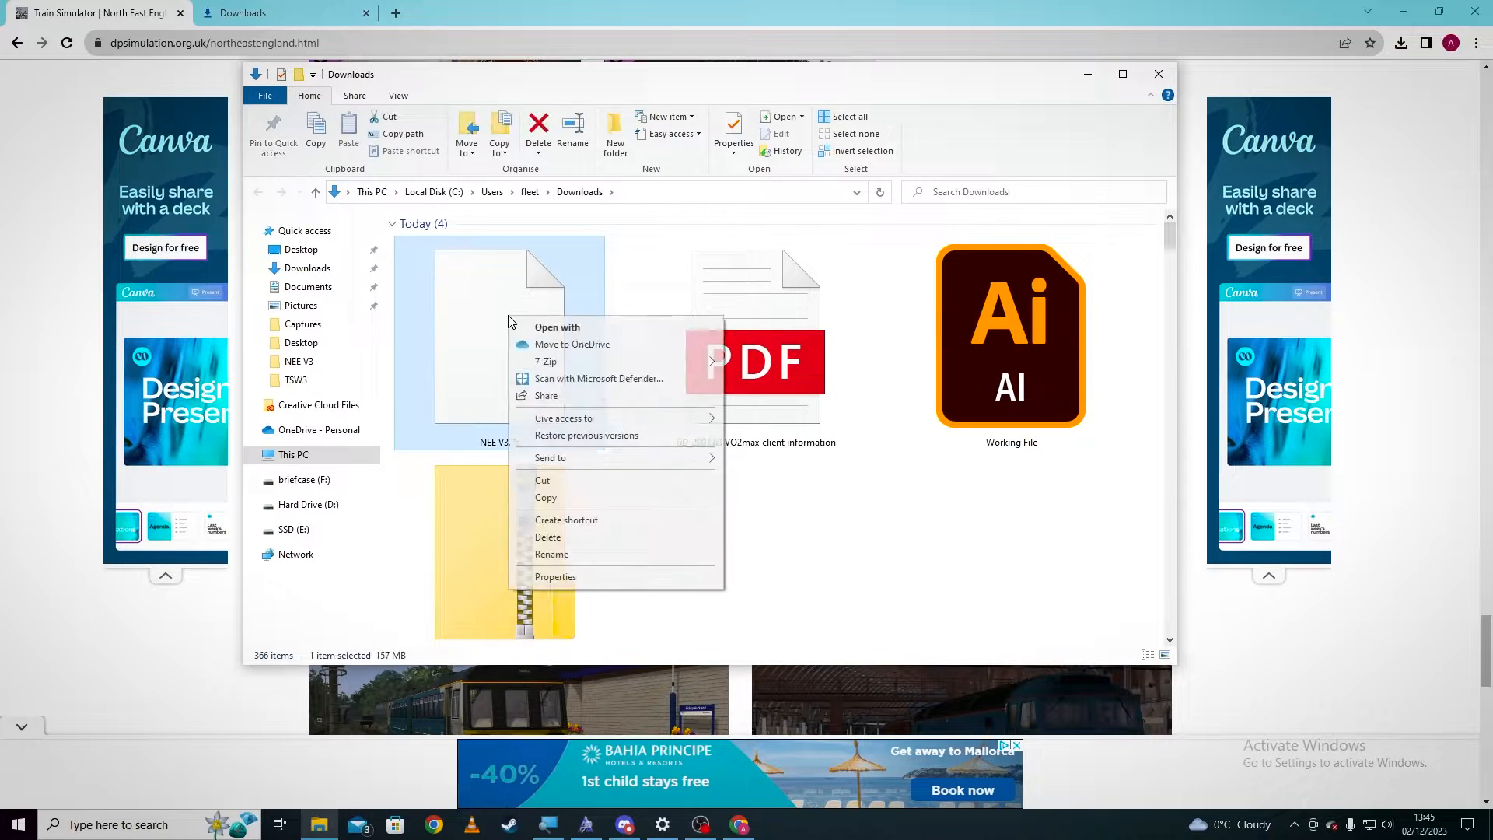
{"action": "mouse_move", "coordinate": [545, 361]}
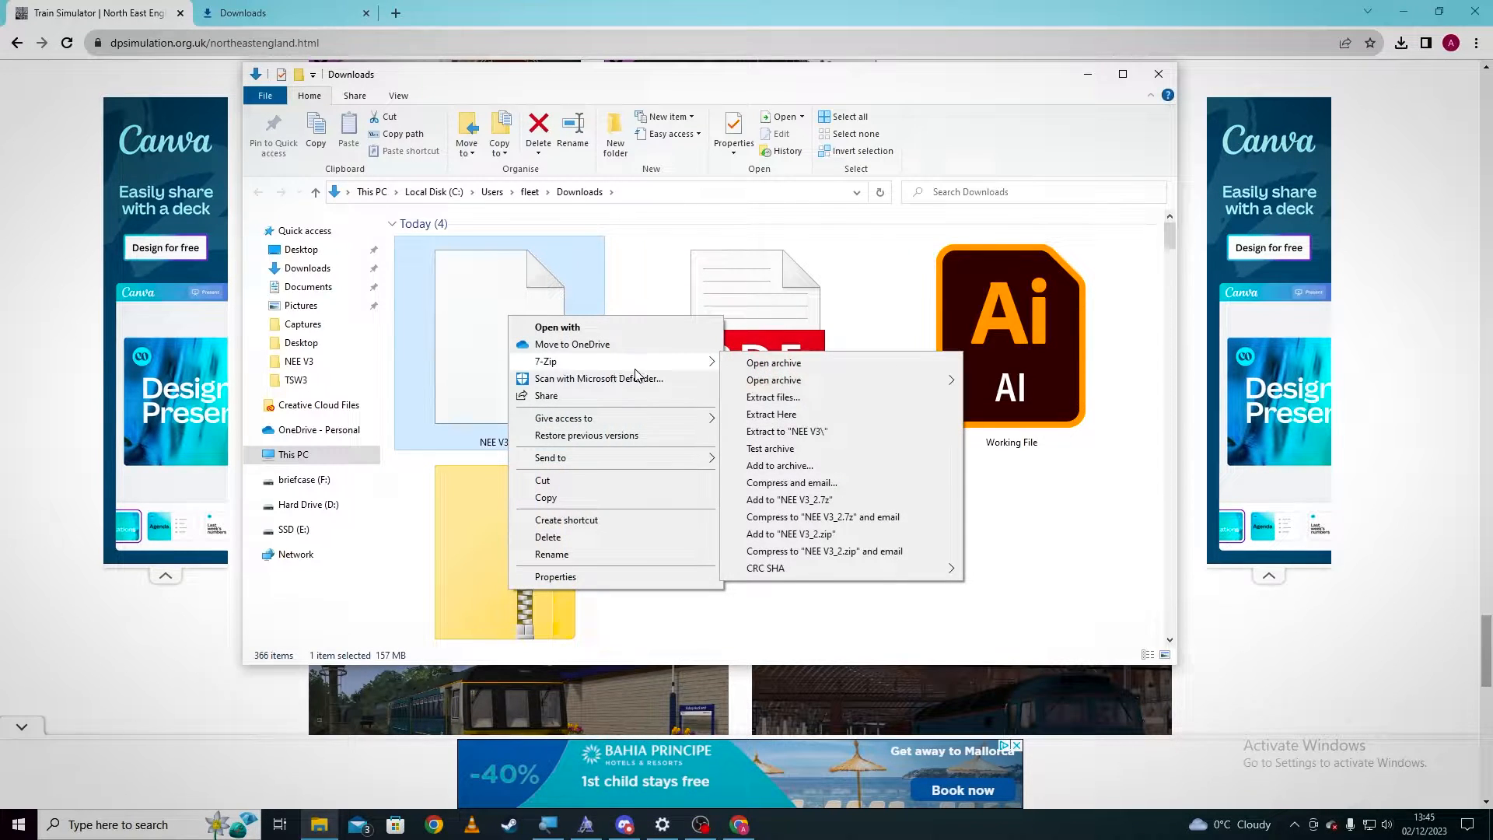
{"action": "left_click", "coordinate": [773, 396]}
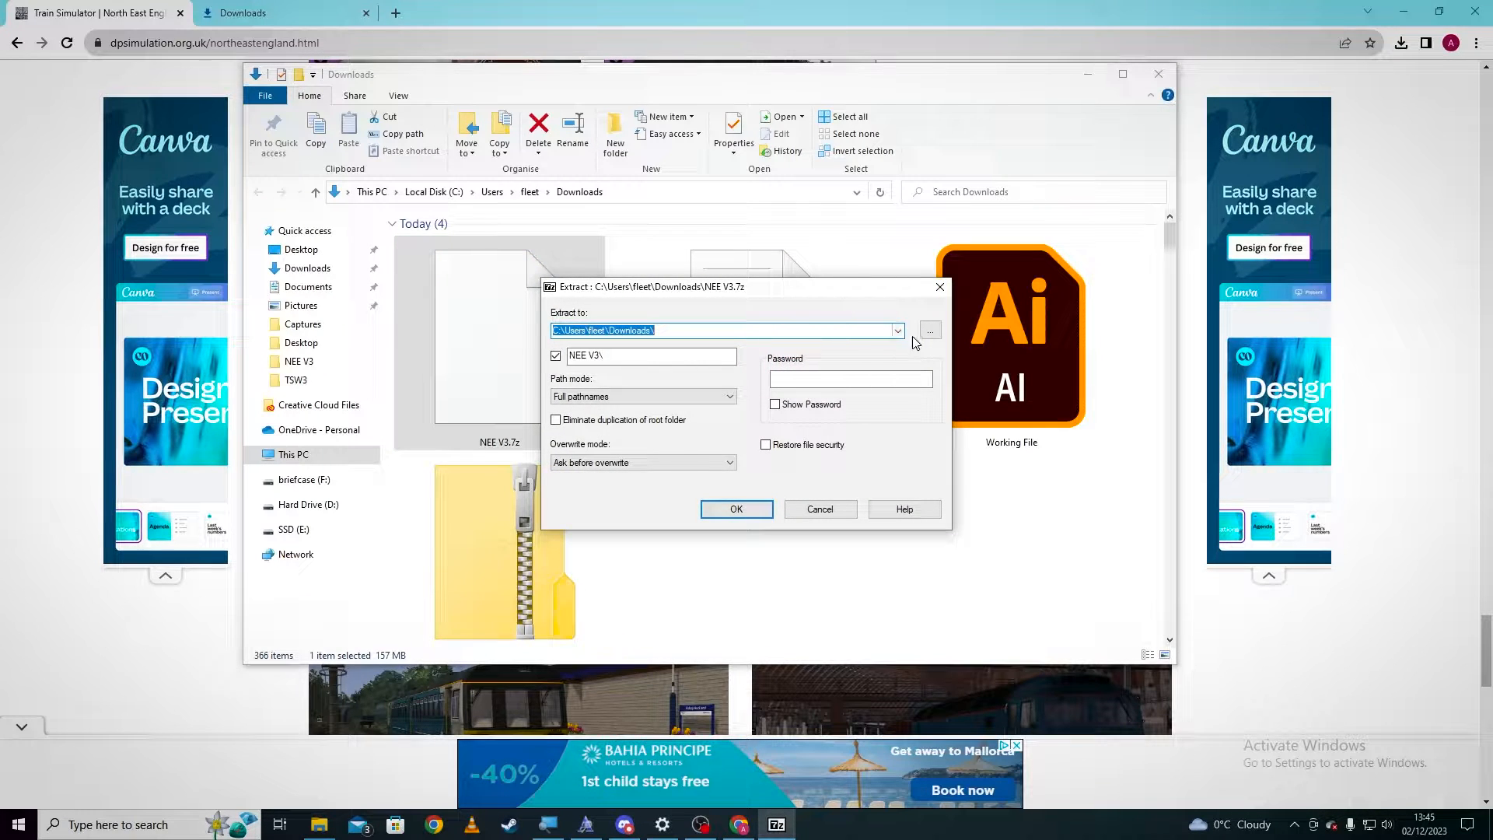
Step: Extract the archive into a newly created desktop folder named Route
{"action": "left_click", "coordinate": [928, 330]}
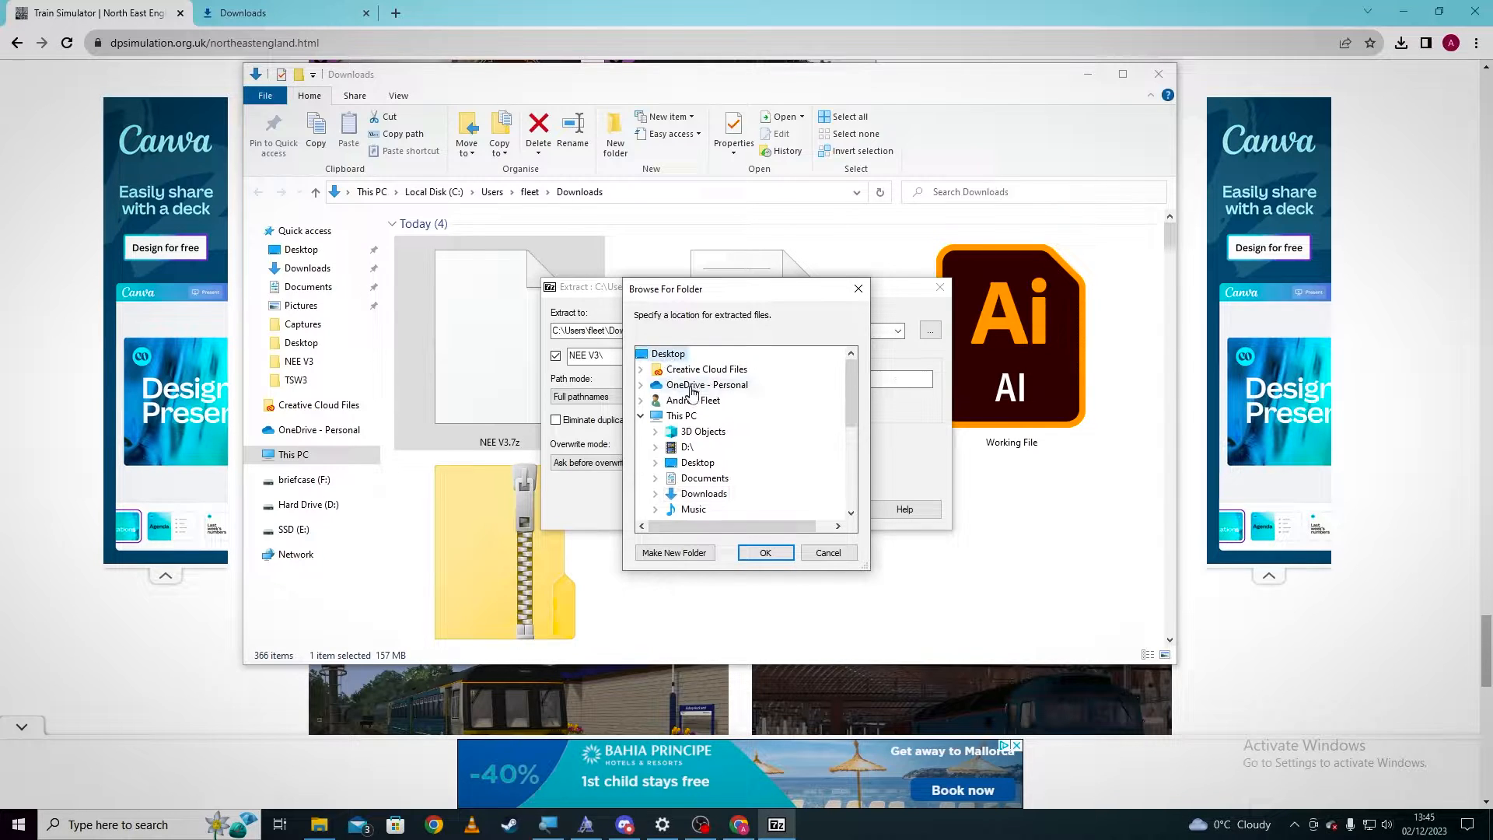
{"action": "left_click", "coordinate": [673, 552]}
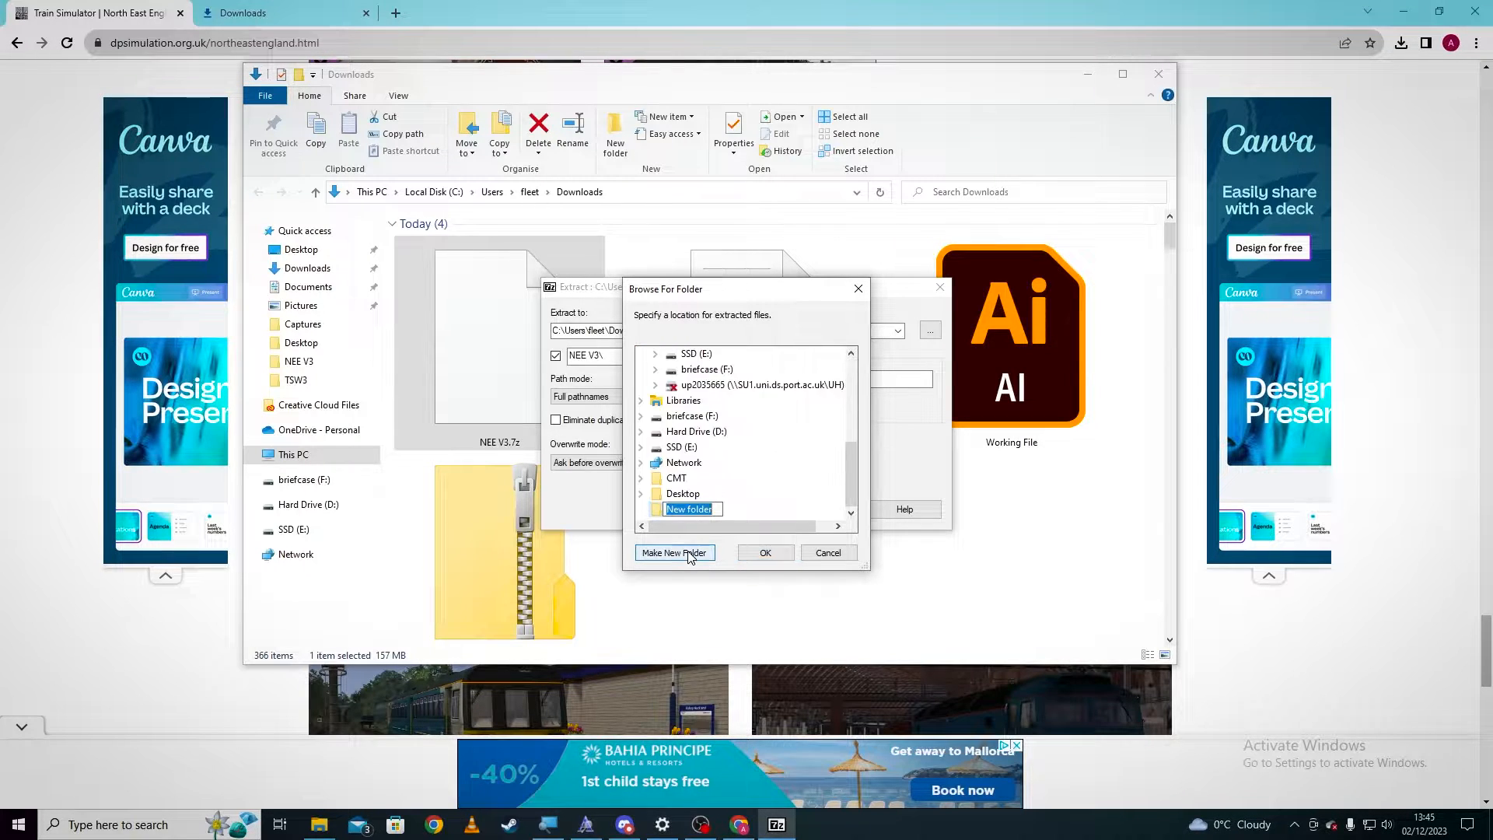
{"action": "type", "text": "Route"}
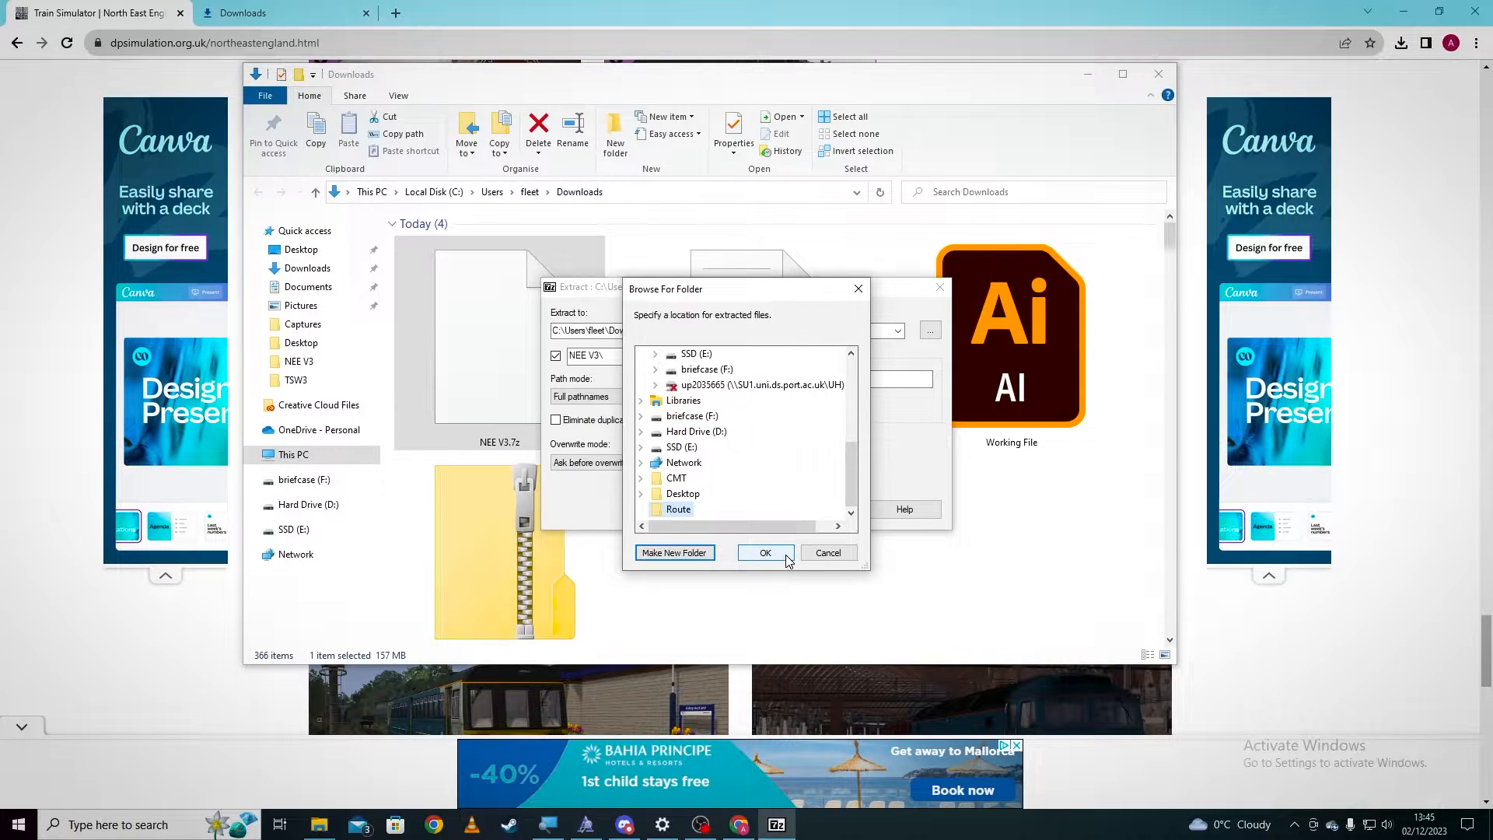
{"action": "left_click", "coordinate": [765, 551]}
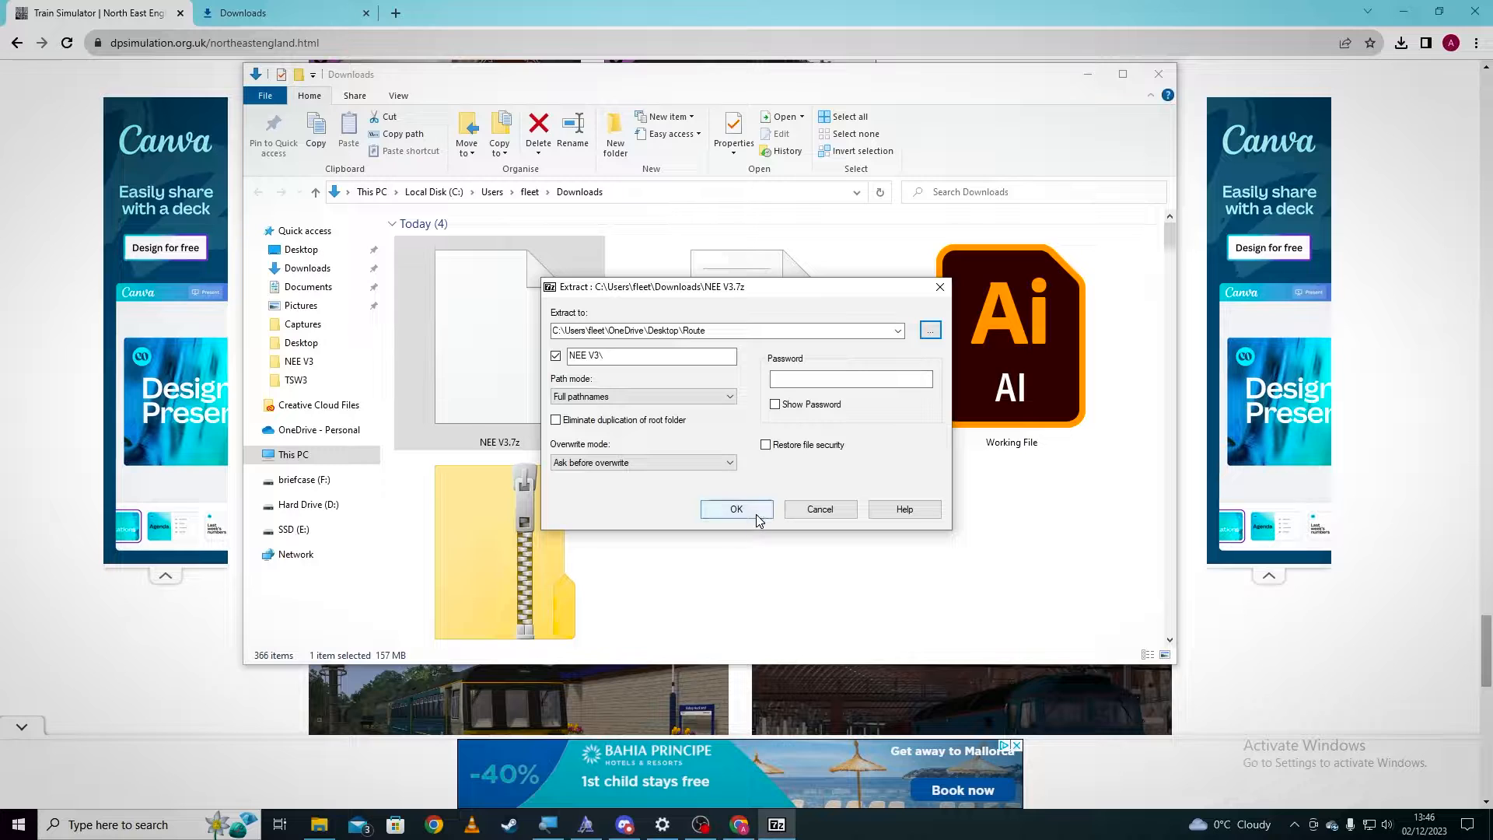
{"action": "left_click", "coordinate": [735, 509]}
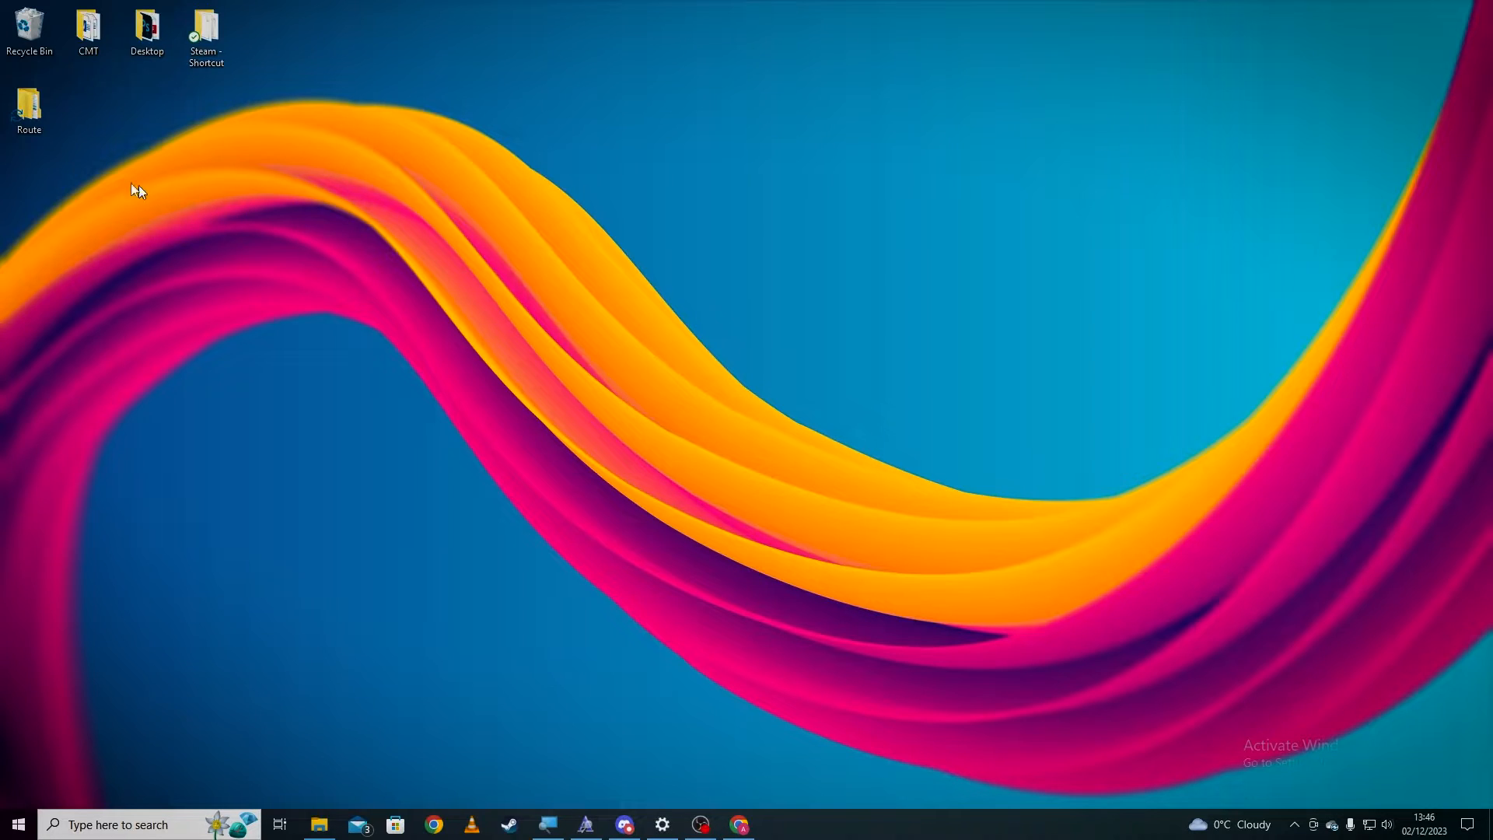
Step: Go into Route > NEE V3 and select the NEE_V3.rwp route package
{"action": "double_click", "coordinate": [28, 104]}
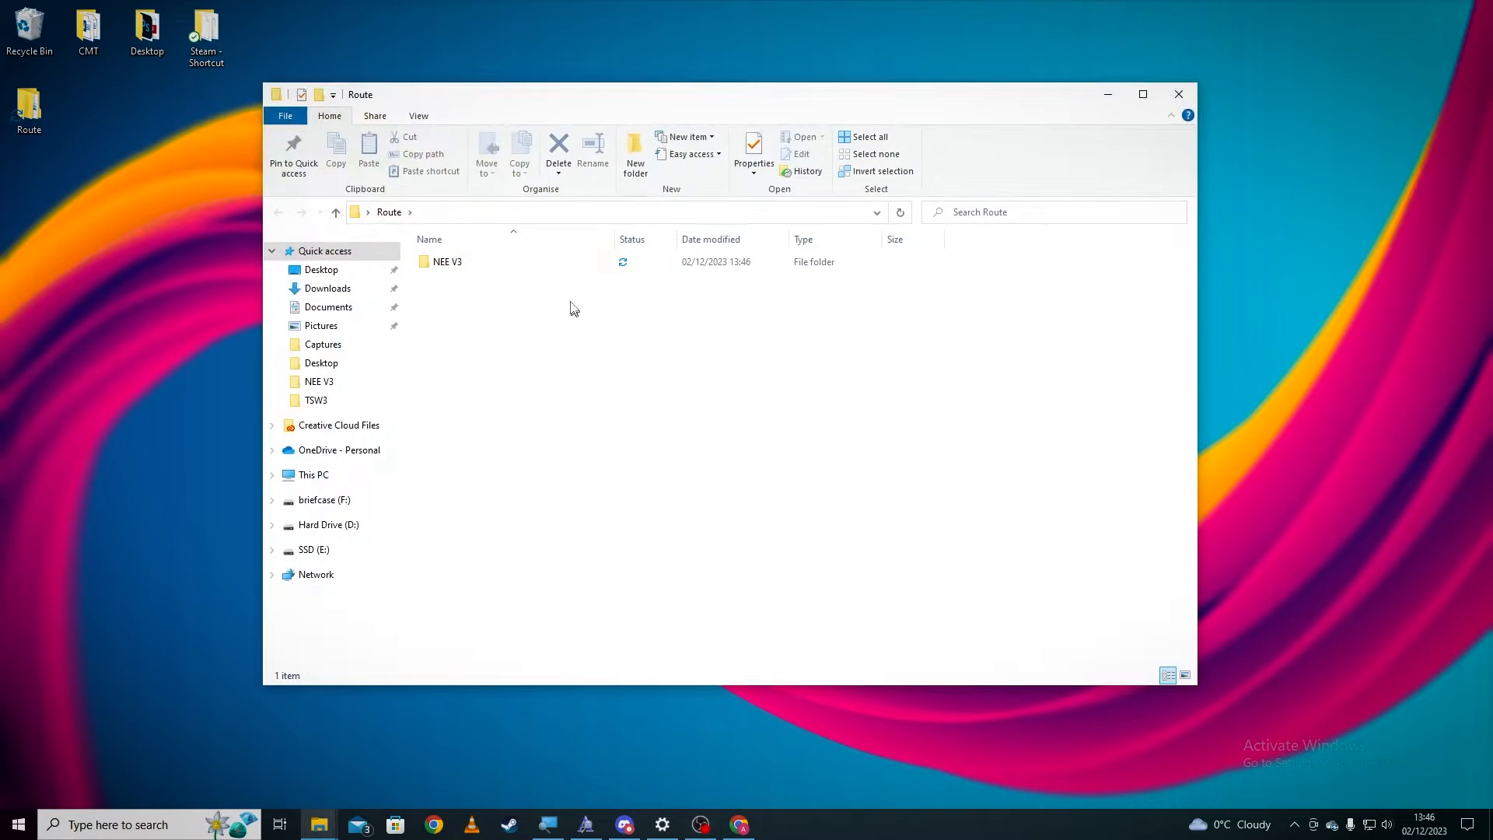
{"action": "double_click", "coordinate": [446, 262]}
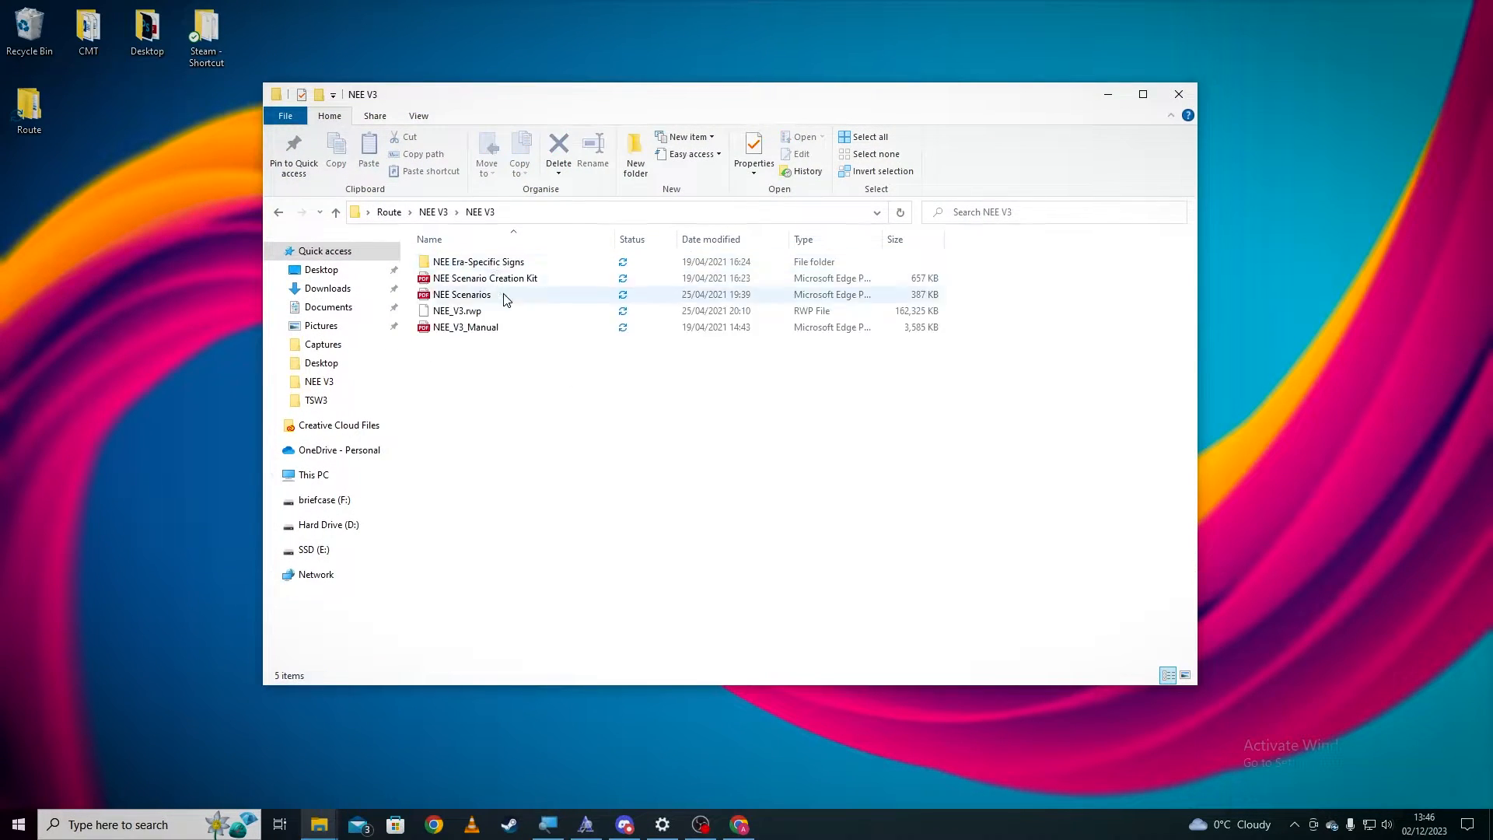
{"action": "left_click", "coordinate": [467, 326]}
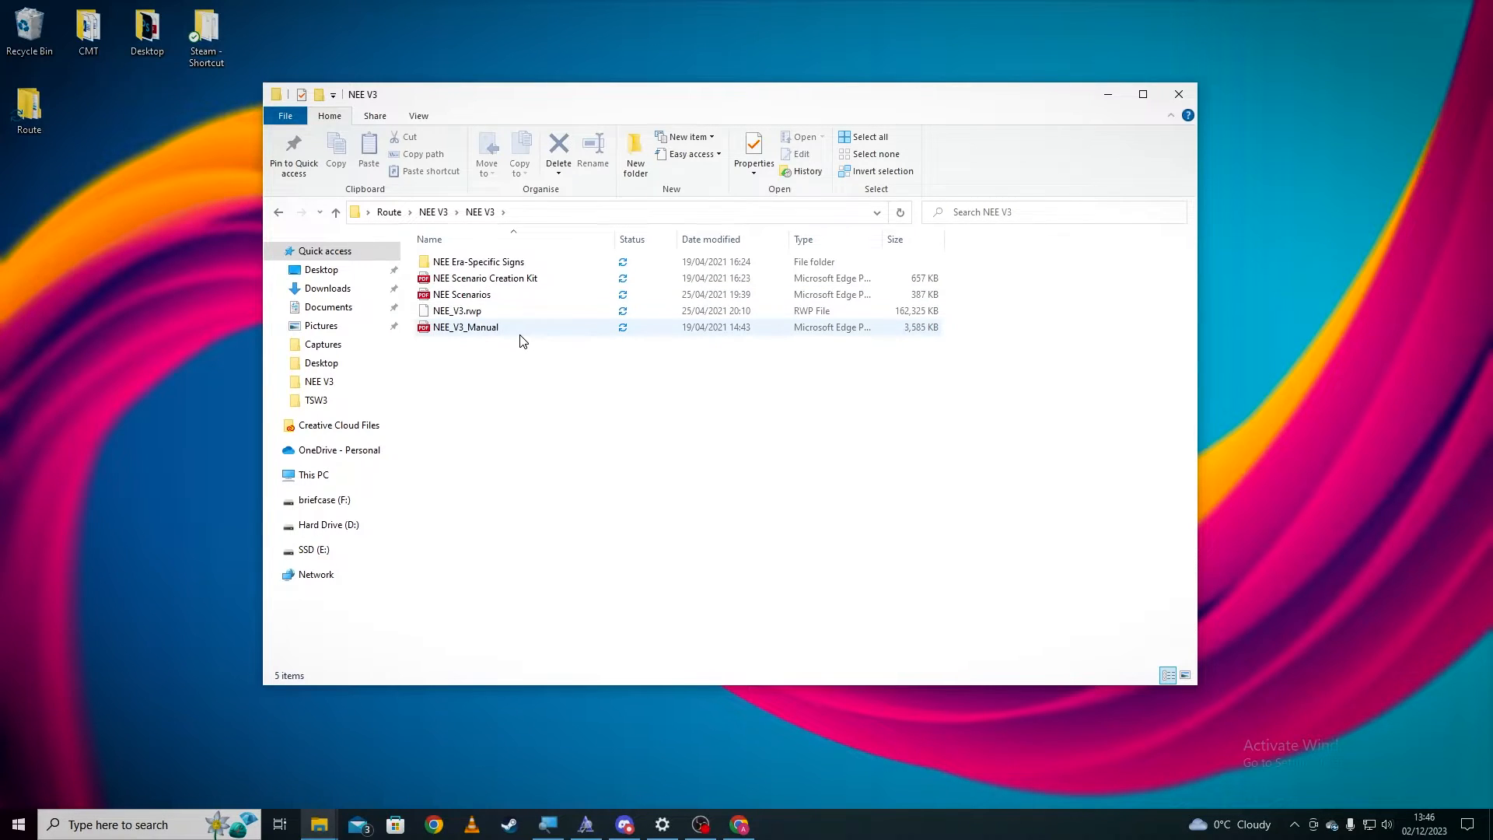
{"action": "left_click", "coordinate": [457, 311]}
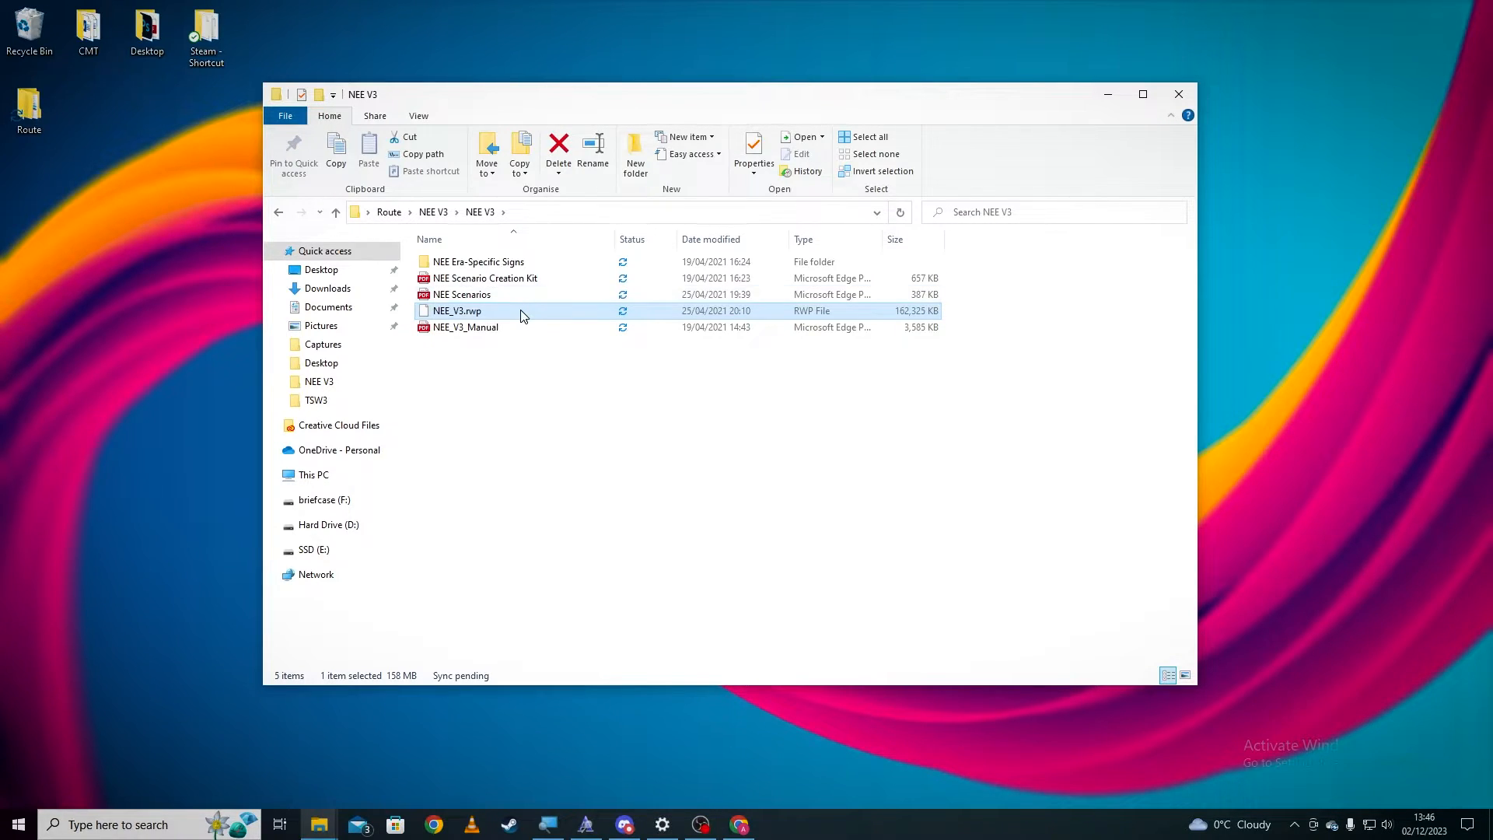
{"action": "mouse_move", "coordinate": [521, 314]}
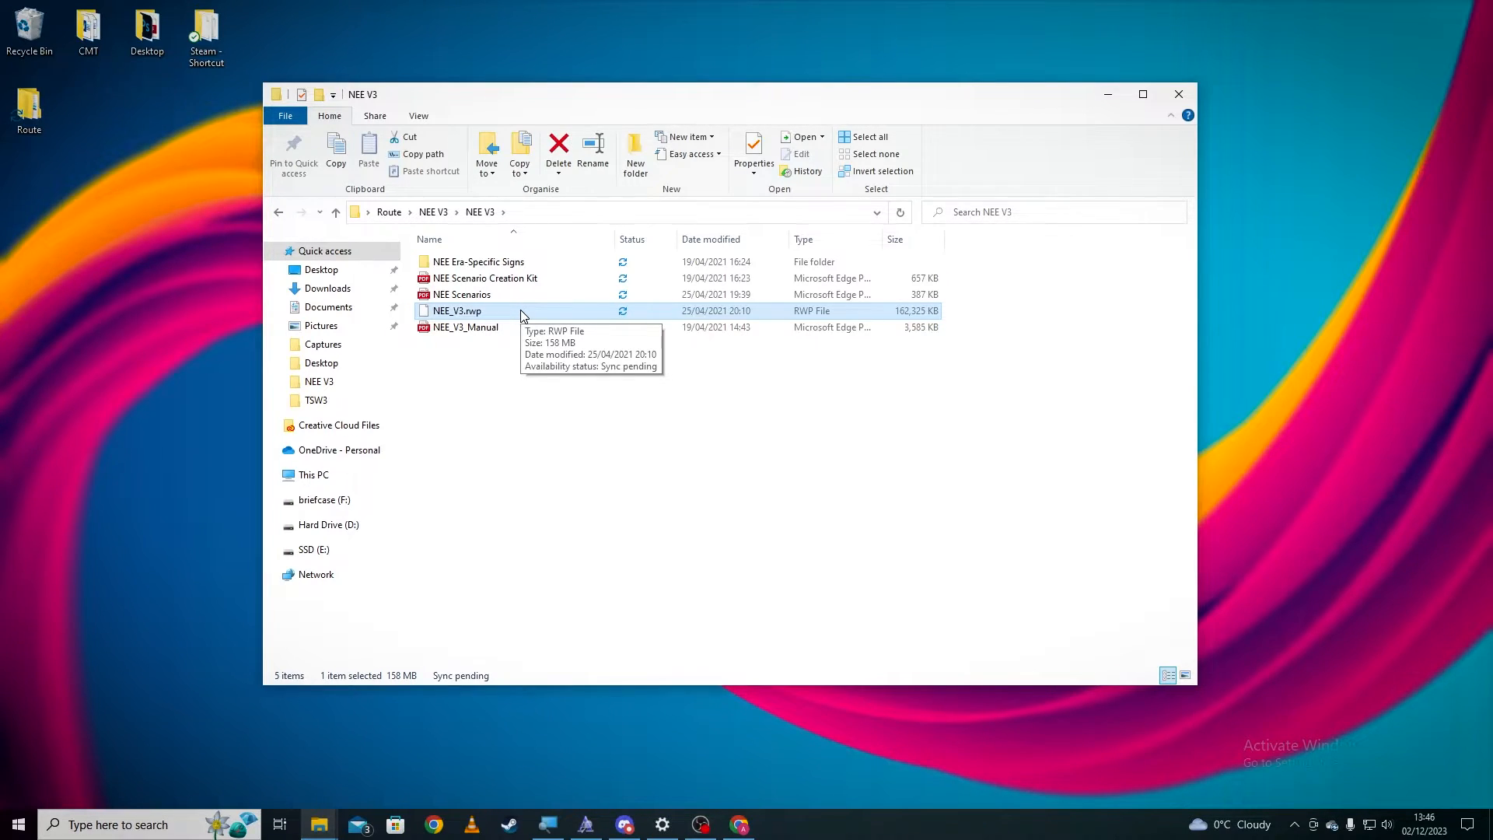
{"action": "mouse_move", "coordinate": [461, 453]}
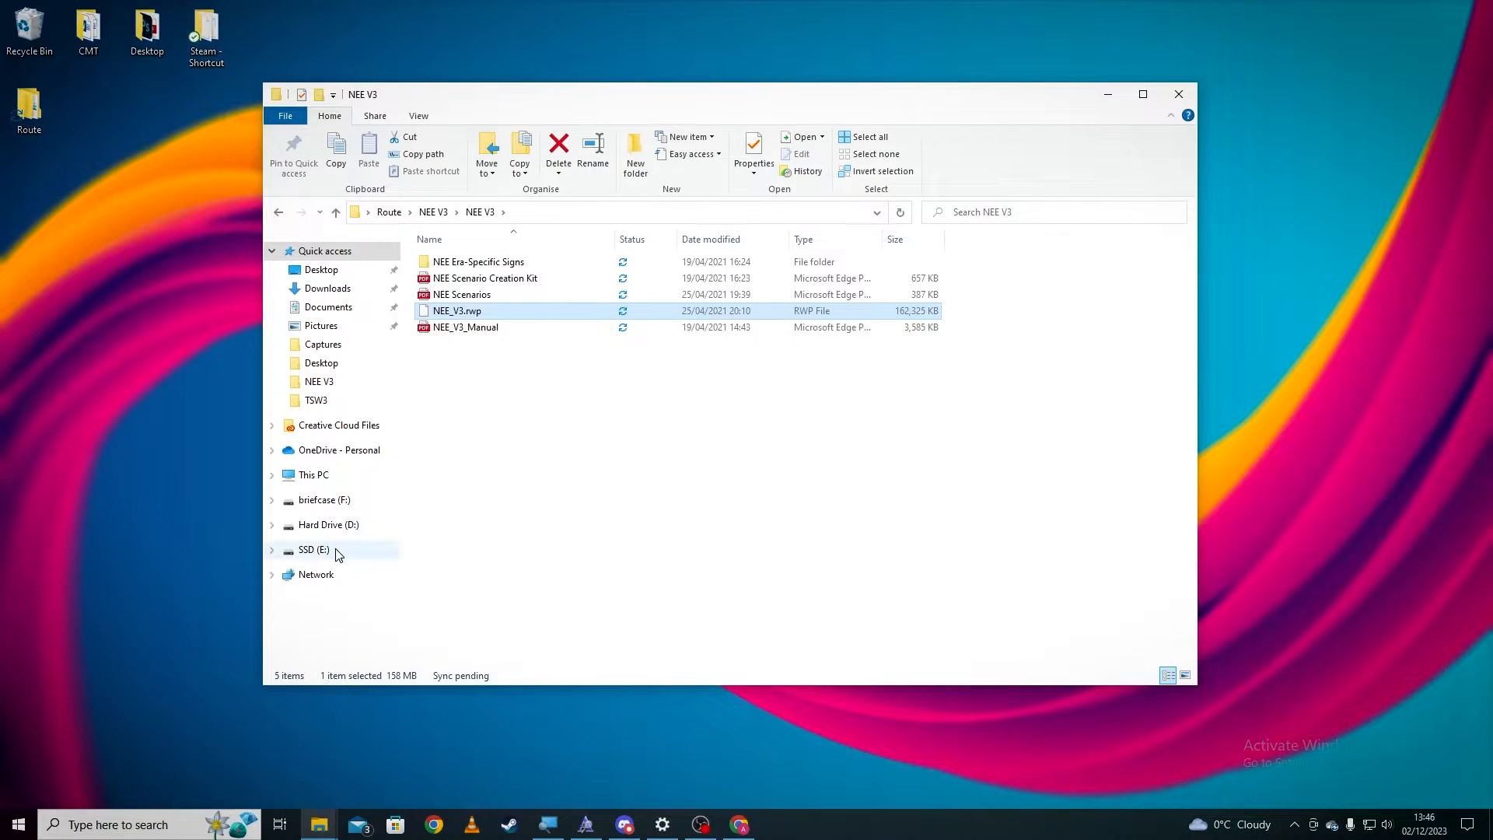
Step: Navigate to SSD (E:) > Steam > steamapps > common > RailWorks and find Utilities
{"action": "left_click", "coordinate": [314, 549]}
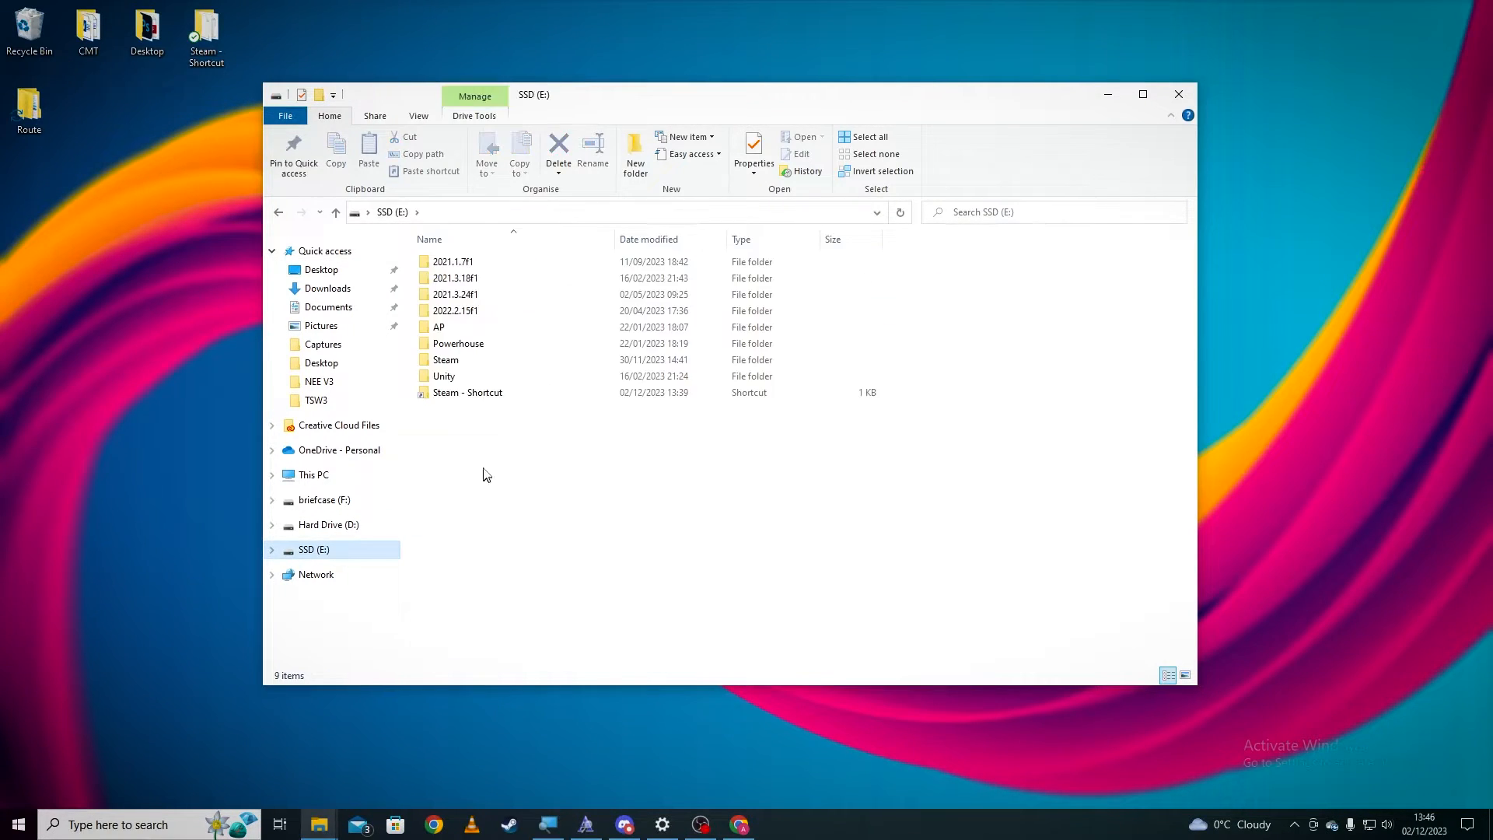
{"action": "double_click", "coordinate": [444, 359]}
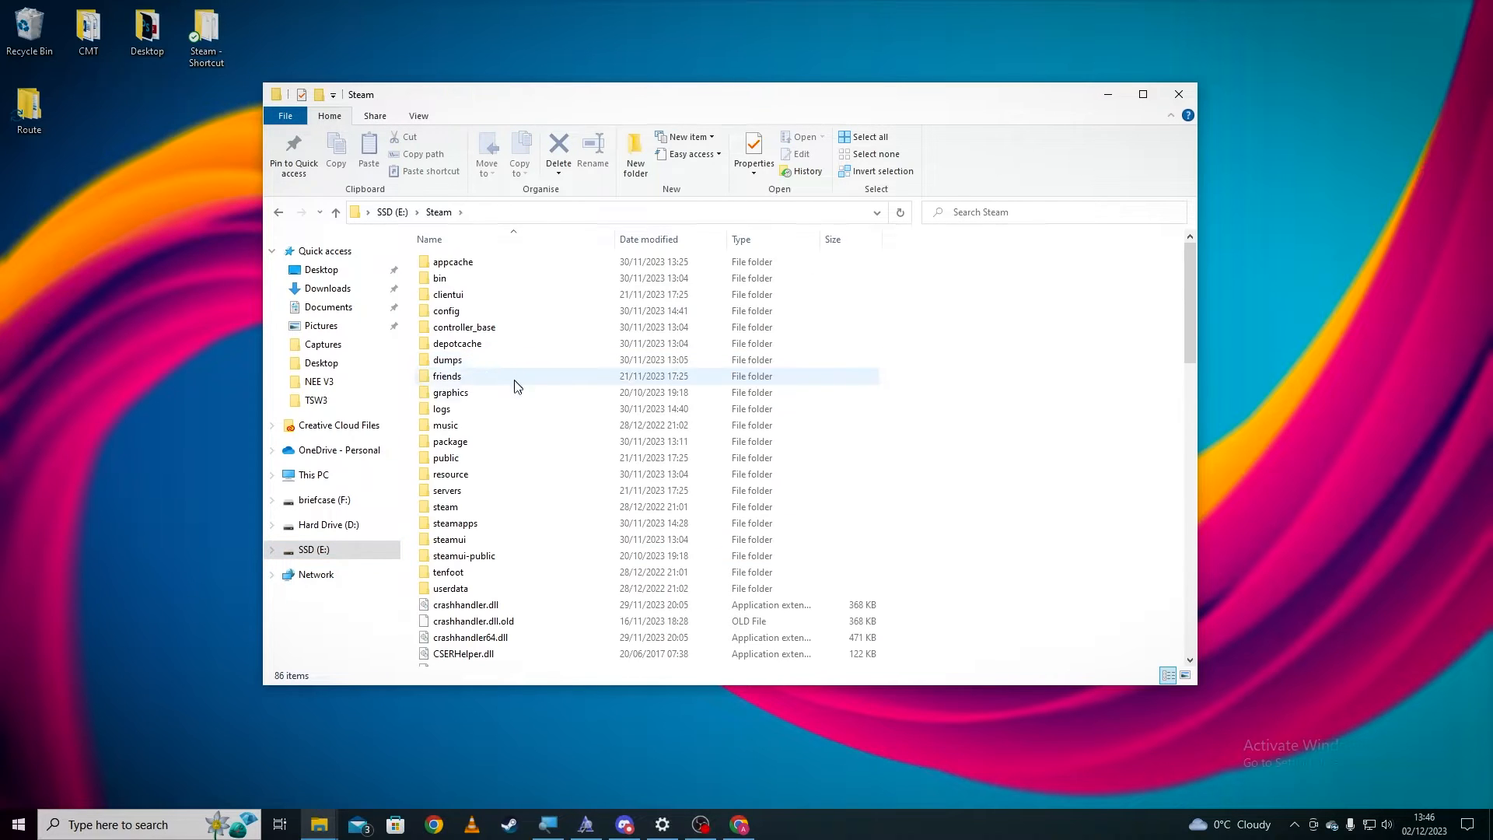
{"action": "mouse_move", "coordinate": [443, 424]}
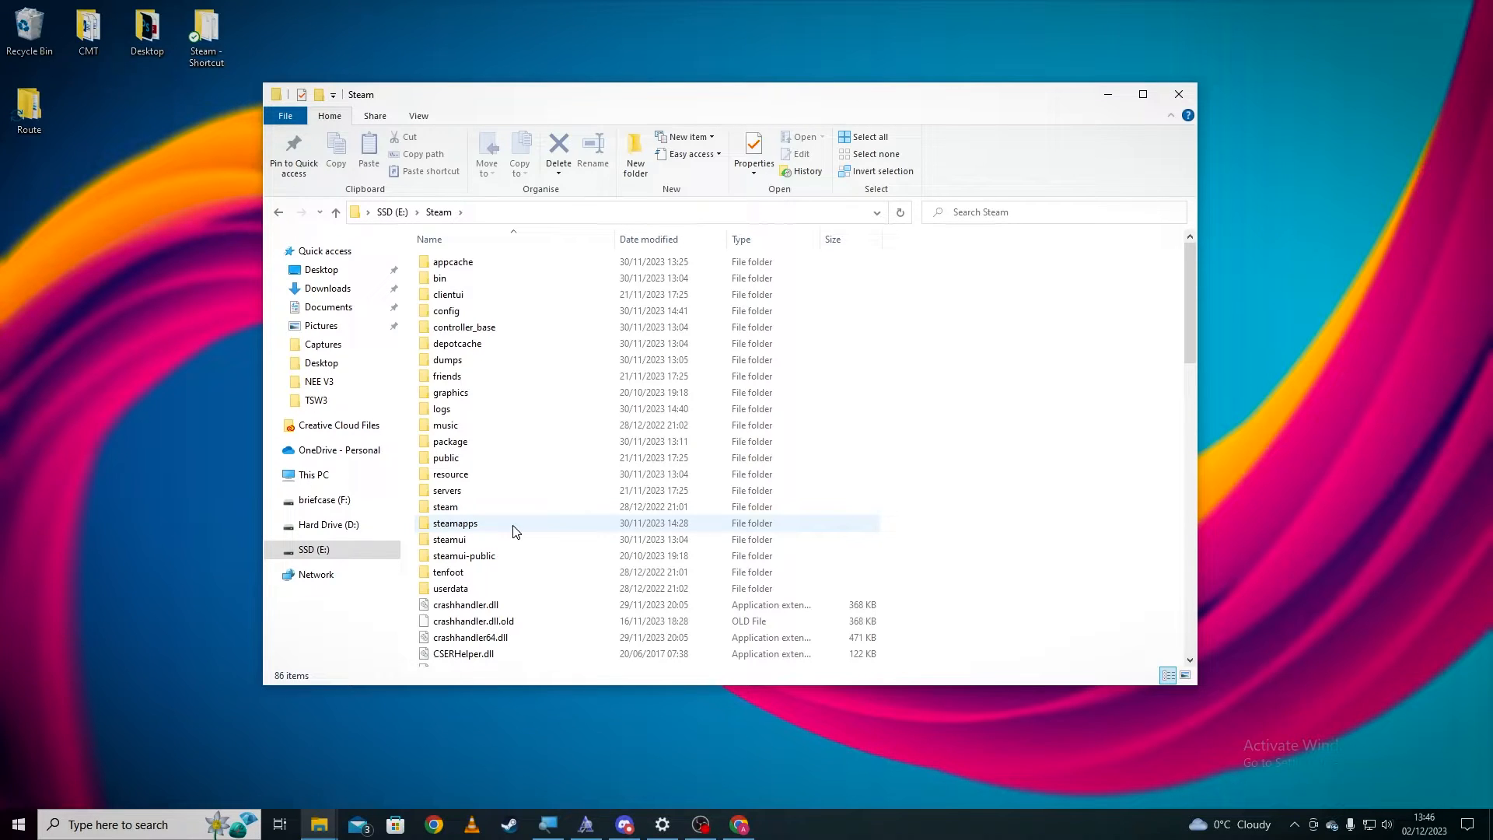
{"action": "mouse_move", "coordinate": [512, 522]}
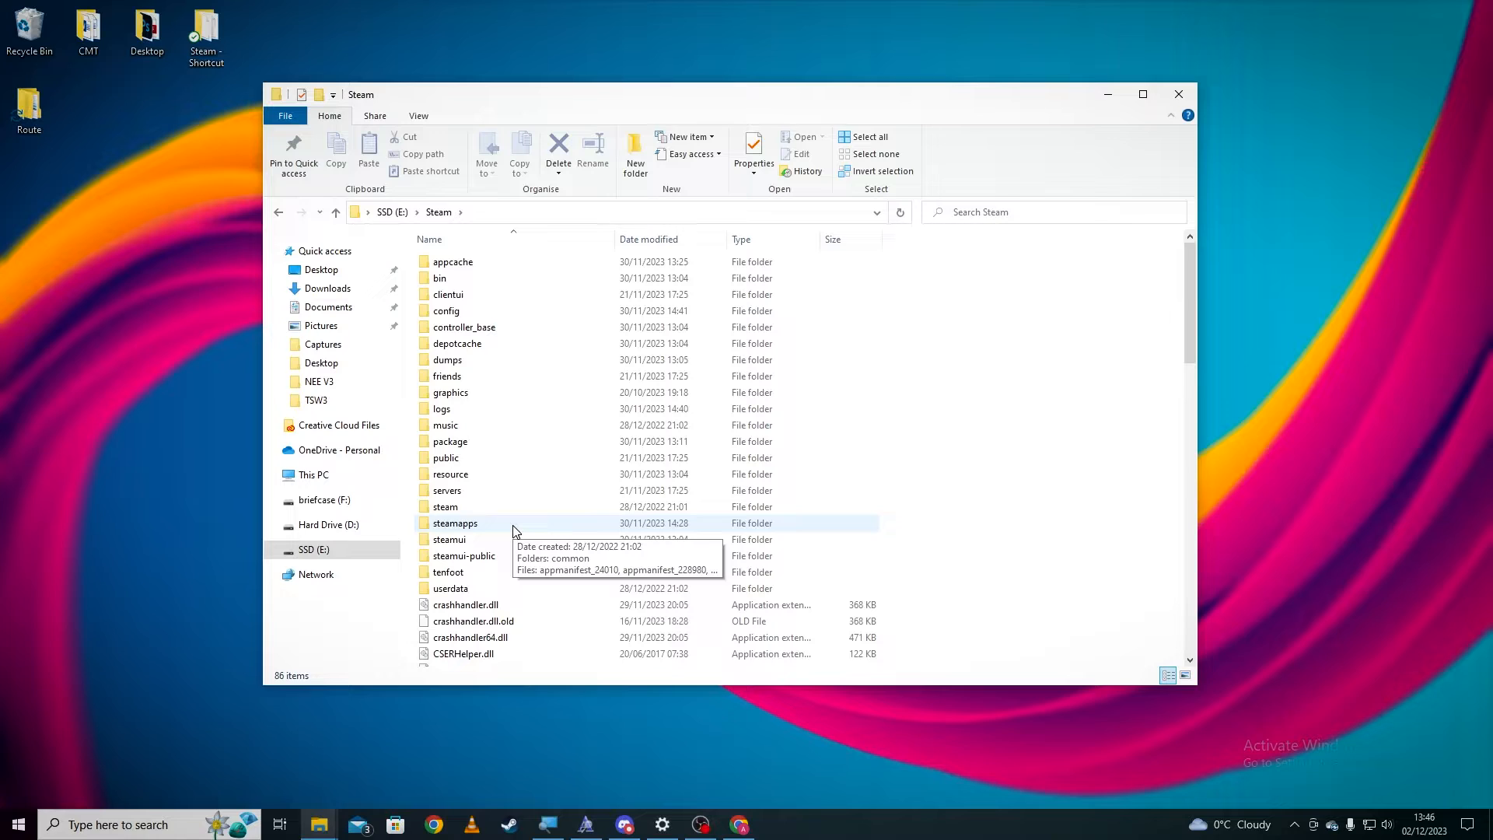
{"action": "double_click", "coordinate": [454, 523]}
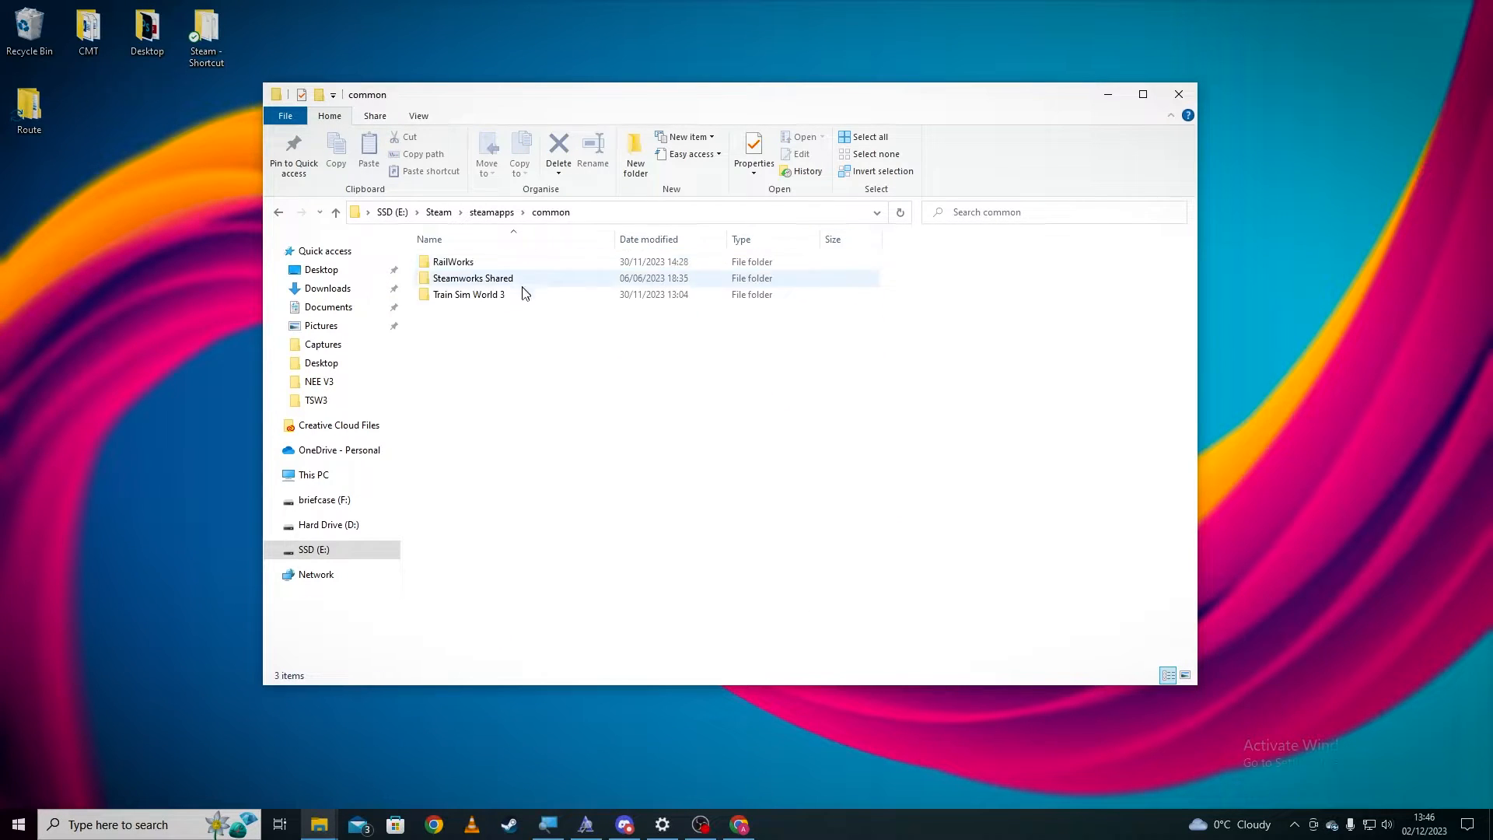
{"action": "double_click", "coordinate": [453, 261]}
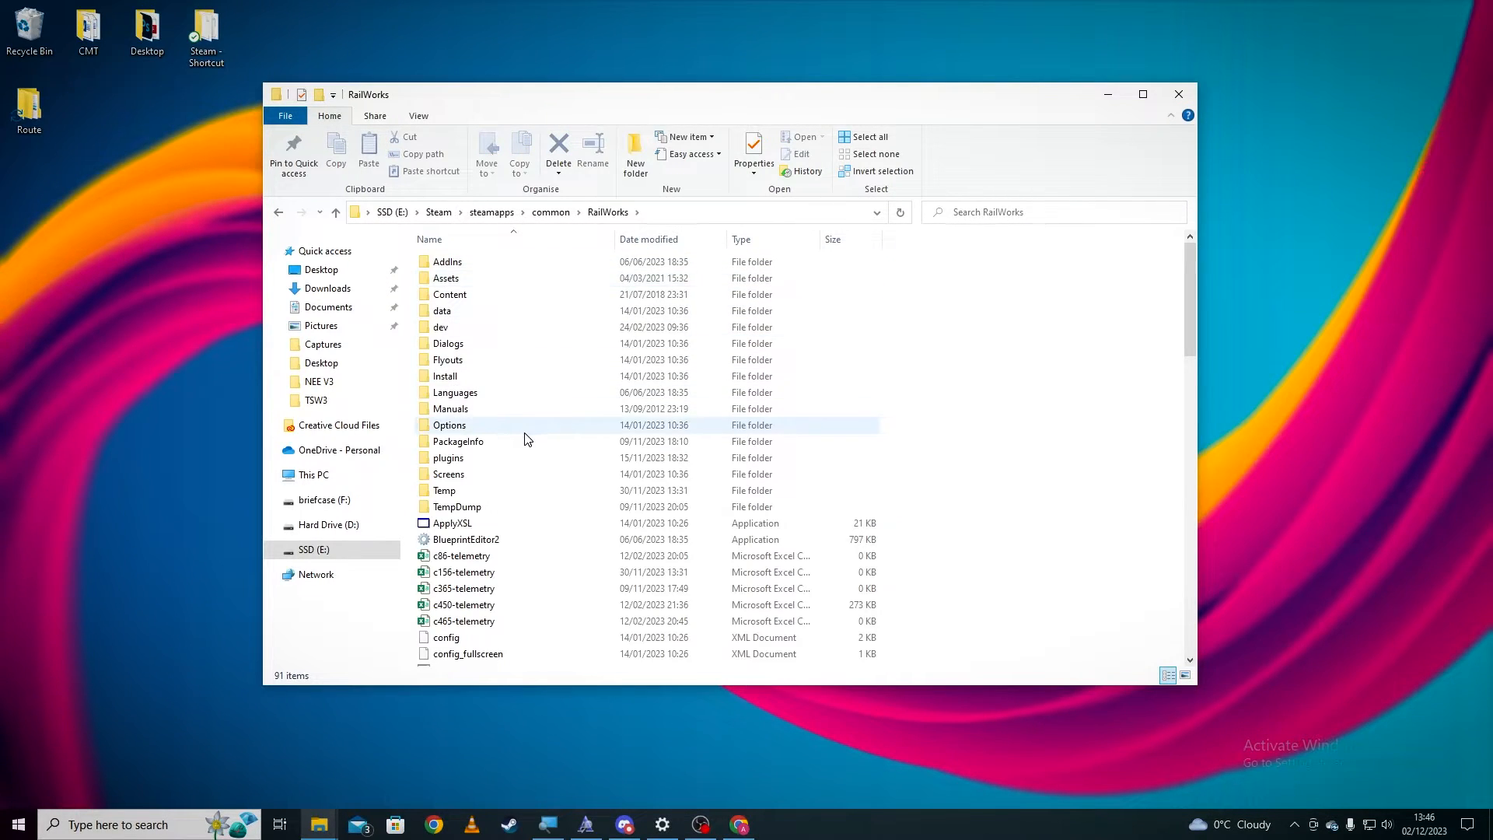
{"action": "scroll", "scroll_direction": "down", "scroll_amount": 3}
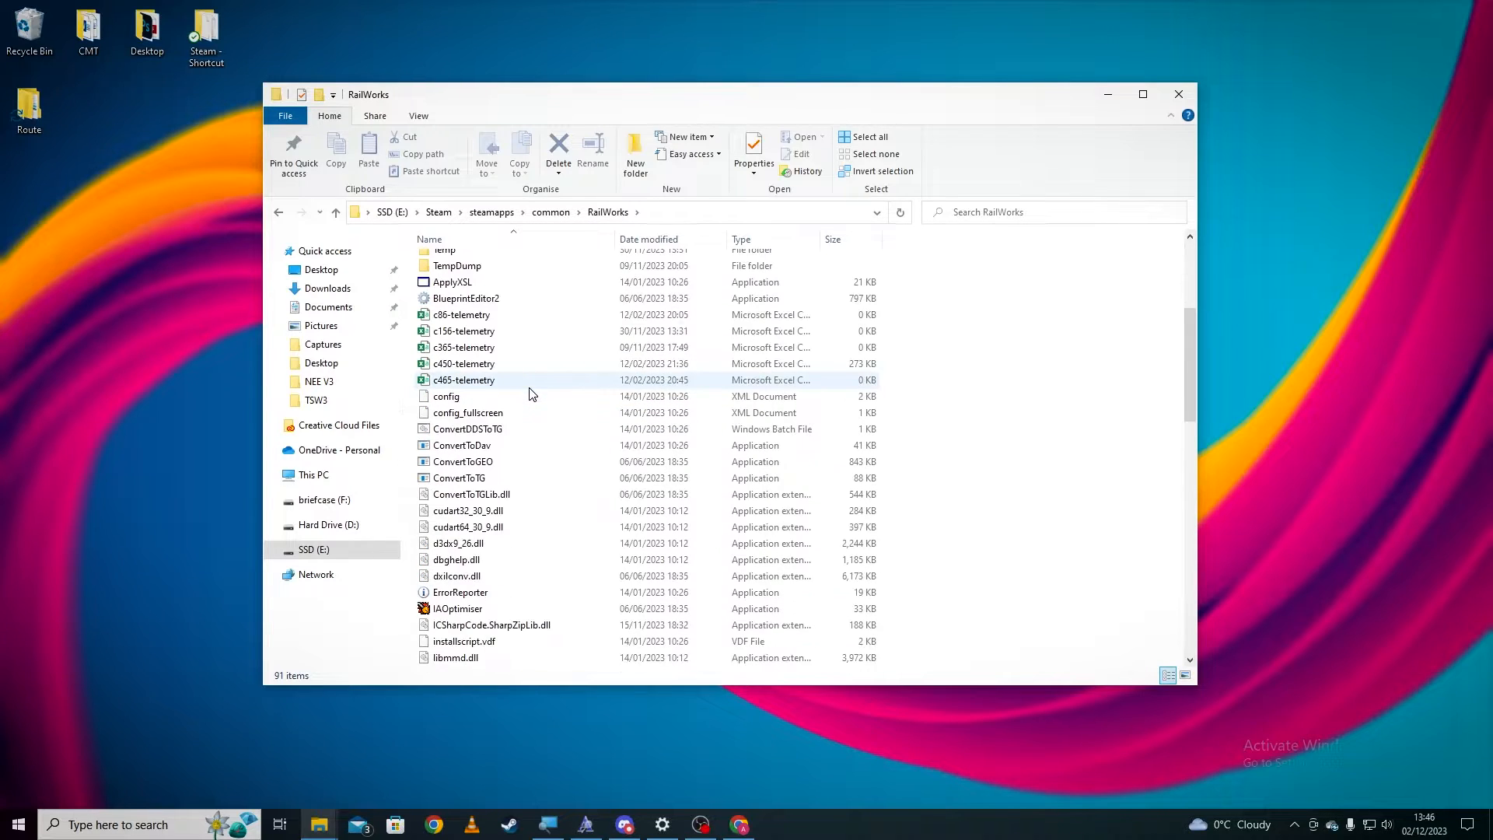
{"action": "scroll", "scroll_direction": "down", "scroll_amount": 3}
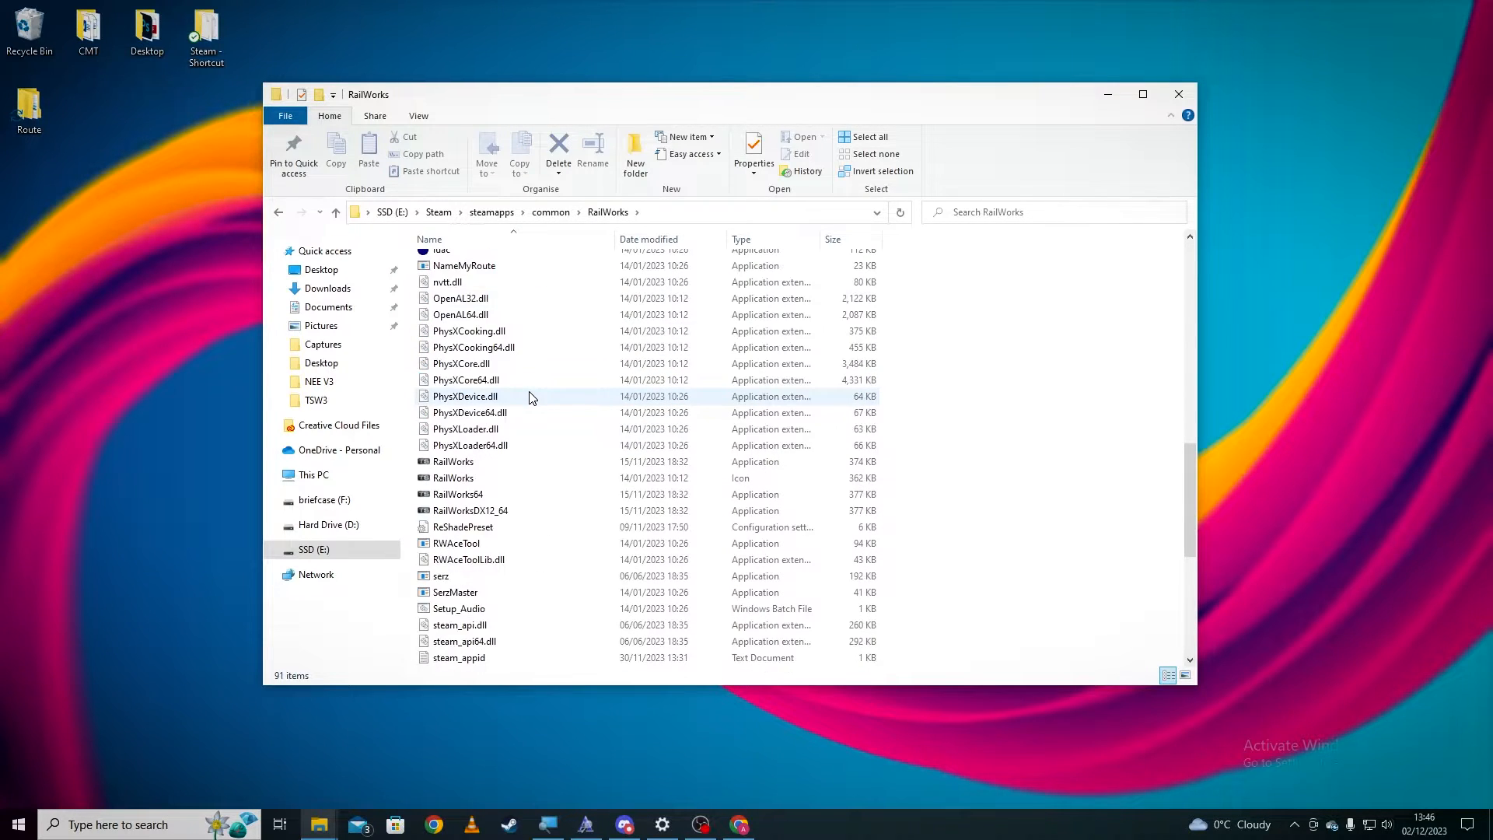
{"action": "scroll", "scroll_direction": "down", "scroll_amount": 3}
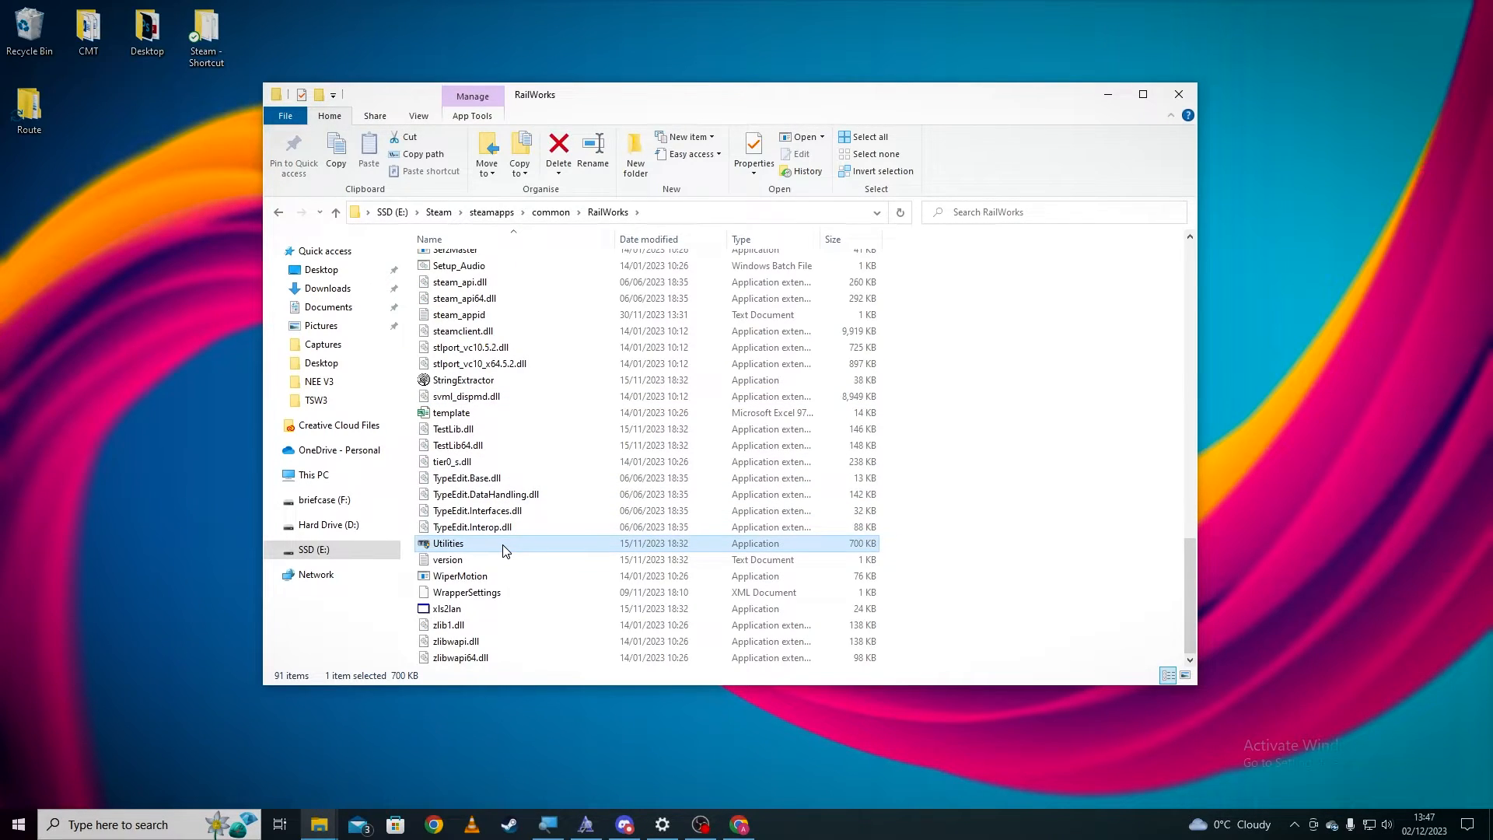
{"action": "mouse_move", "coordinate": [504, 543]}
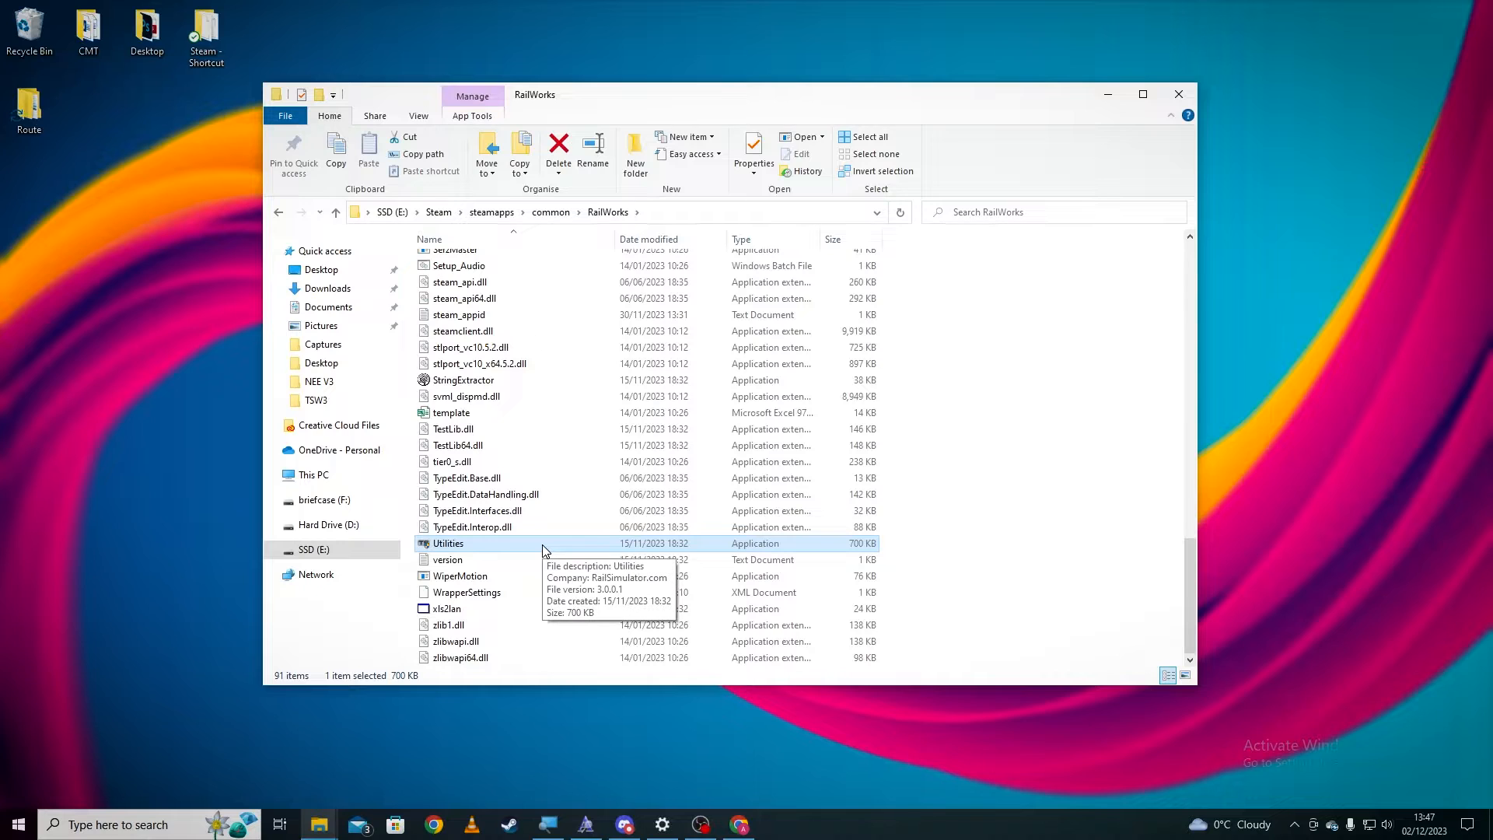
Step: Launch Utilities.exe and switch to its Package Manager
{"action": "double_click", "coordinate": [448, 542]}
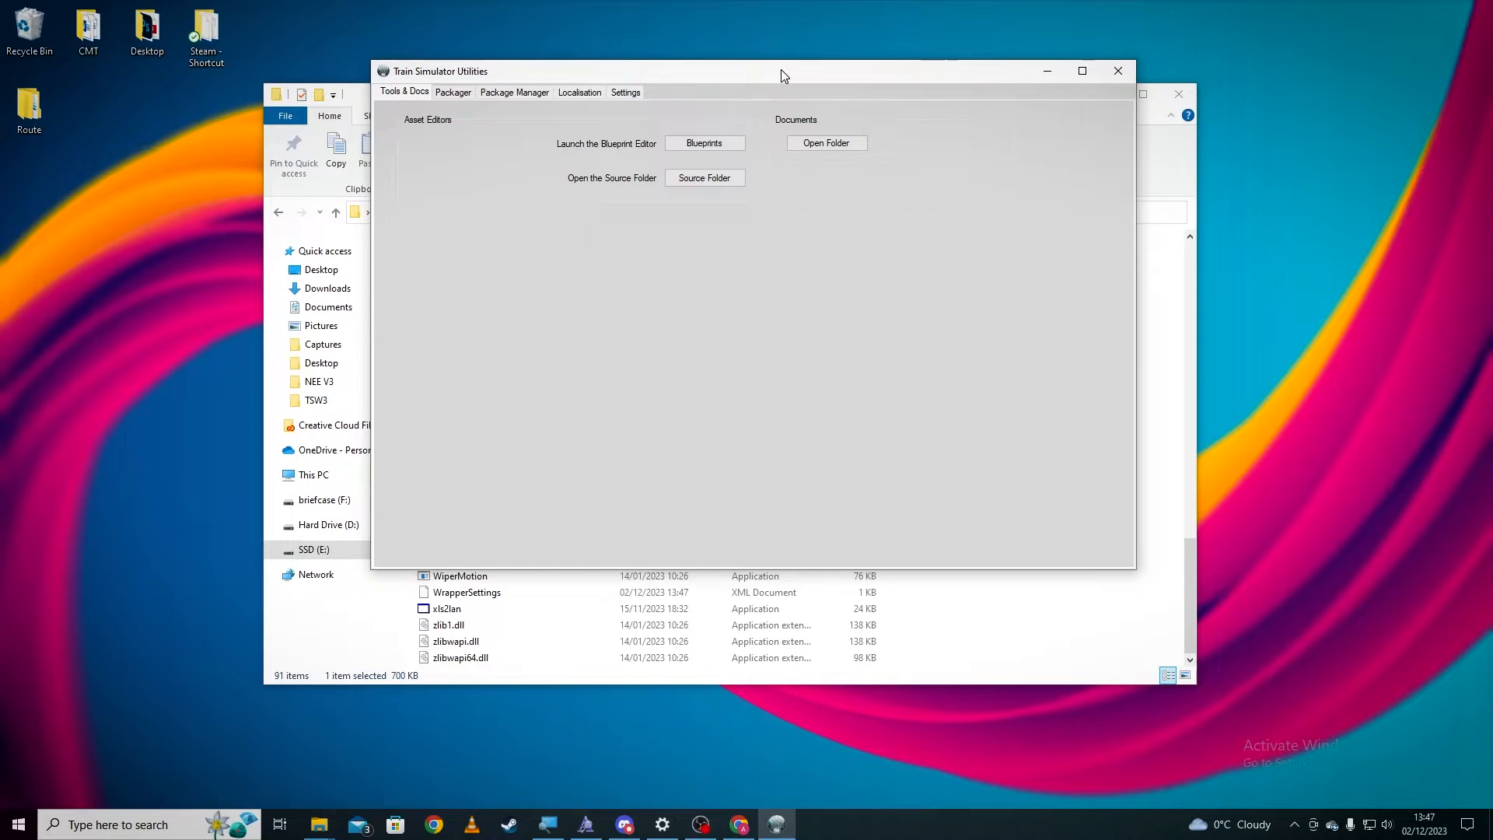
{"action": "mouse_move", "coordinate": [744, 77]}
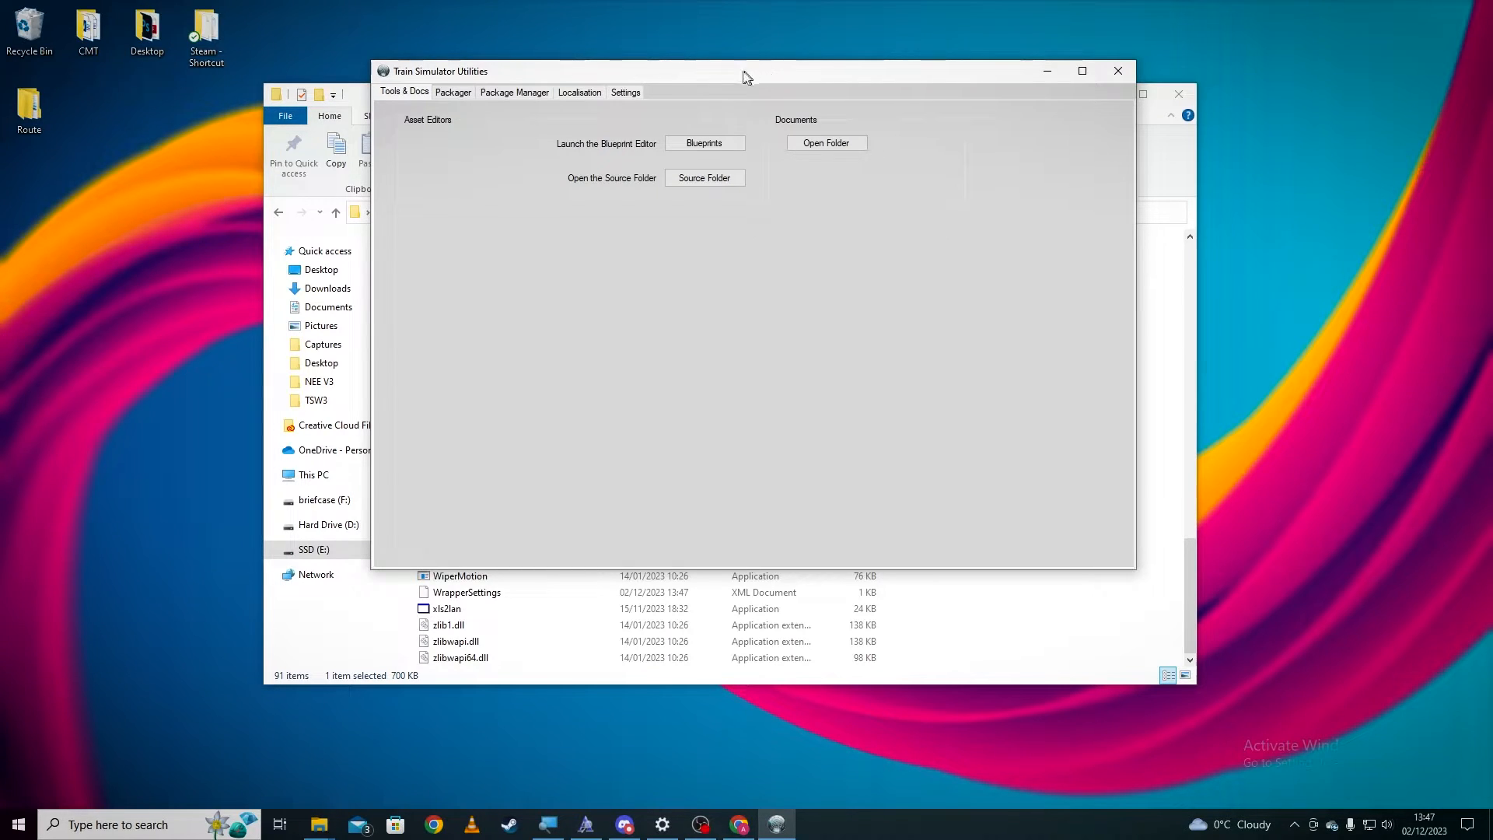
{"action": "left_click", "coordinate": [513, 92]}
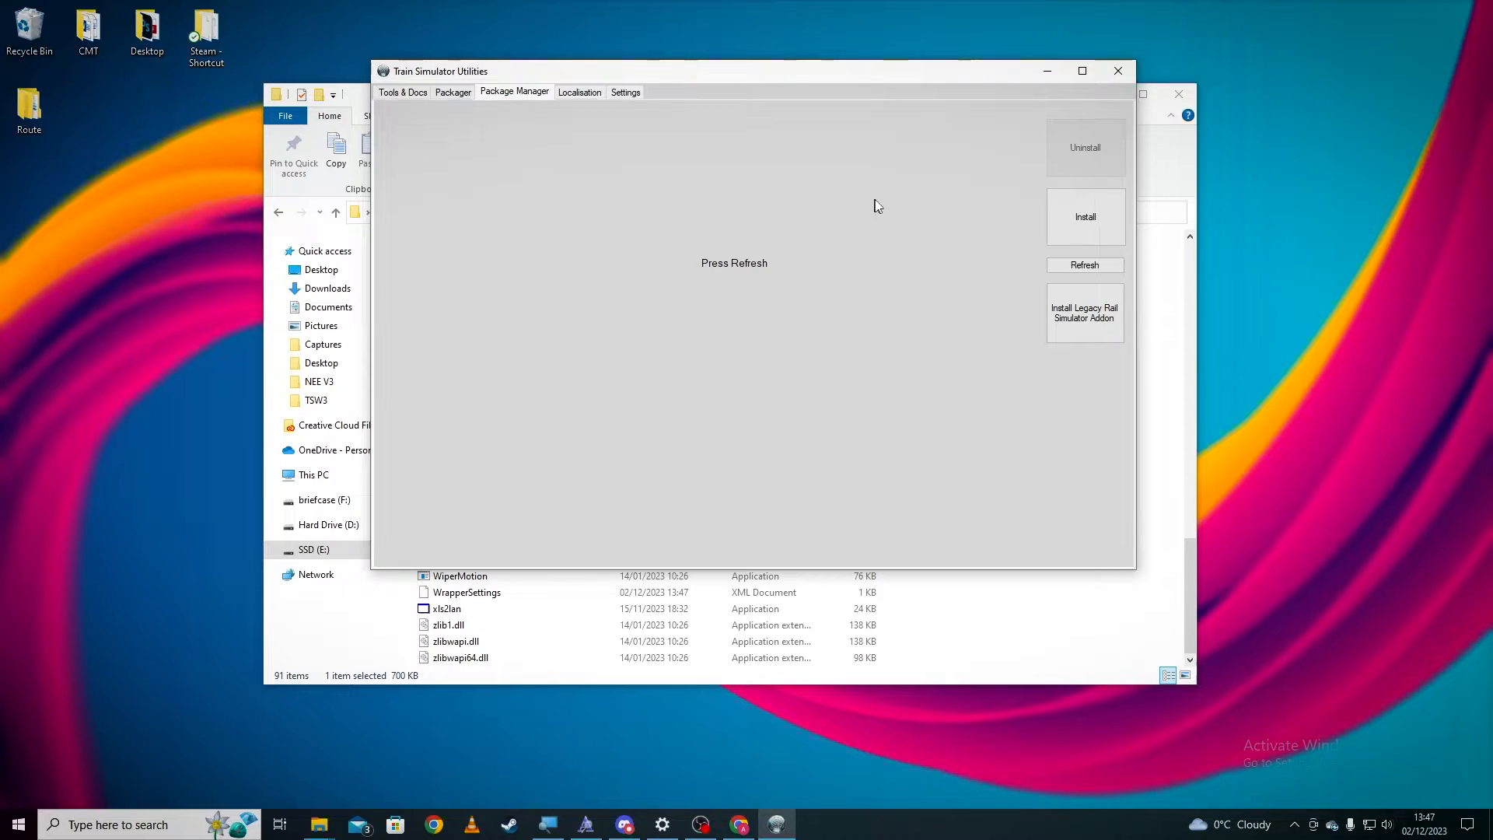
{"action": "mouse_move", "coordinate": [409, 125]}
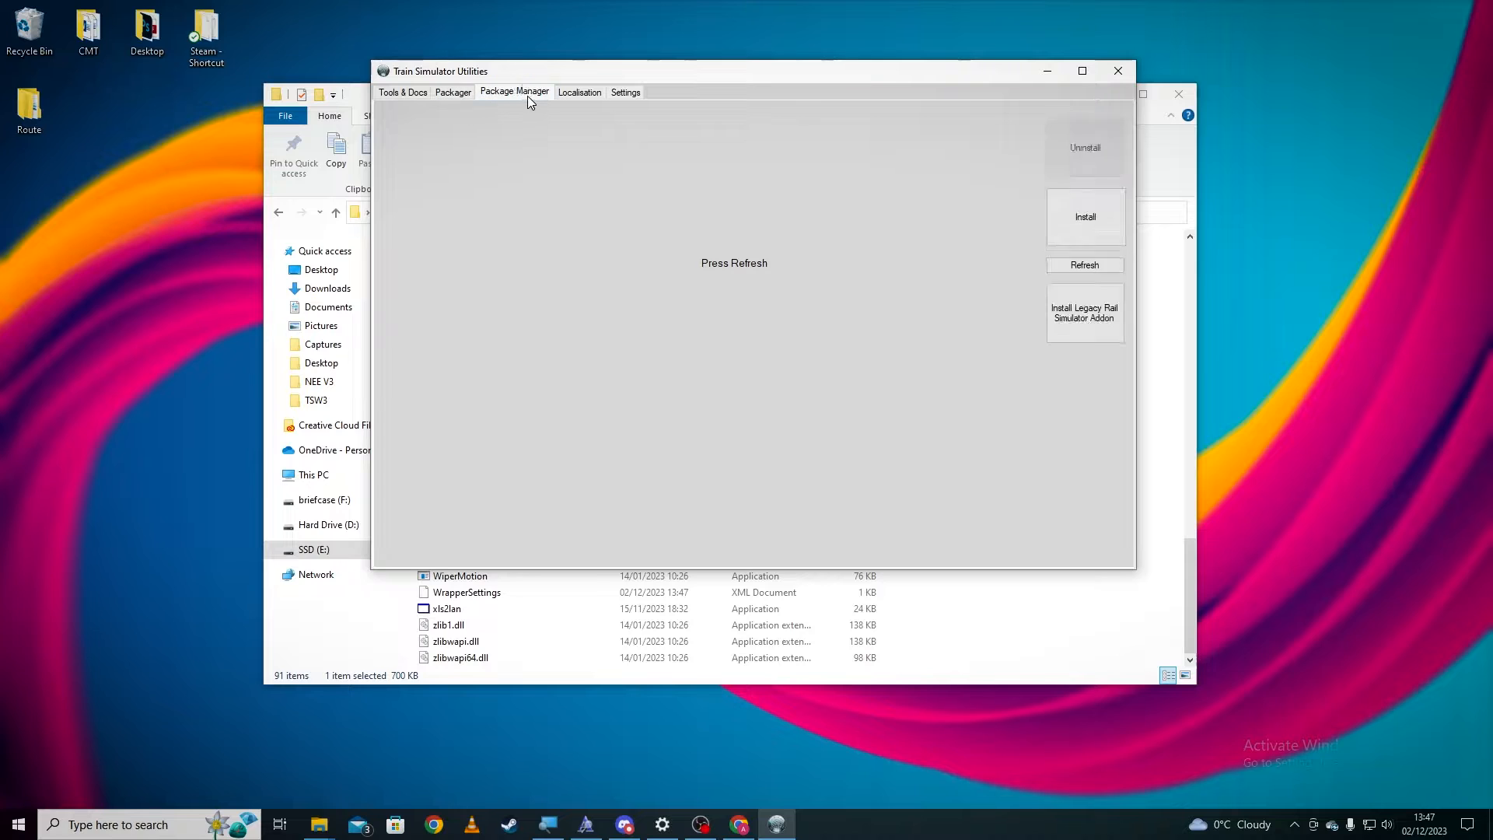
Step: Install a package, choosing NEE_V3.rwp from Desktop > Route > NEE V3
{"action": "left_click", "coordinate": [1084, 216]}
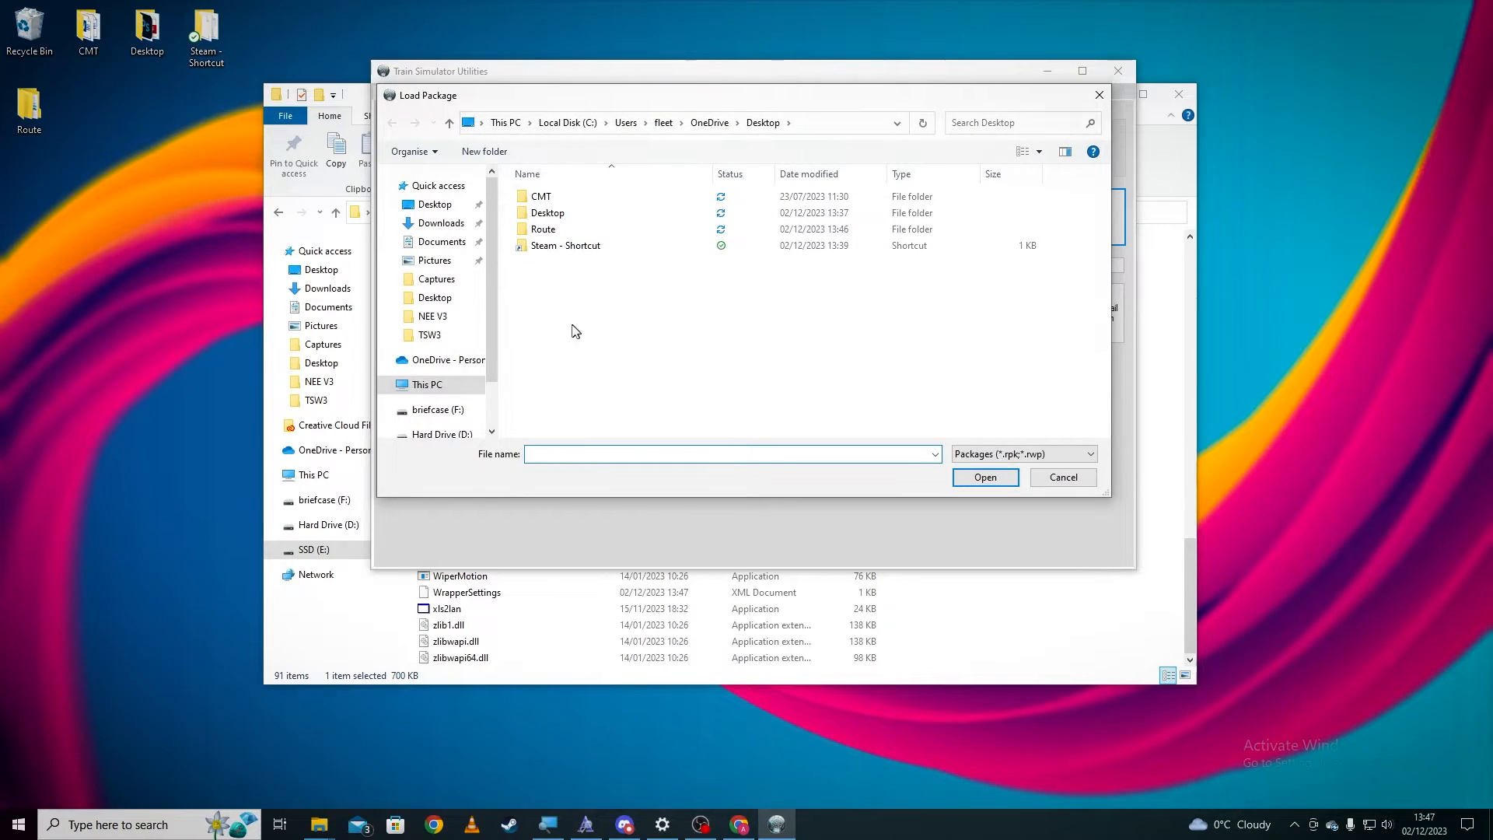
{"action": "mouse_move", "coordinate": [533, 277]}
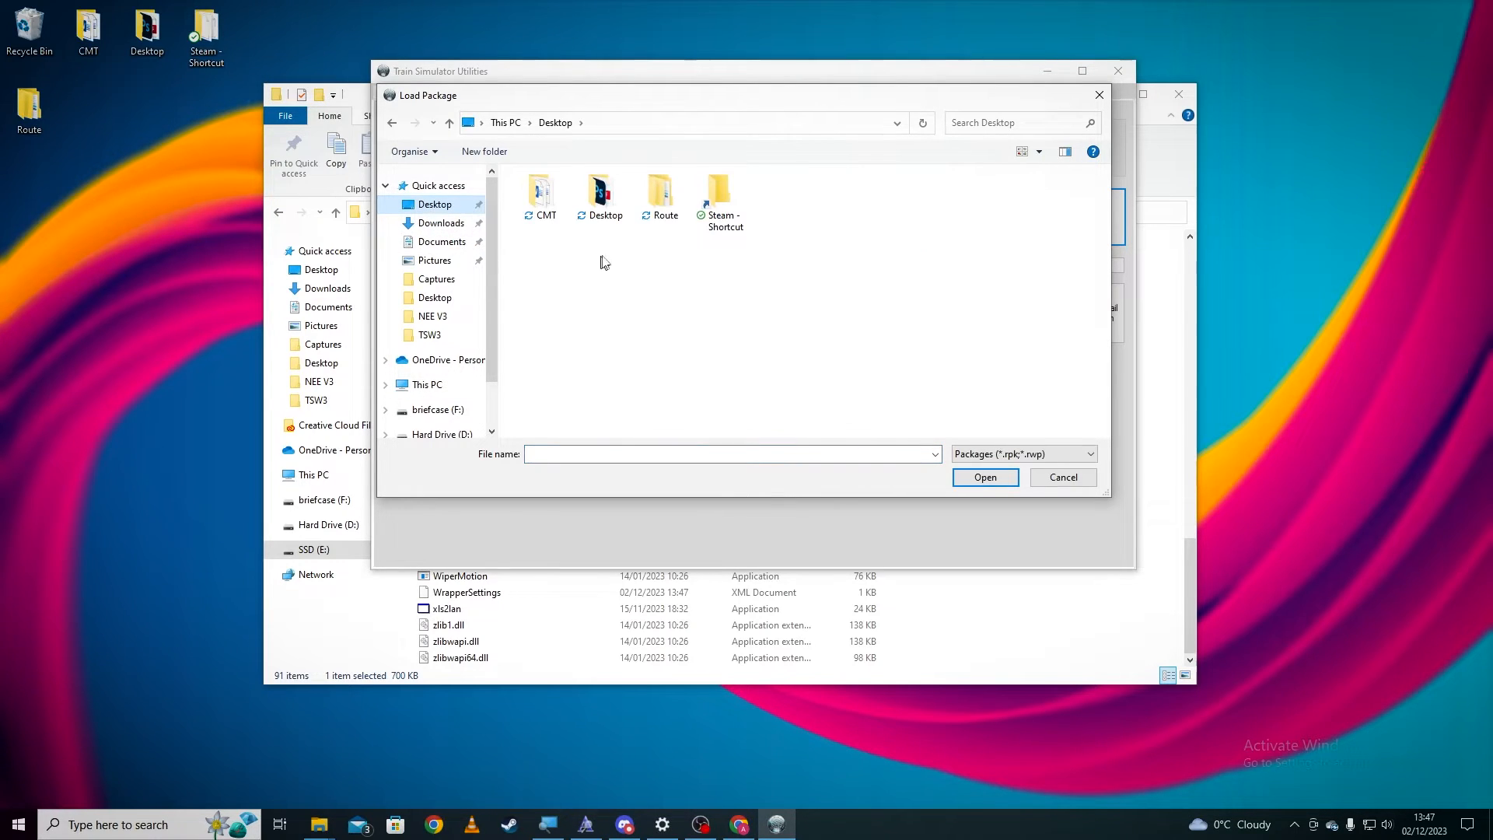
{"action": "double_click", "coordinate": [659, 196]}
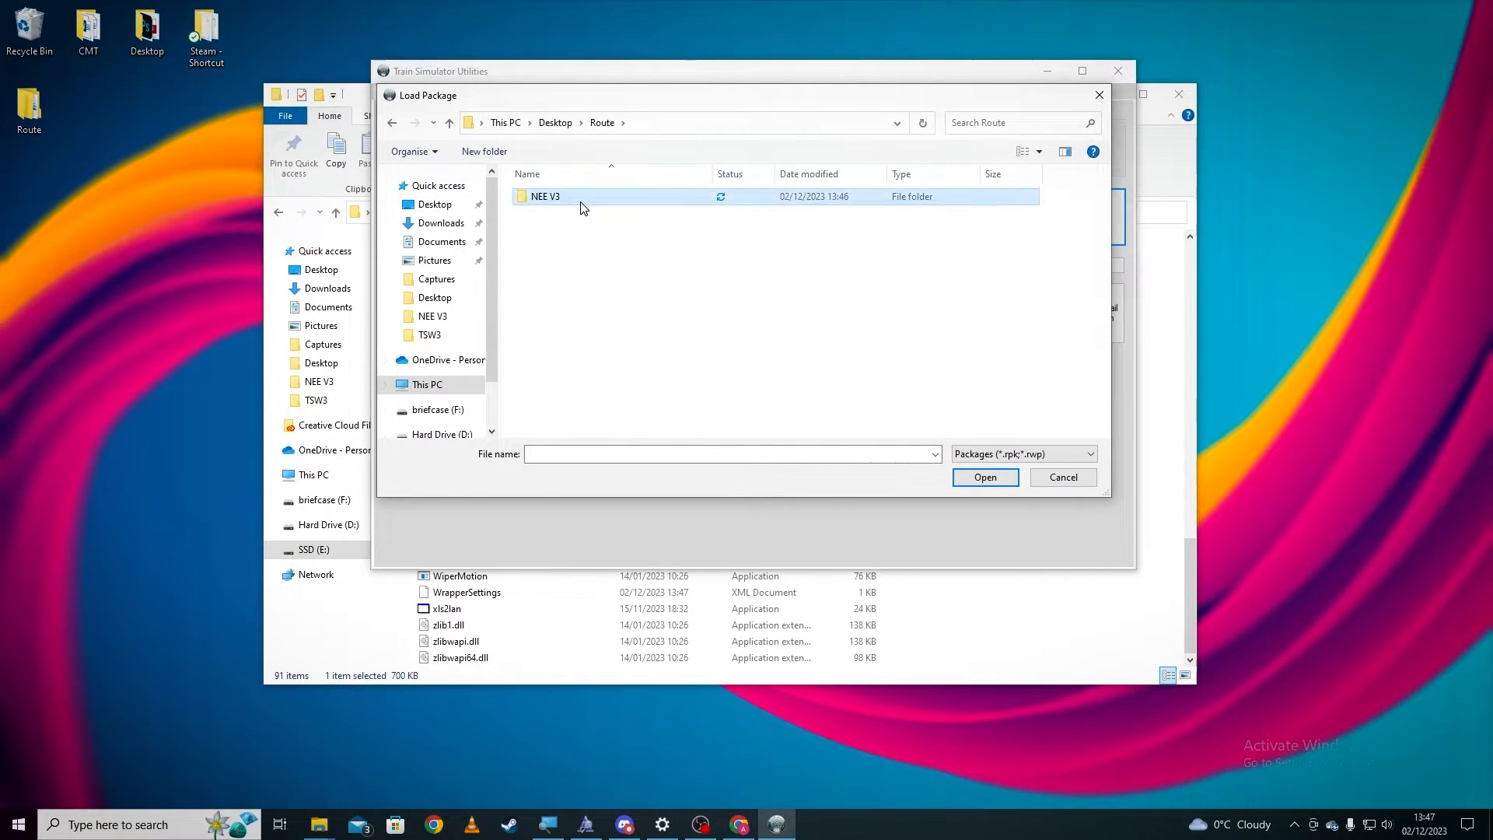
{"action": "double_click", "coordinate": [545, 196]}
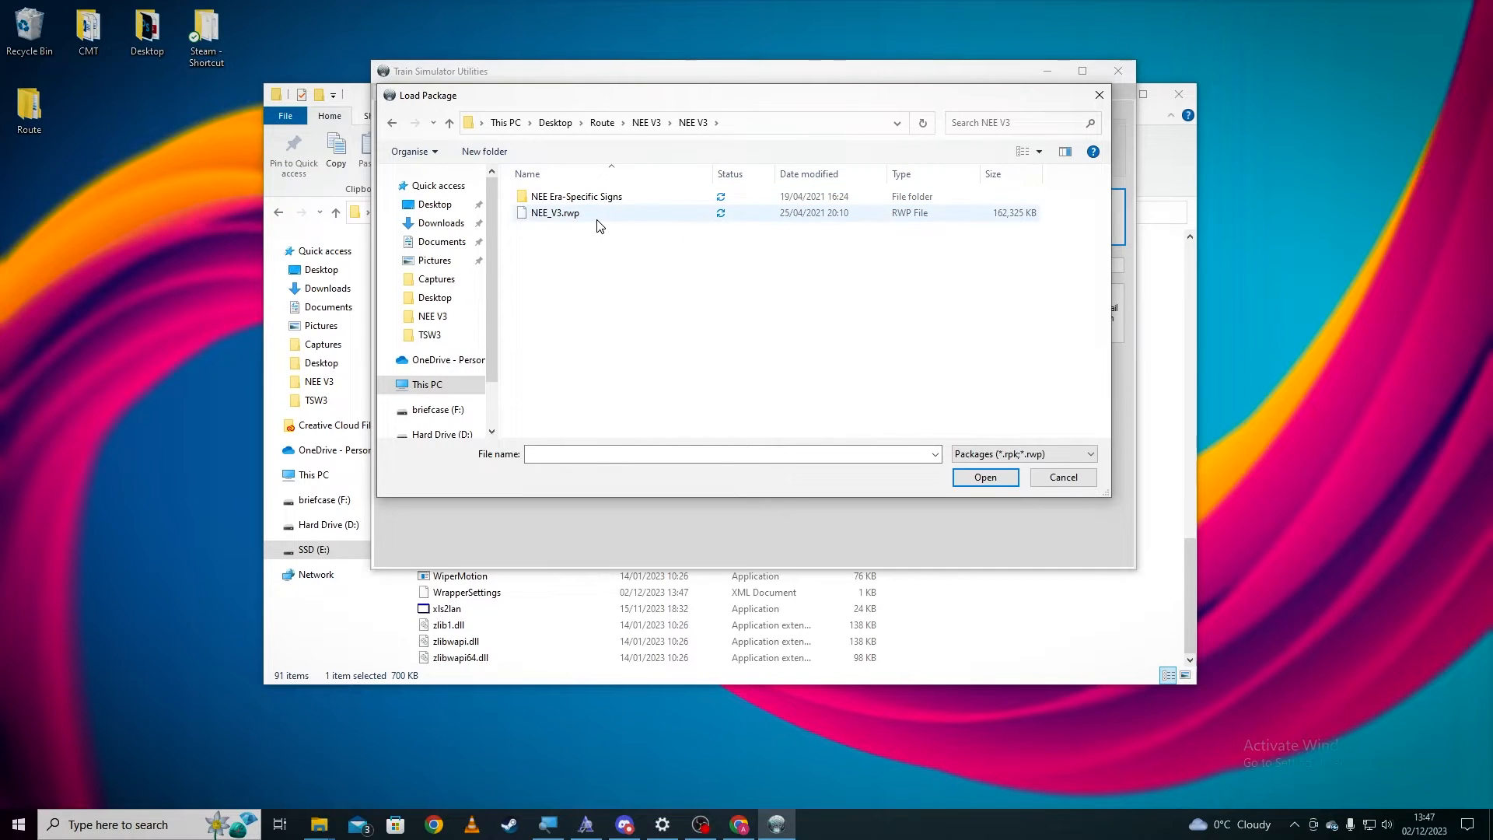
{"action": "left_click", "coordinate": [555, 213]}
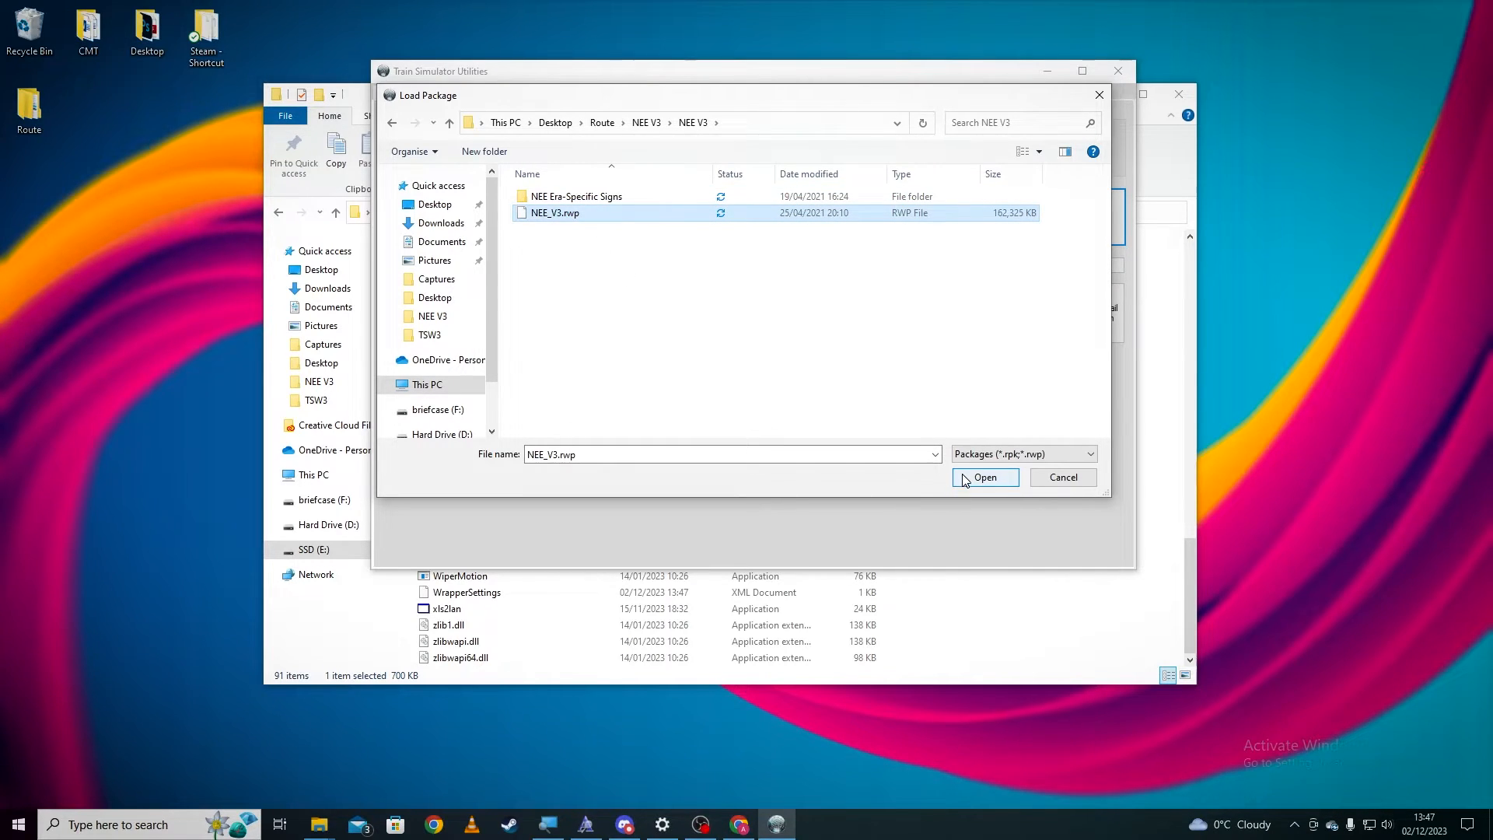
{"action": "left_click", "coordinate": [984, 477]}
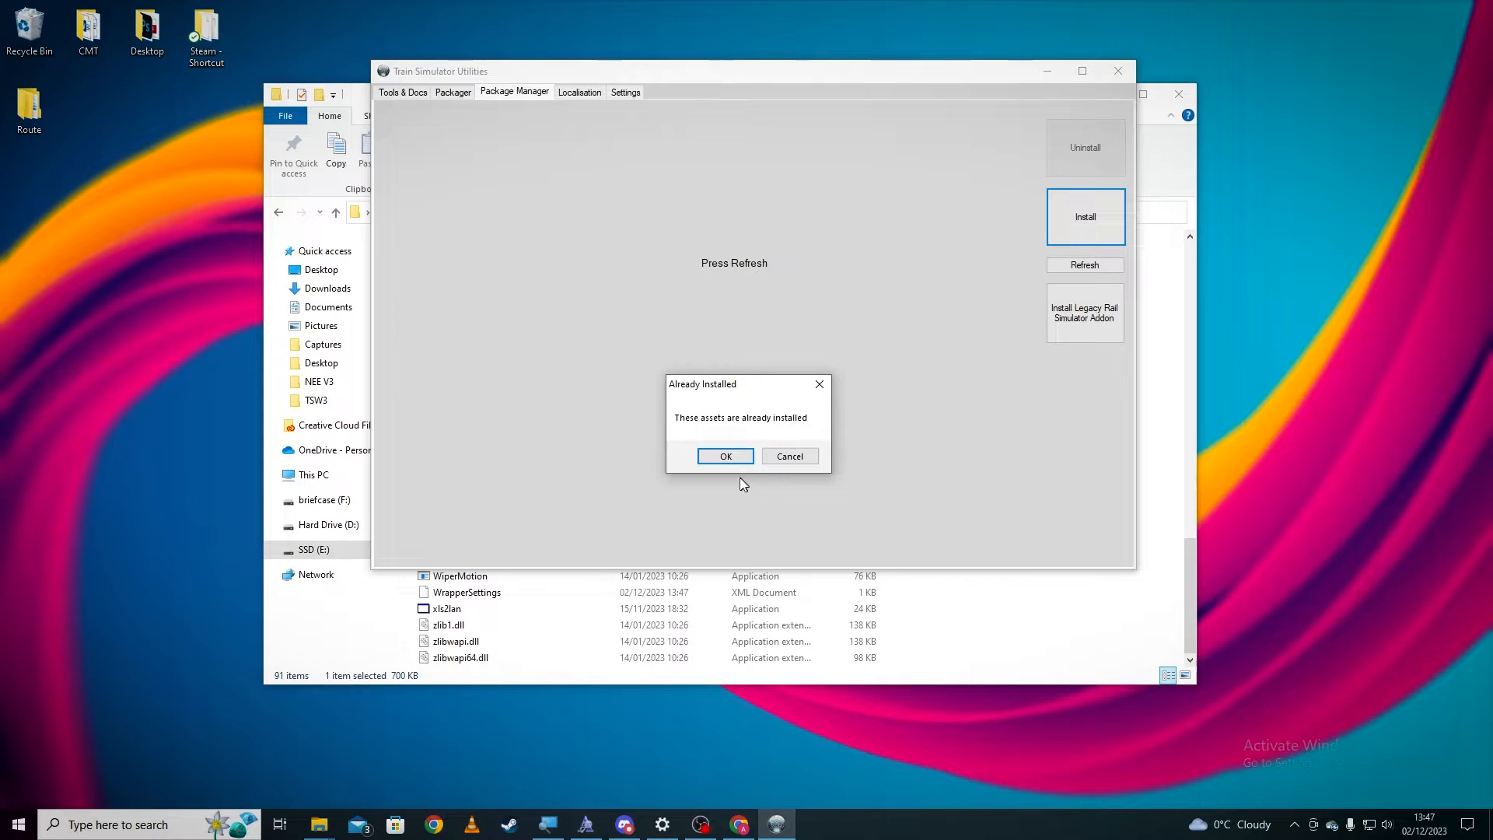
{"action": "mouse_move", "coordinate": [755, 496]}
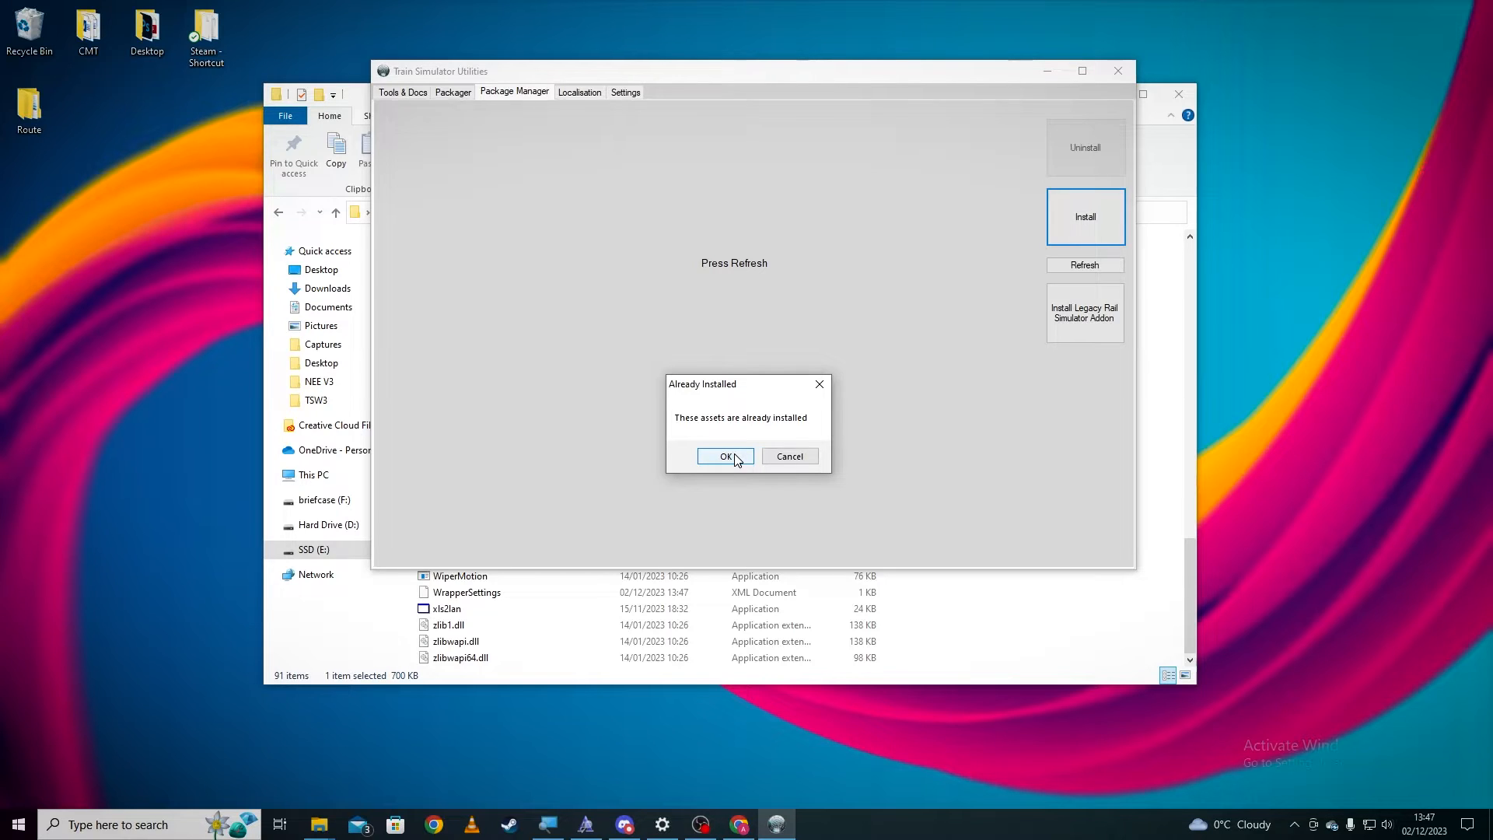
Step: Accept the Already Installed notice so the route installs over existing assets
{"action": "left_click", "coordinate": [726, 456]}
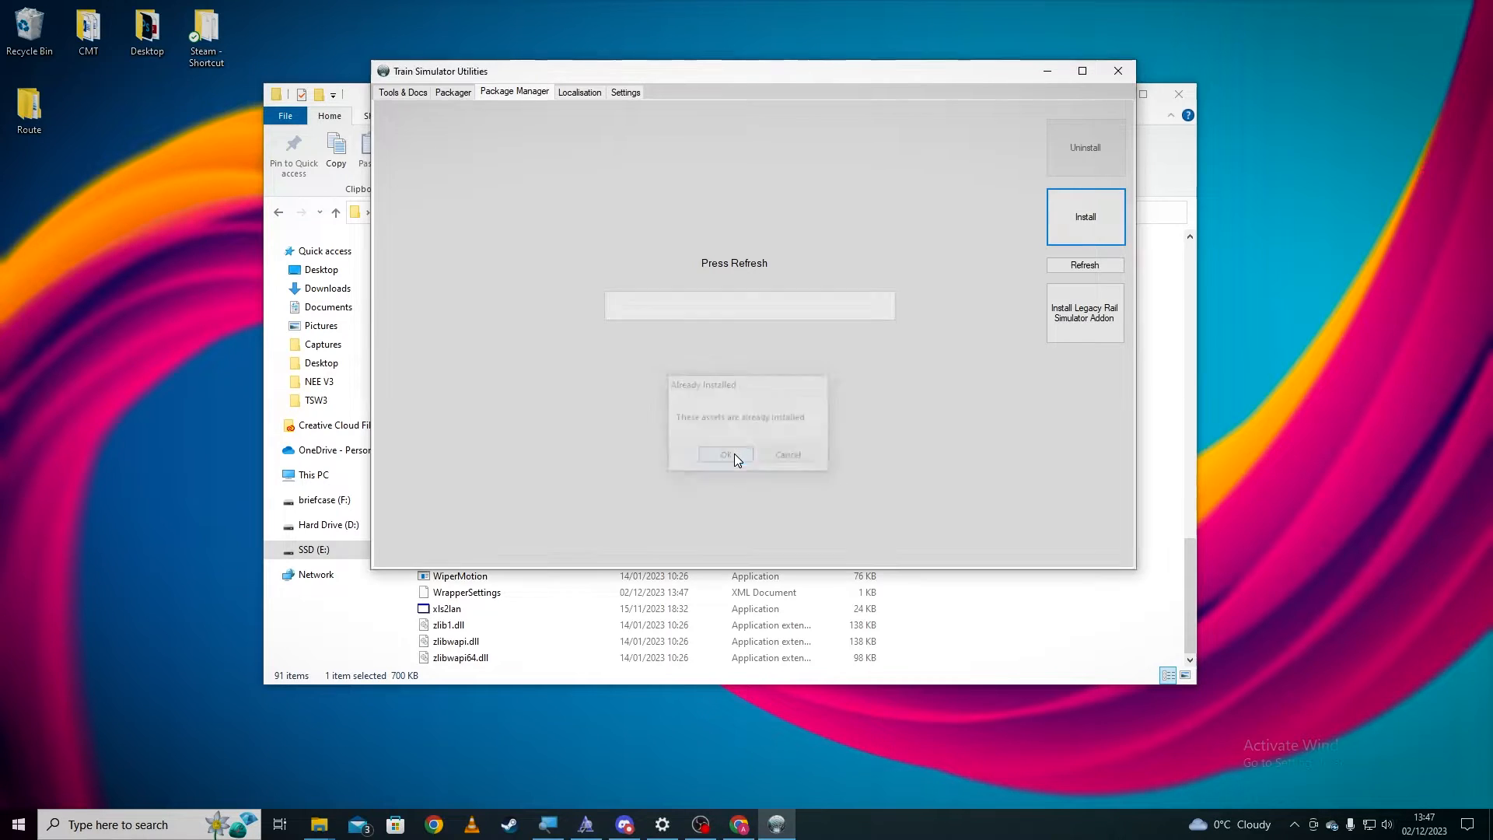
{"action": "left_click", "coordinate": [726, 454]}
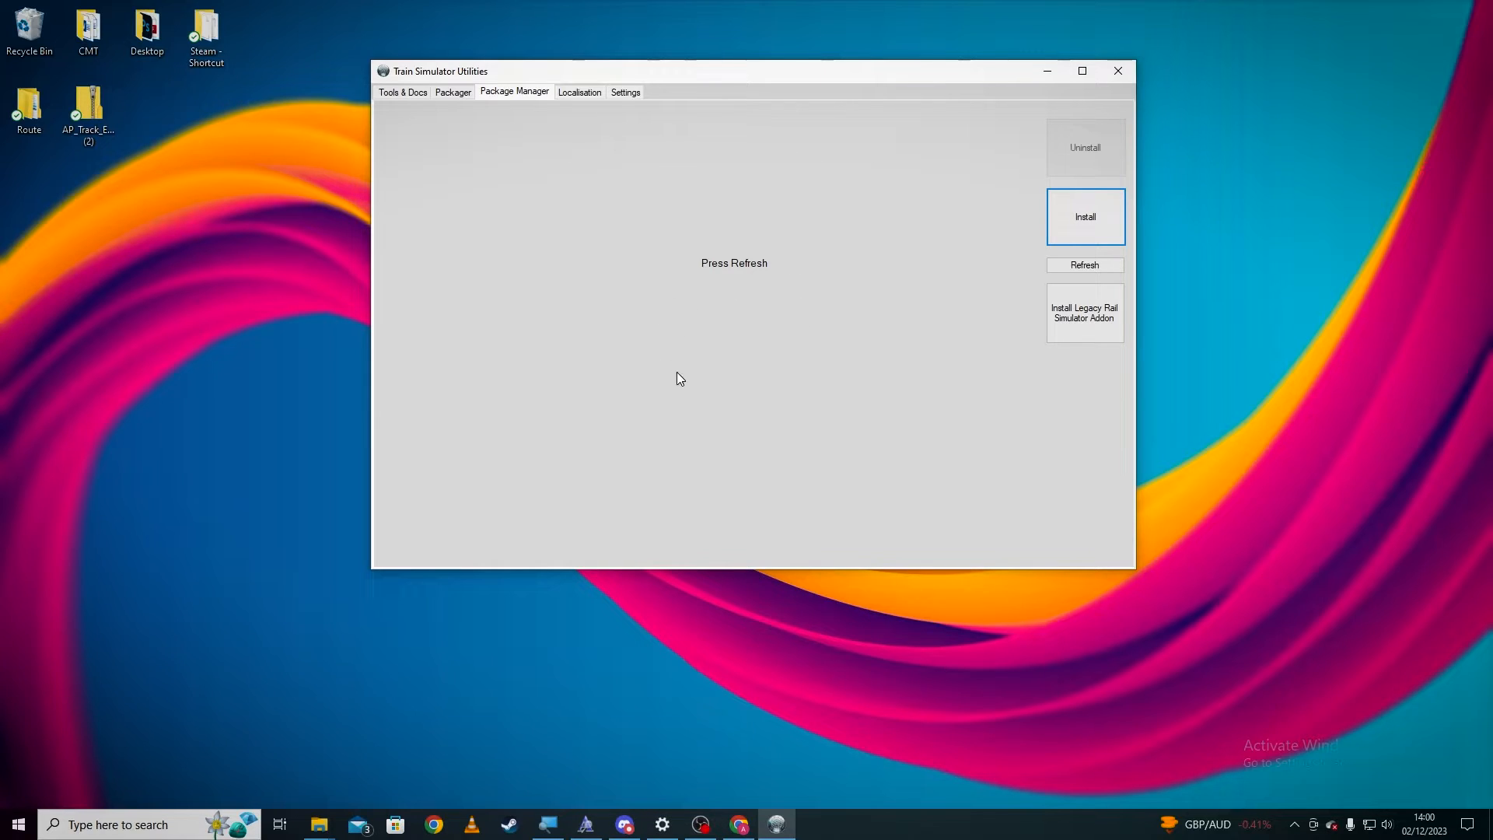
{"action": "mouse_move", "coordinate": [519, 597]}
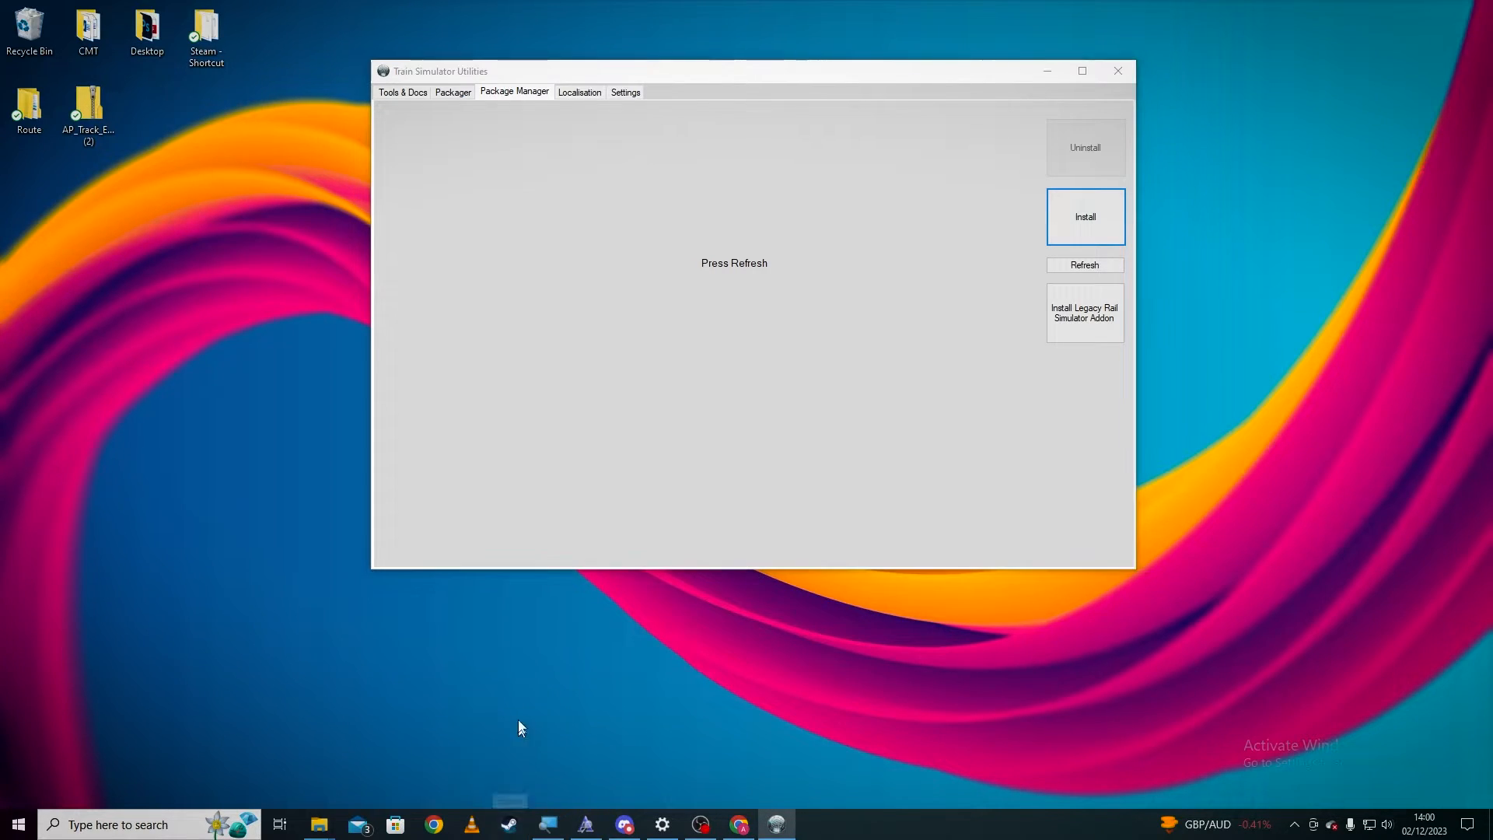
Step: Launch Train Simulator from the Steam library, choosing the 64-bit Edition
{"action": "left_click", "coordinate": [1084, 264]}
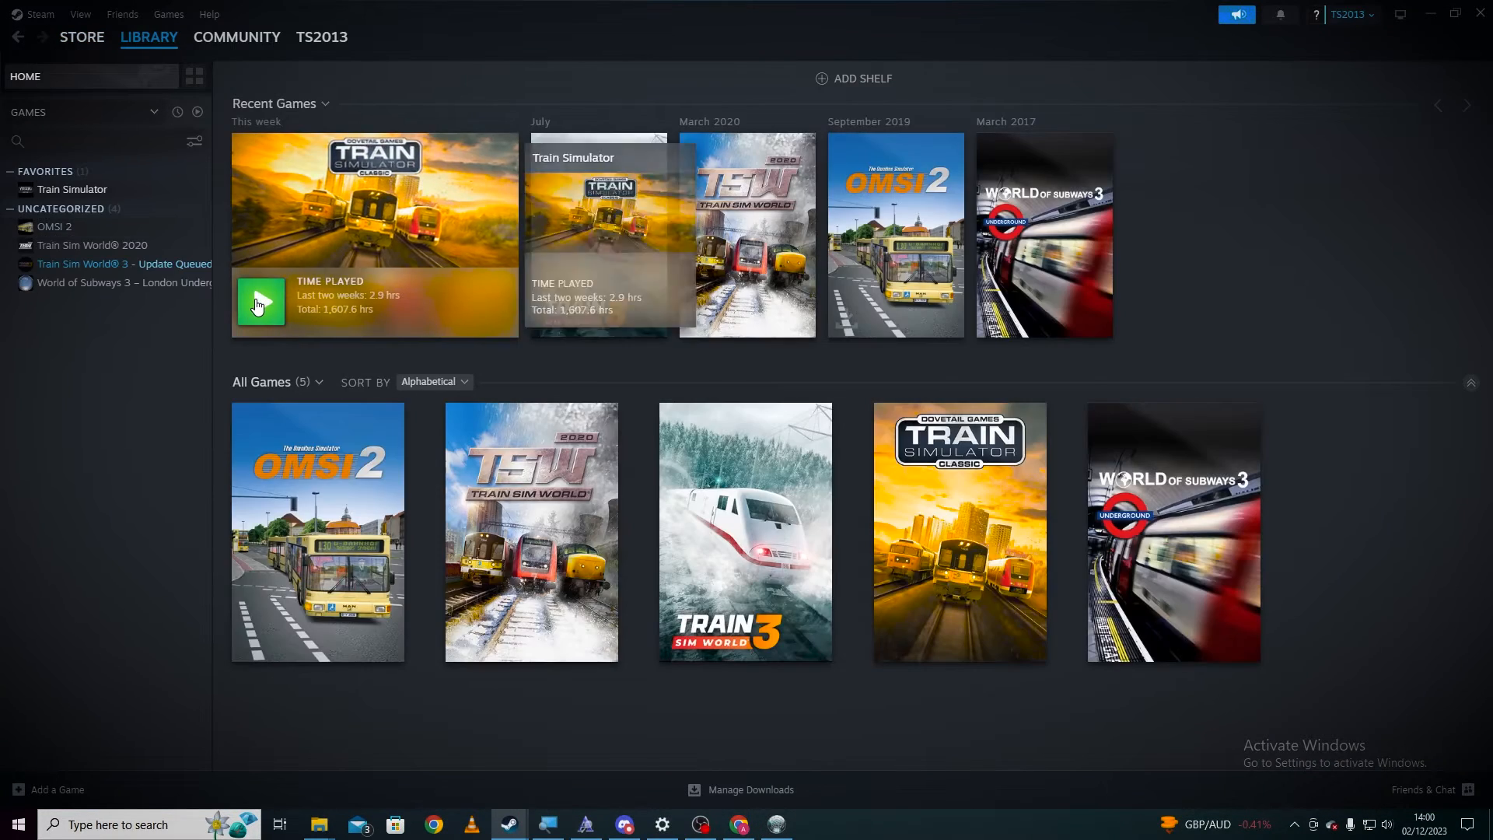
{"action": "left_click", "coordinate": [262, 303]}
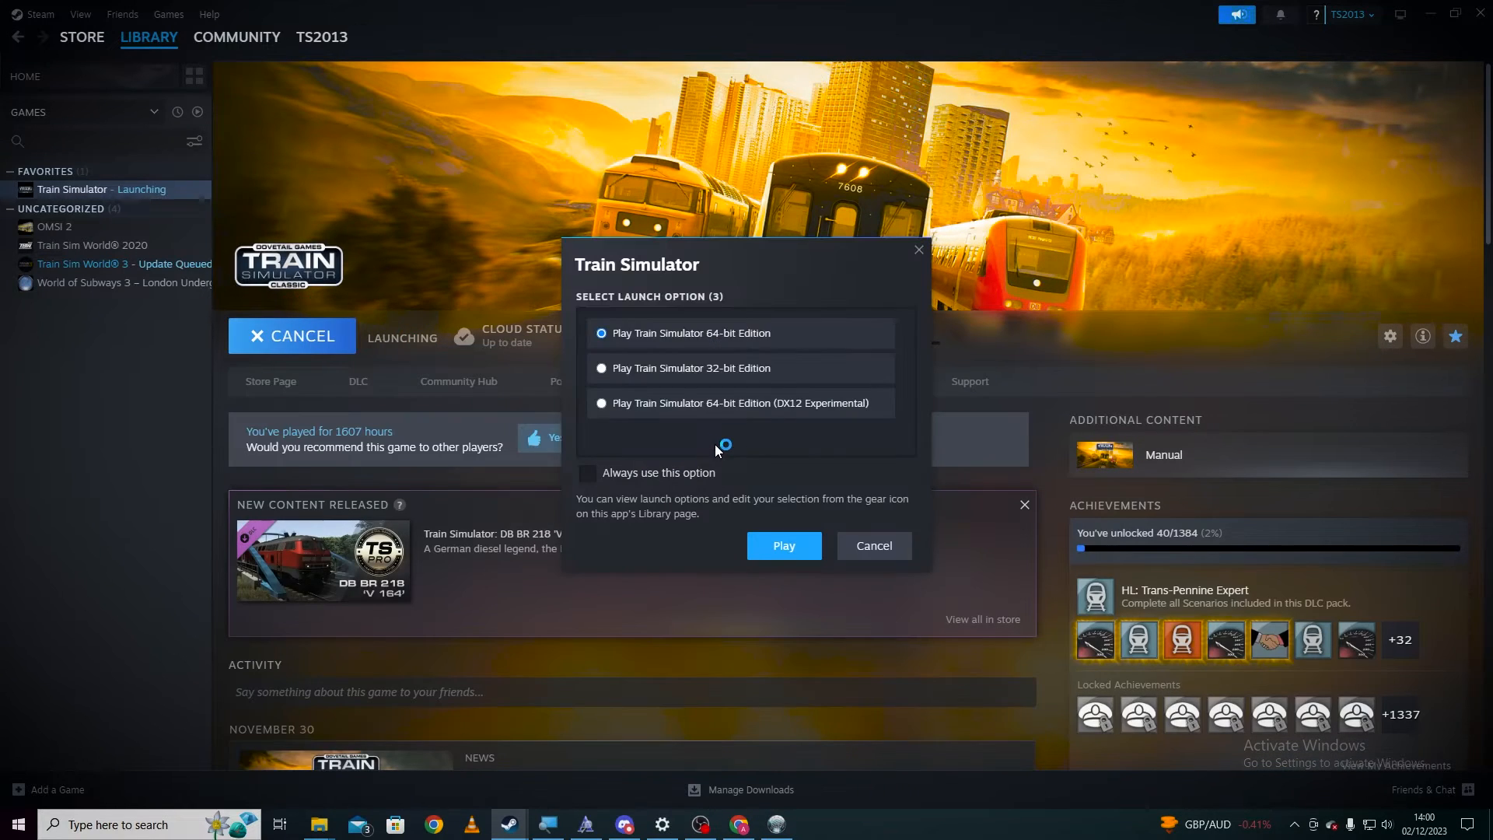
{"action": "left_click", "coordinate": [782, 544]}
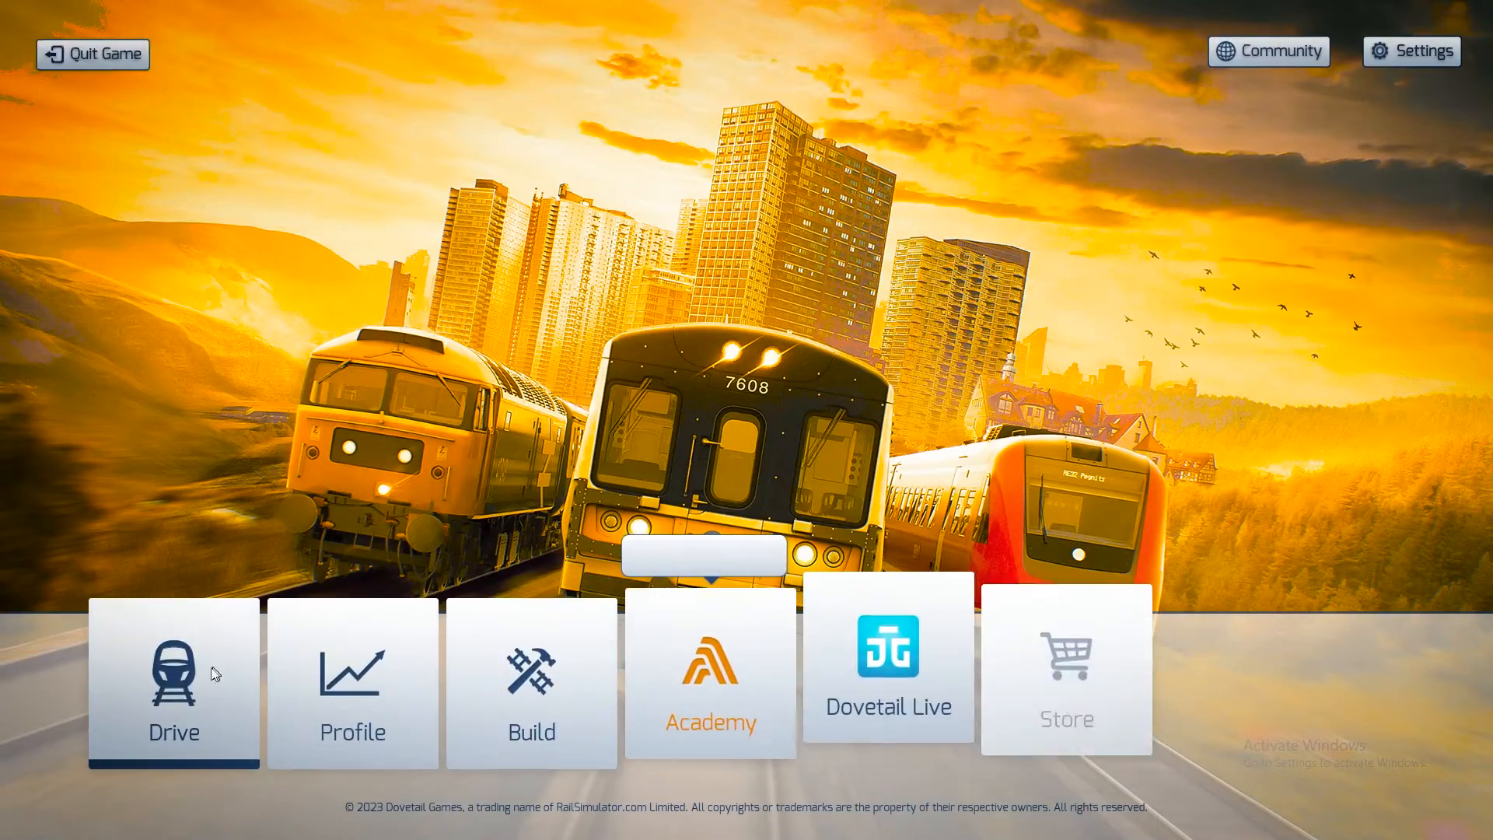
Step: Go to Drive and check the [DPS] North East England route under Quick Drive
{"action": "left_click", "coordinate": [172, 676]}
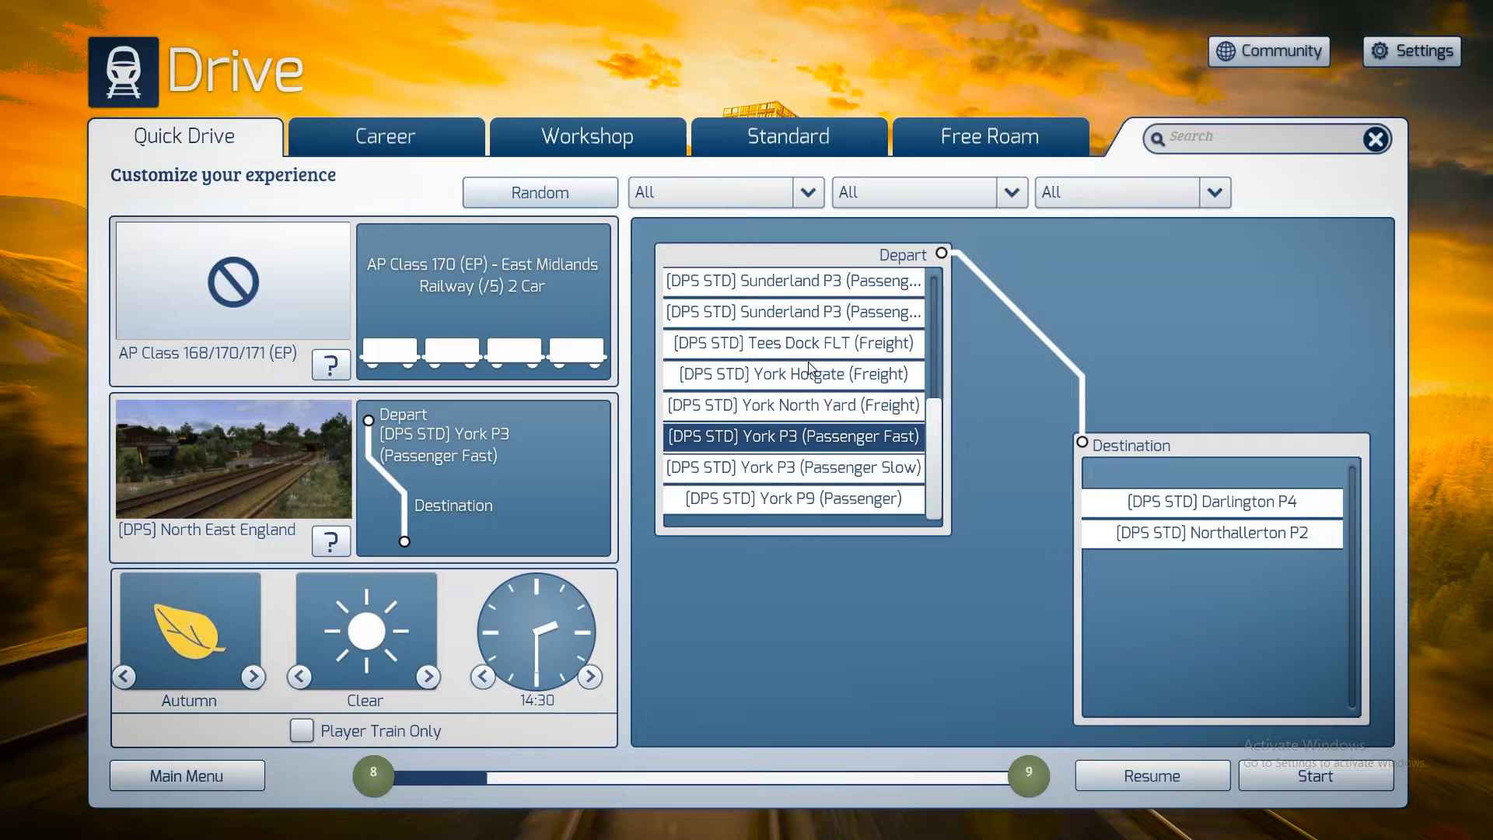
{"action": "left_click", "coordinate": [791, 374]}
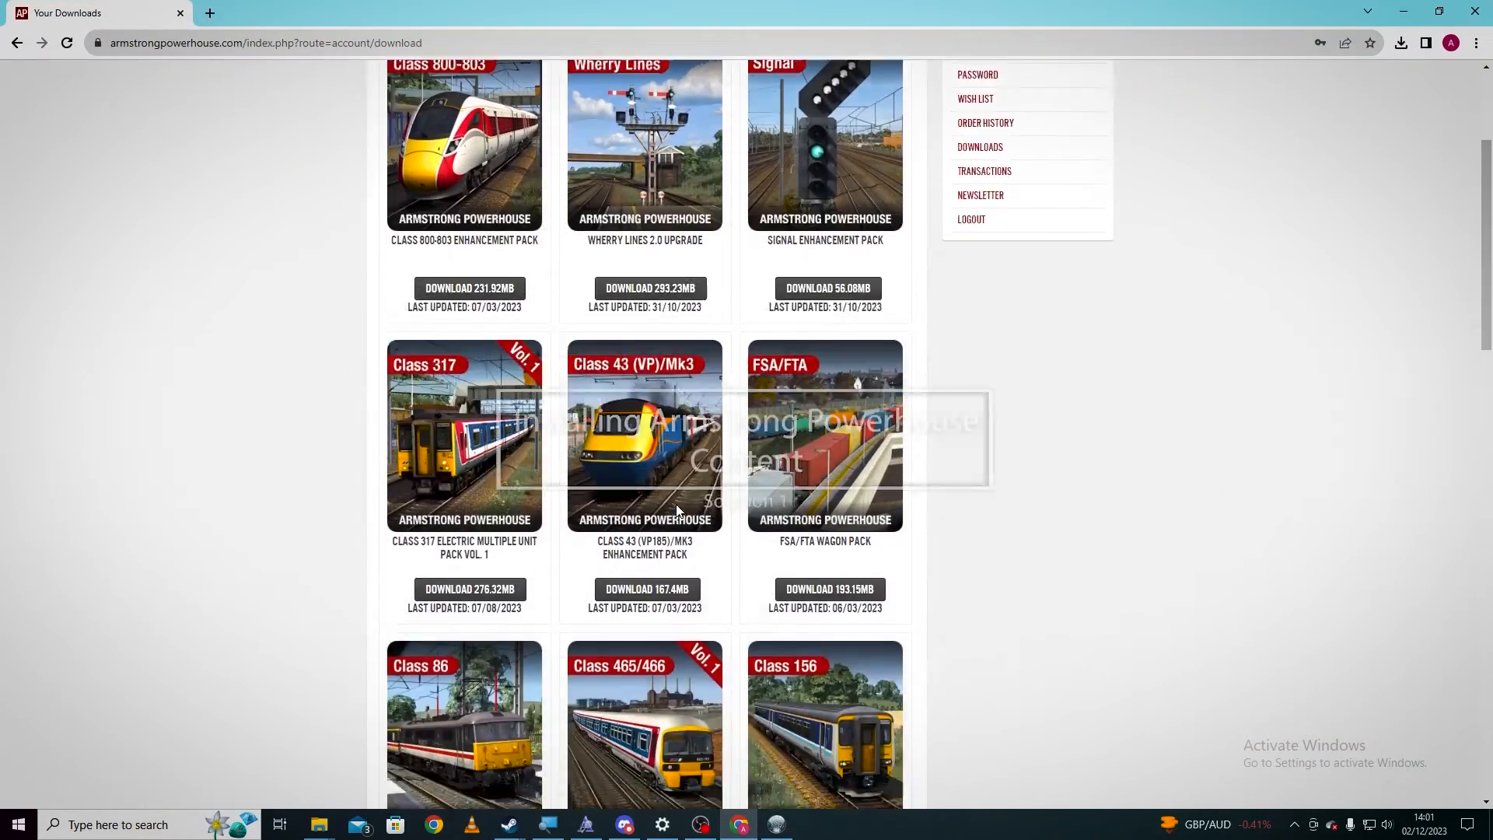
Step: Scroll down the Armstrong Powerhouse Your Downloads list
{"action": "scroll", "scroll_direction": "down", "scroll_amount": 3}
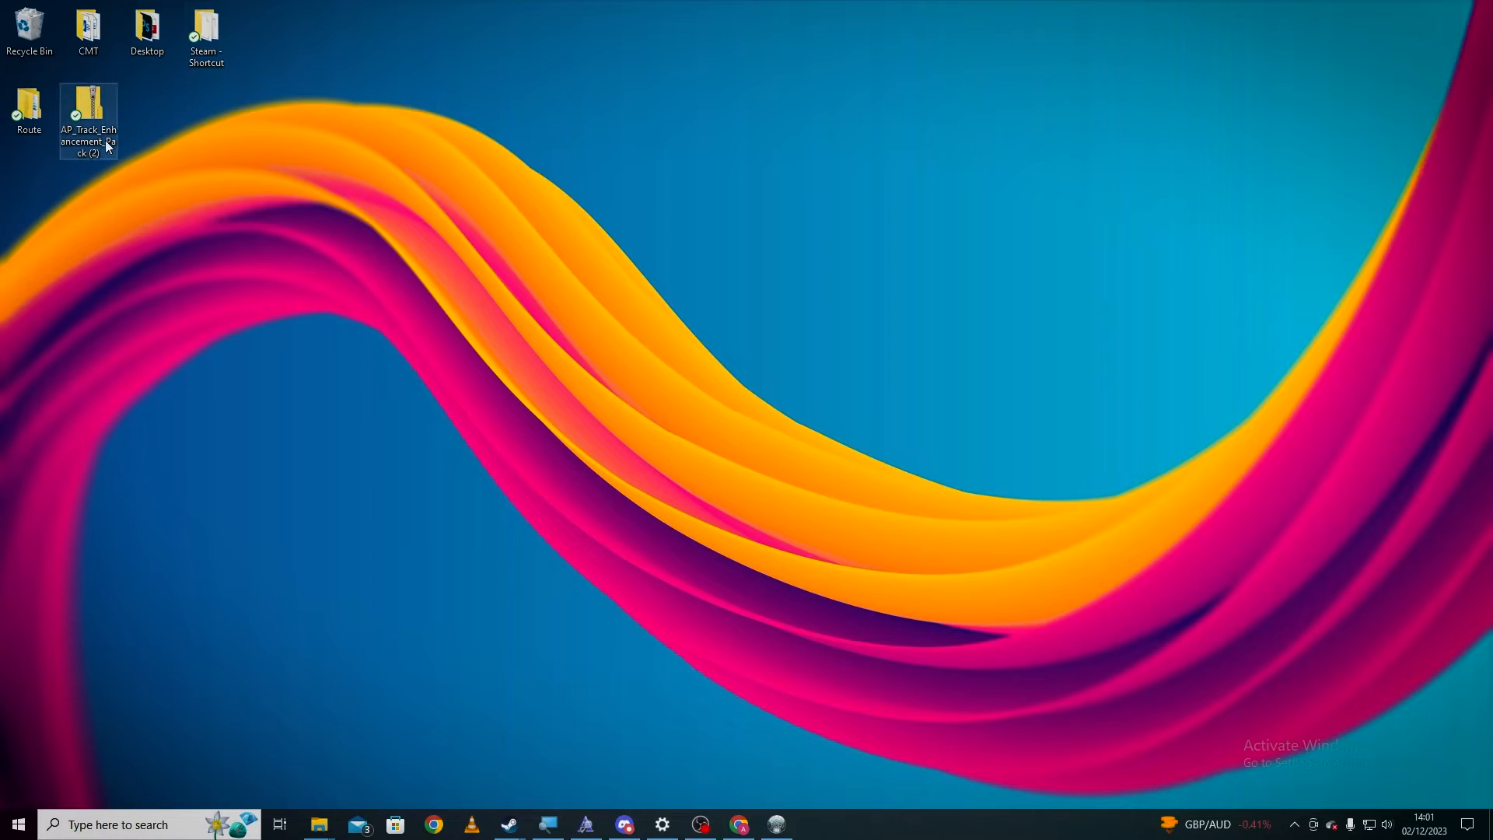
Step: Extract AP_Track_Enhancement_Pack (2) to the Desktop and select the extracted Track Enhancement Pack installer
{"action": "double_click", "coordinate": [87, 114]}
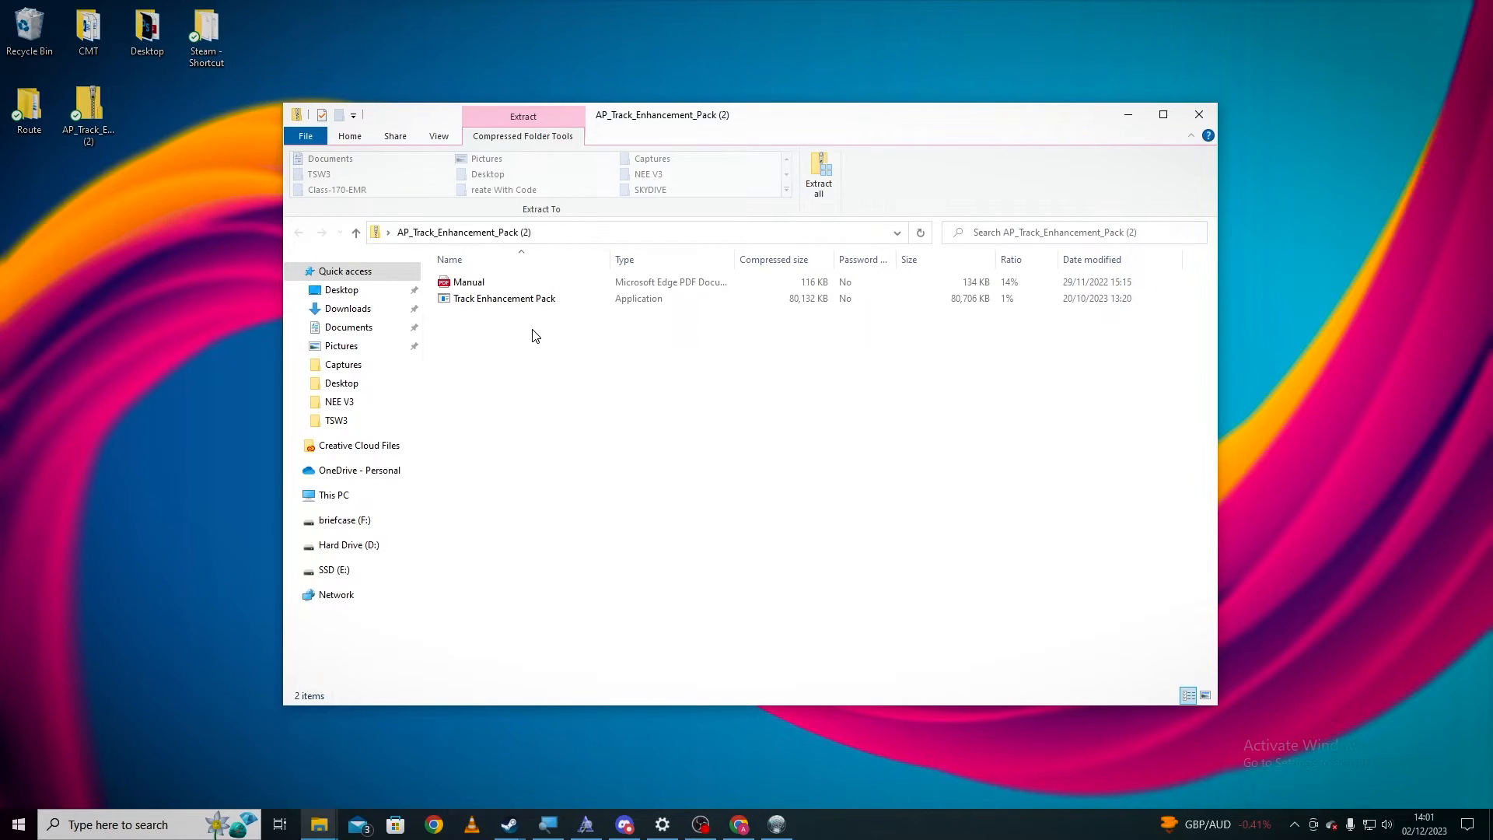
{"action": "mouse_move", "coordinate": [107, 168]}
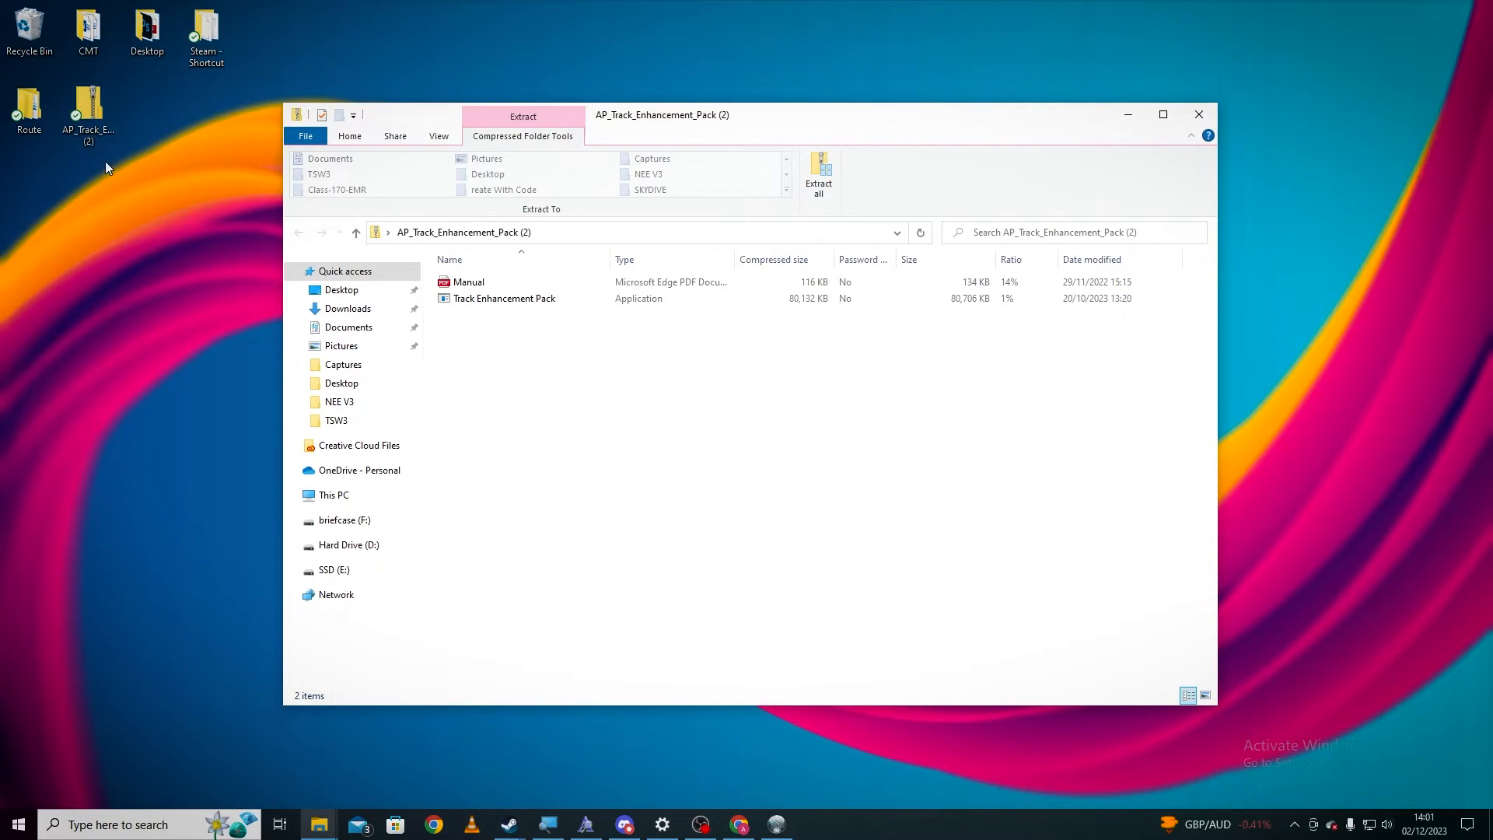
{"action": "mouse_move", "coordinate": [515, 328]}
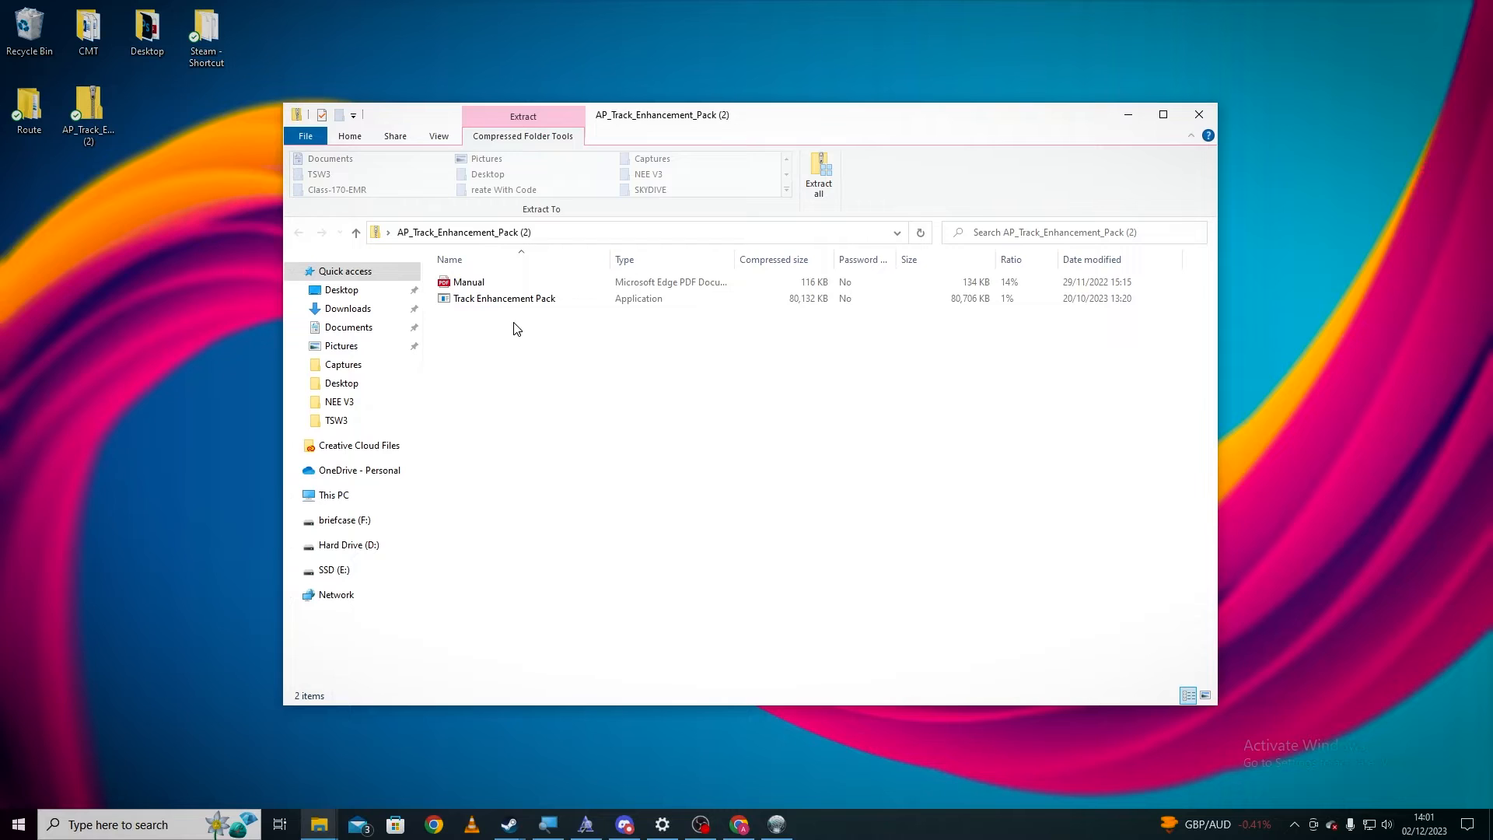
{"action": "left_click", "coordinate": [504, 299]}
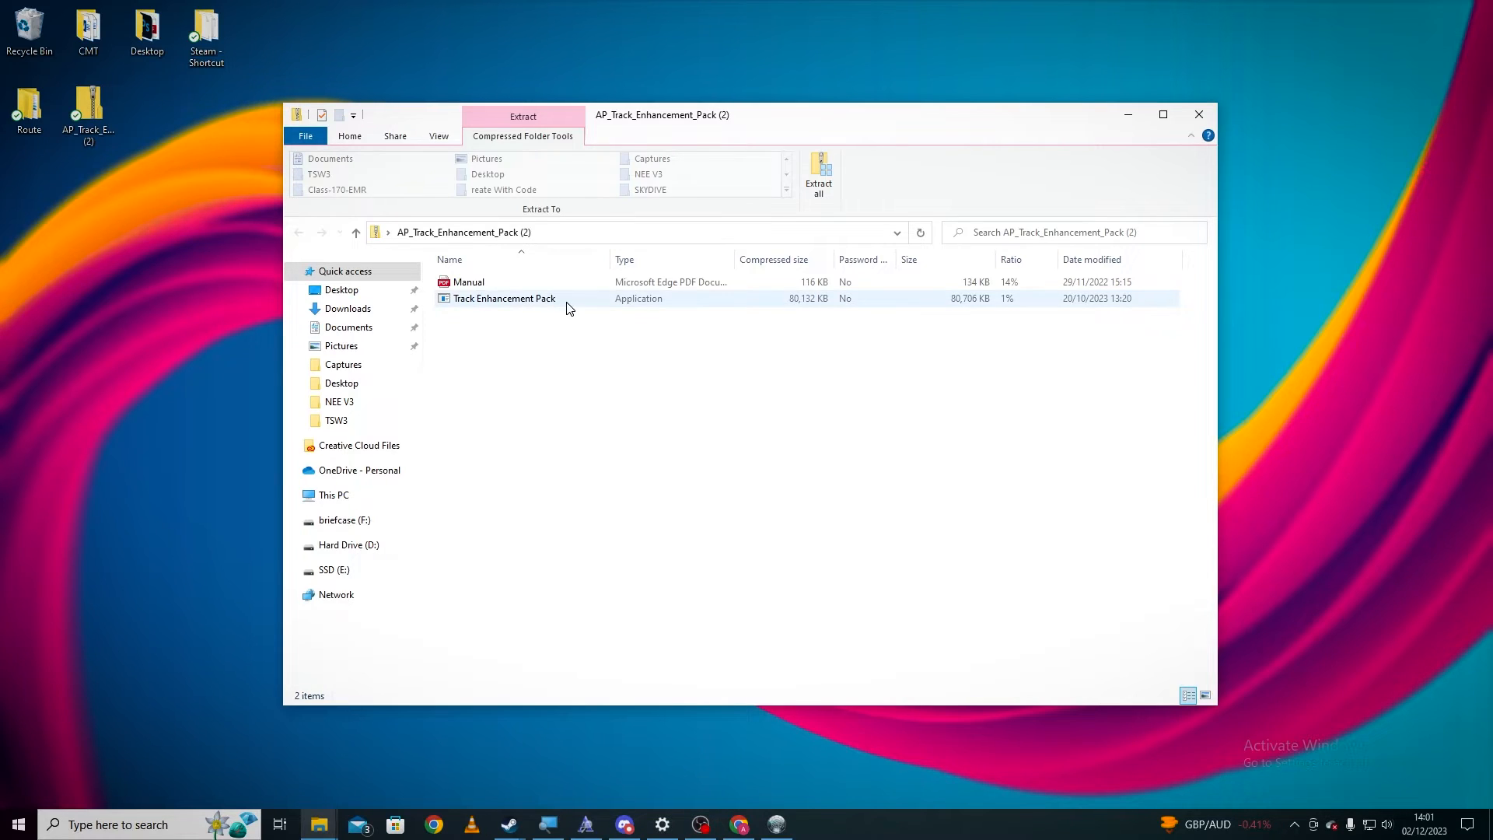
{"action": "double_click", "coordinate": [503, 298]}
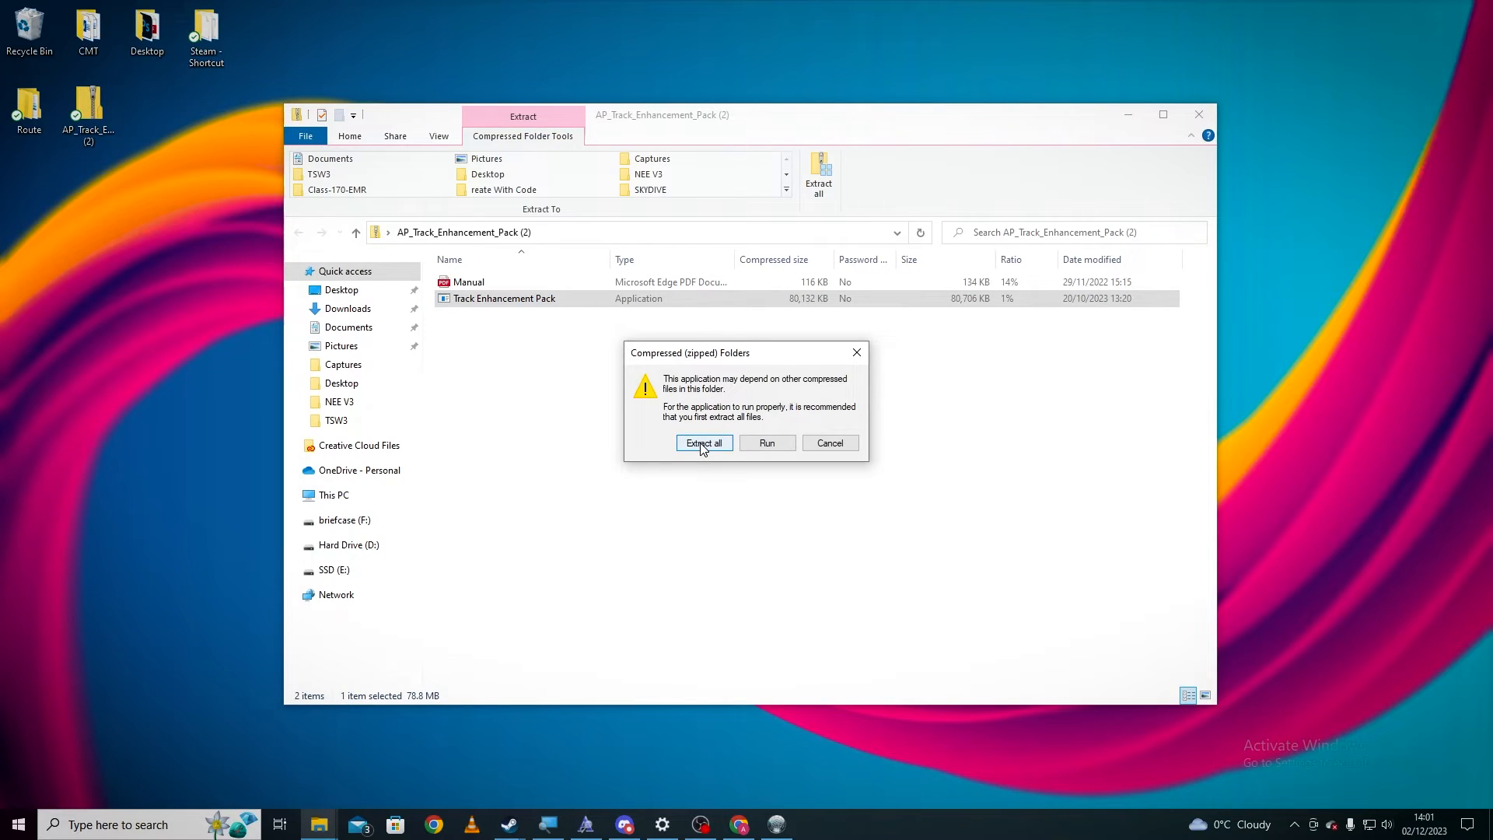
{"action": "left_click", "coordinate": [703, 442]}
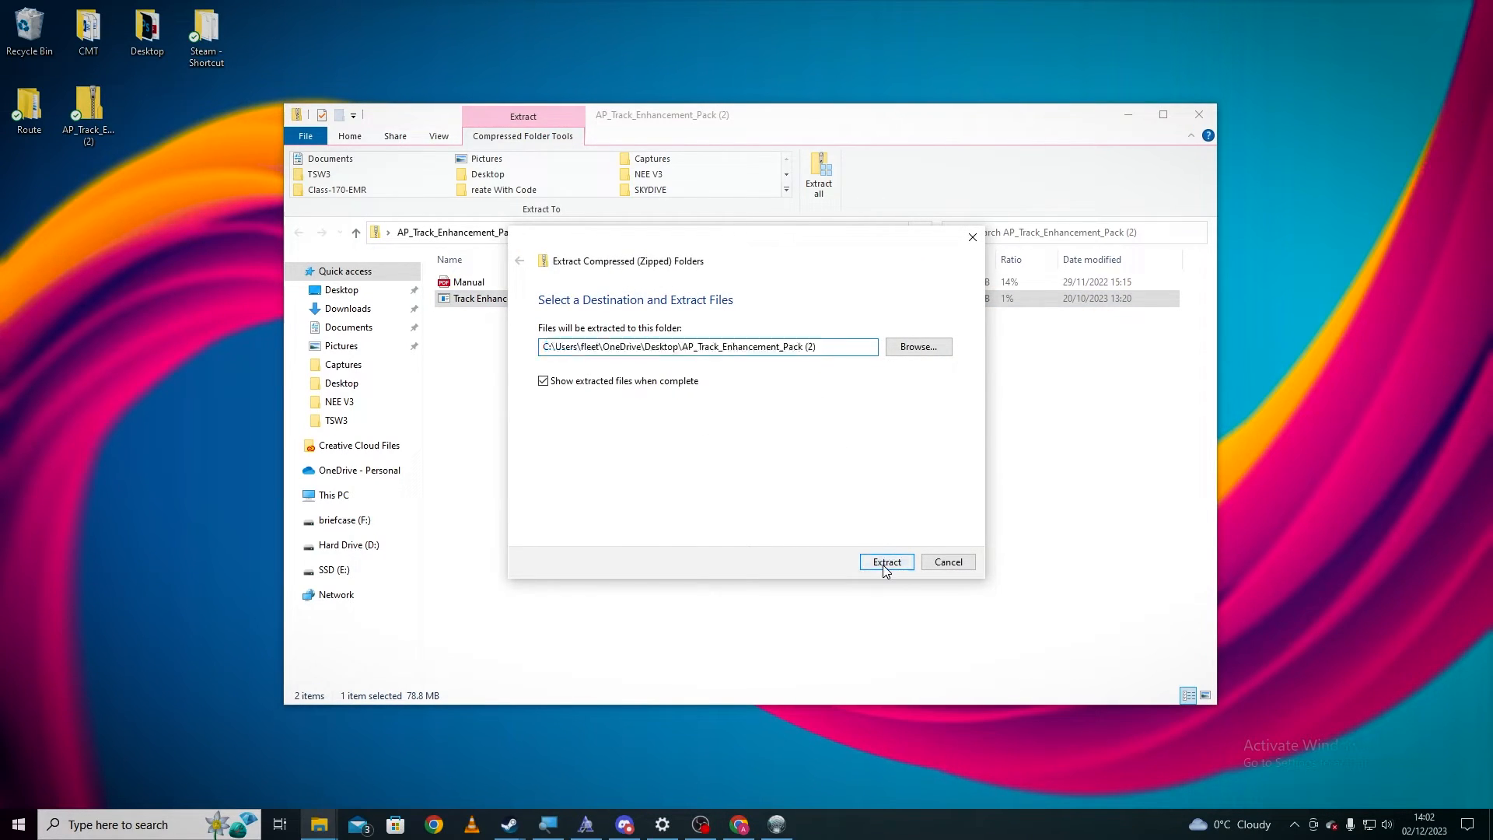
{"action": "left_click", "coordinate": [885, 561]}
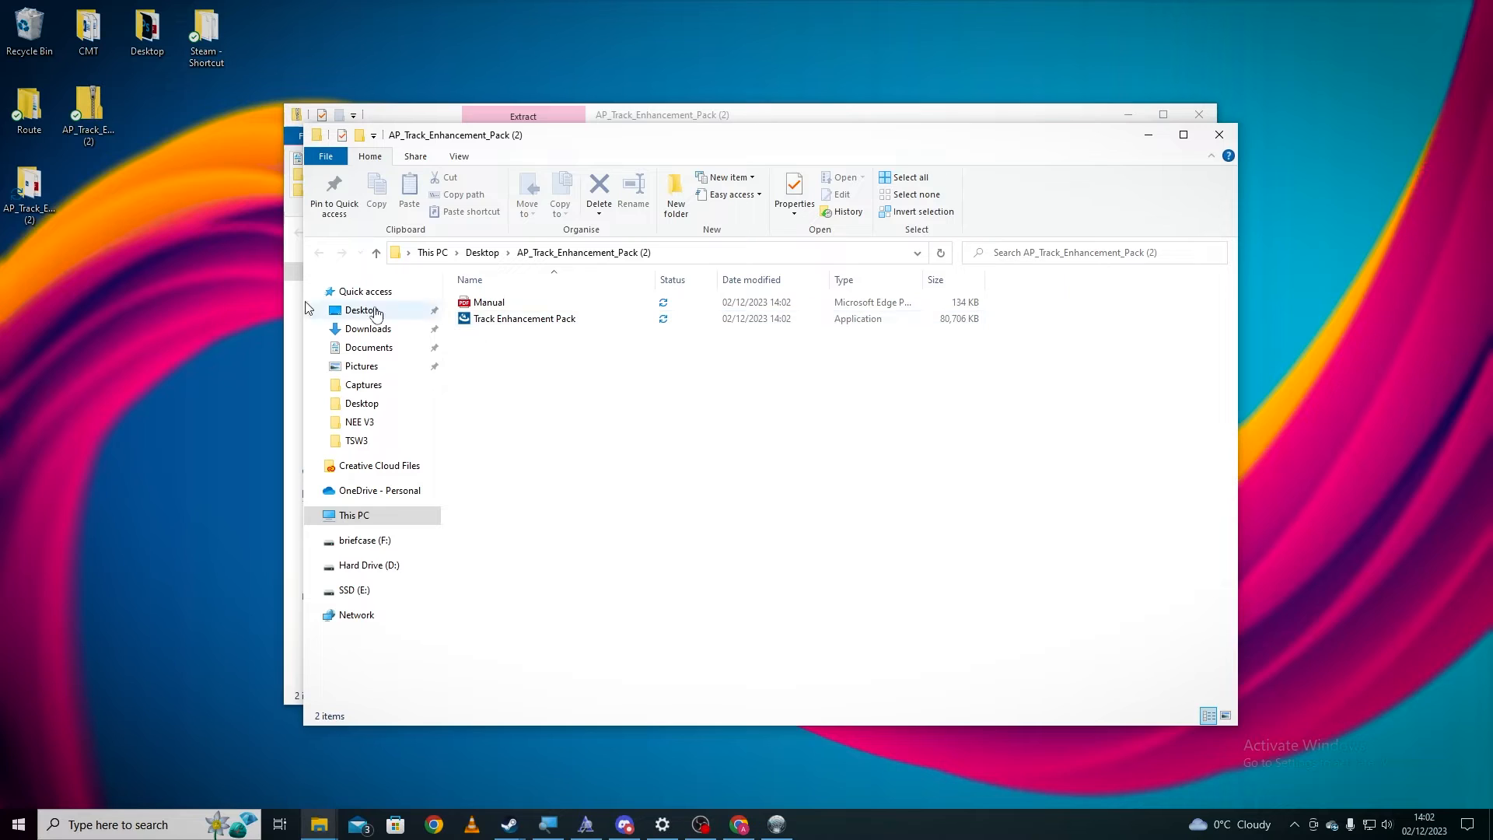
{"action": "mouse_move", "coordinate": [590, 340]}
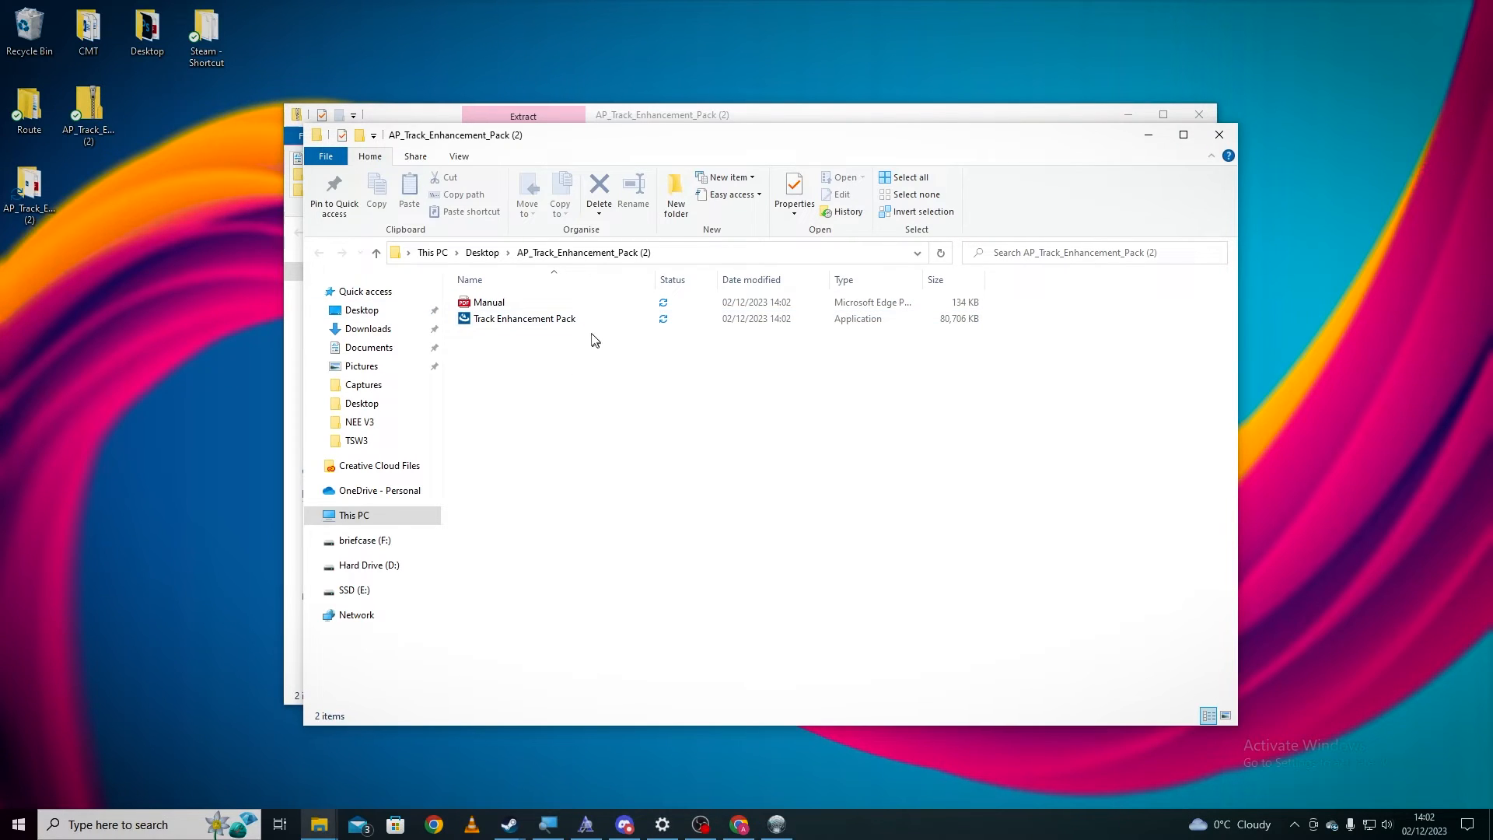
{"action": "mouse_move", "coordinate": [581, 337]}
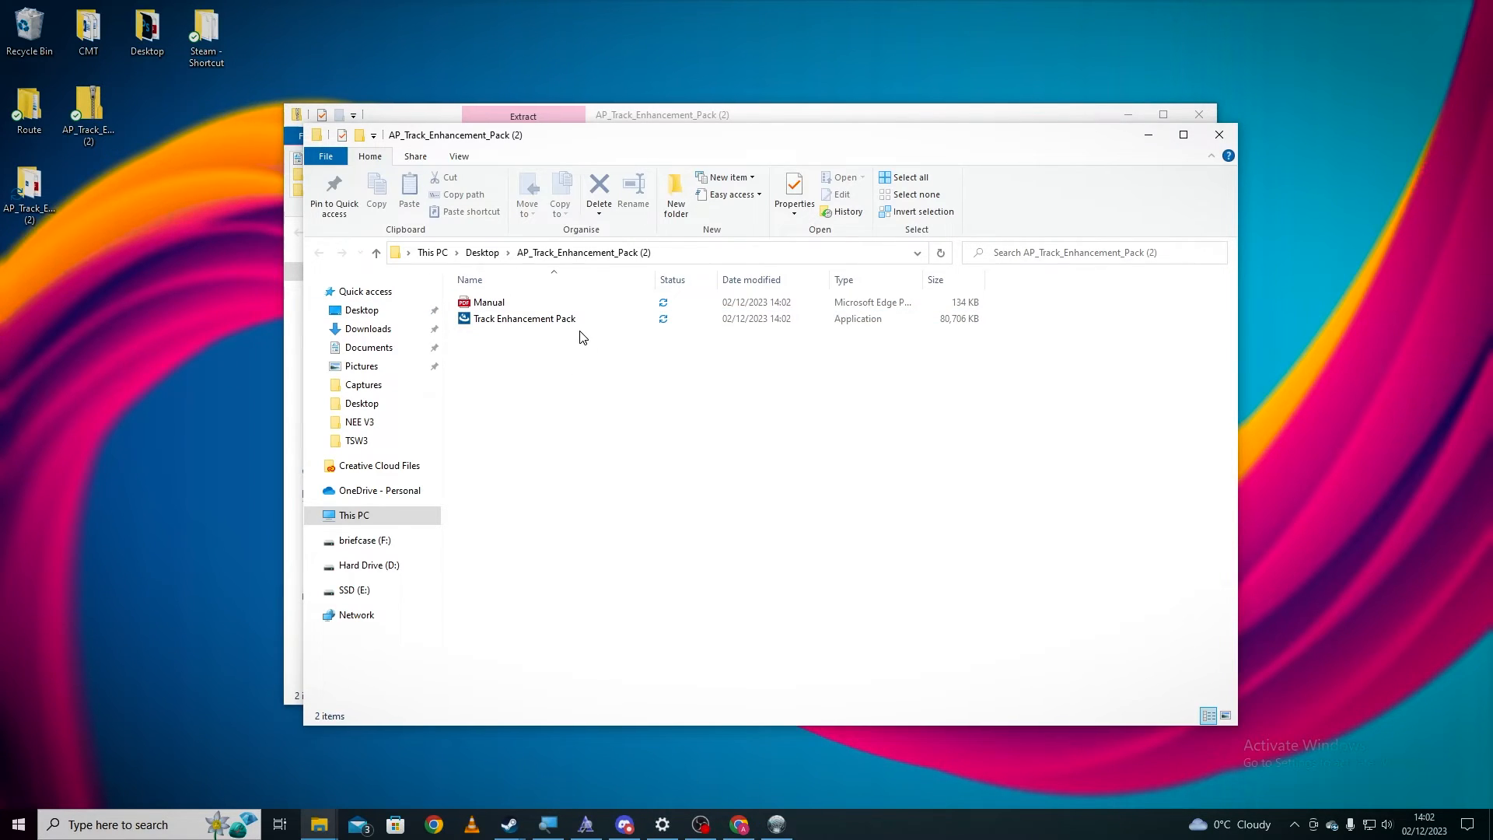
{"action": "left_click", "coordinate": [523, 318]}
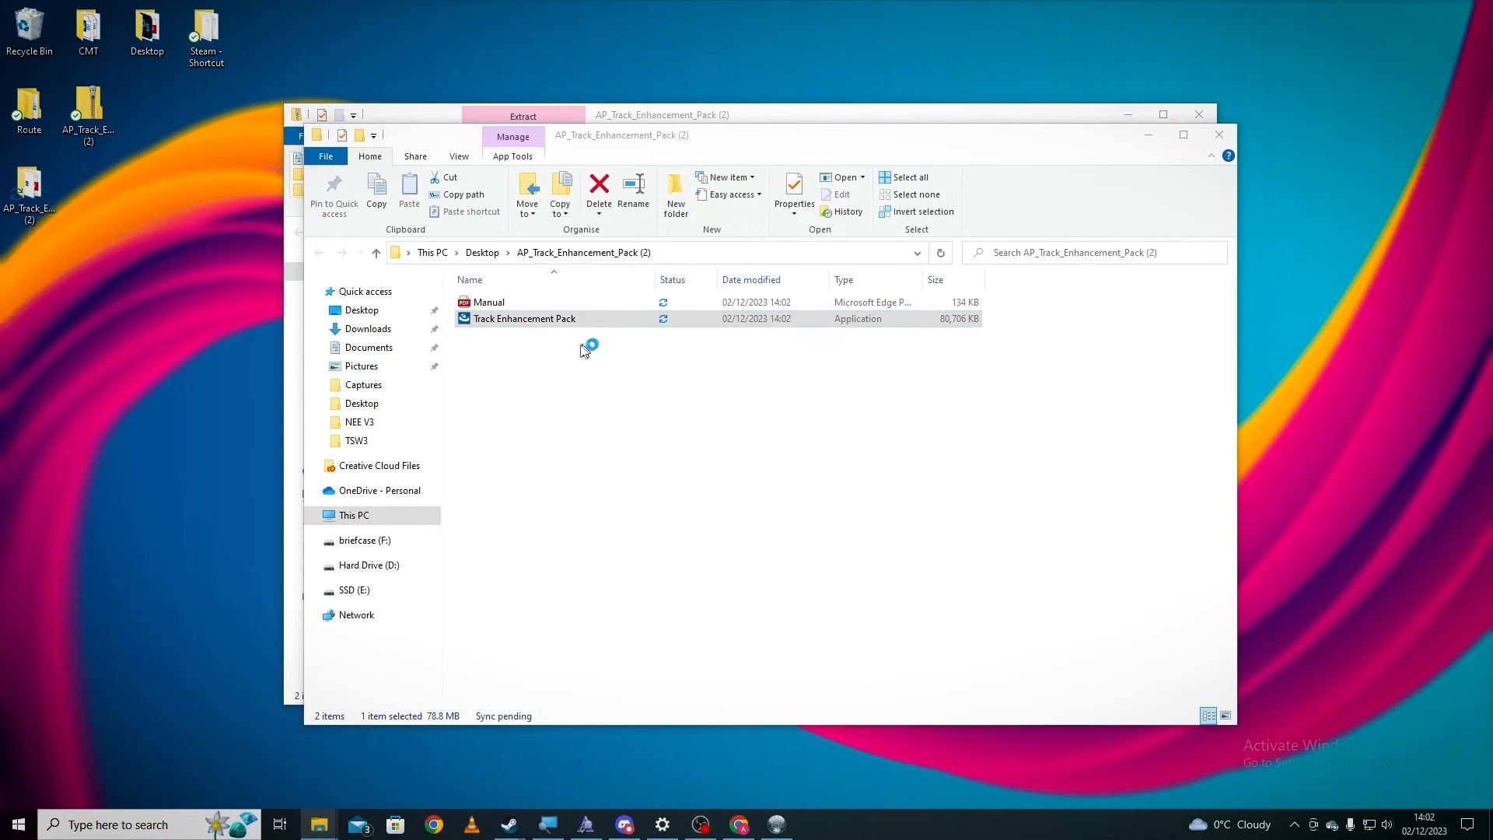
Step: Run the Track Enhancement Pack installer, allowing it past the SmartScreen warning via More info / Run anyway
{"action": "double_click", "coordinate": [523, 317]}
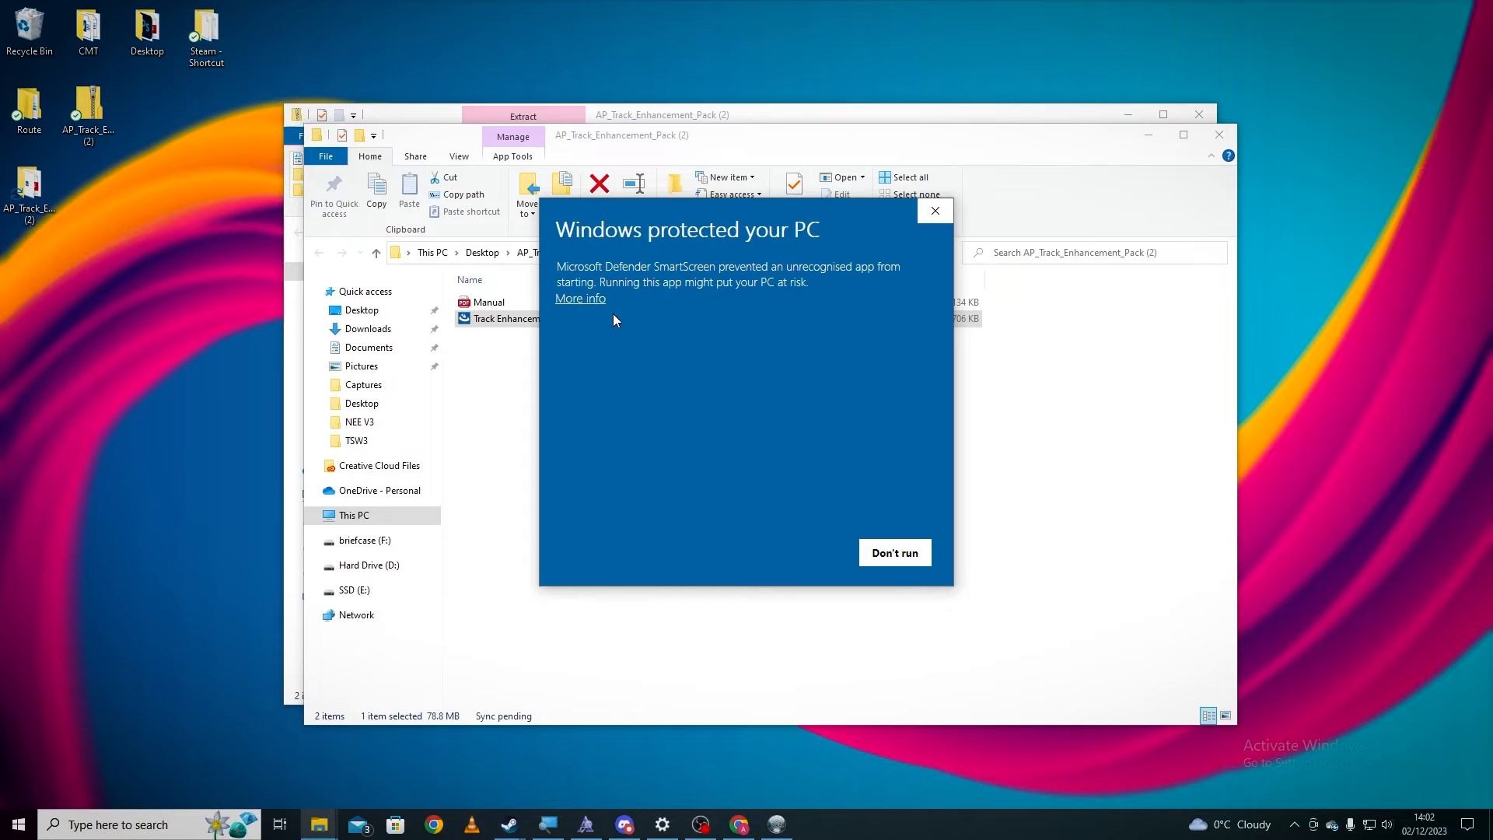
{"action": "left_click", "coordinate": [578, 299]}
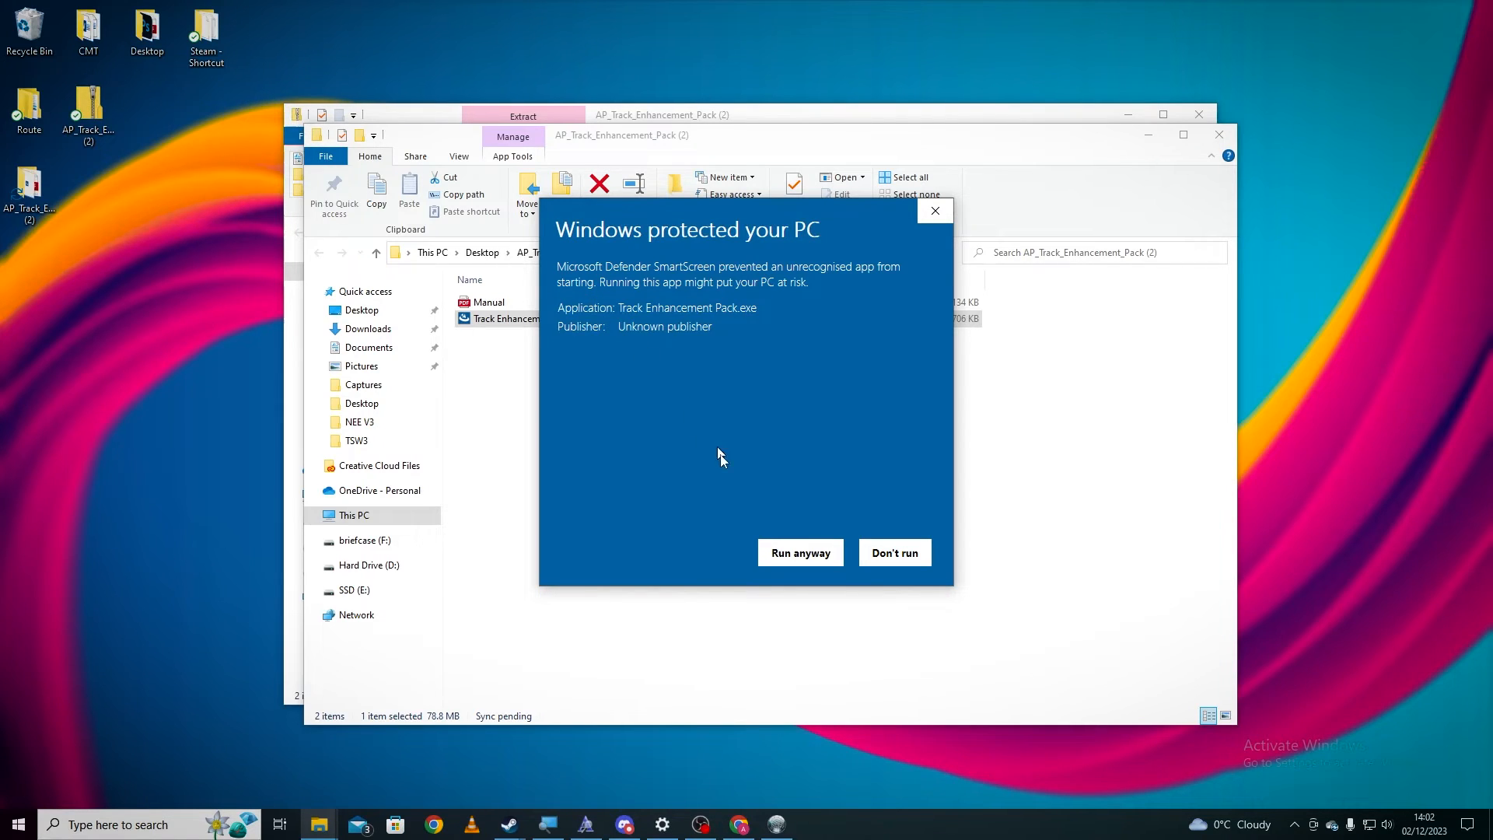
{"action": "left_click", "coordinate": [799, 552]}
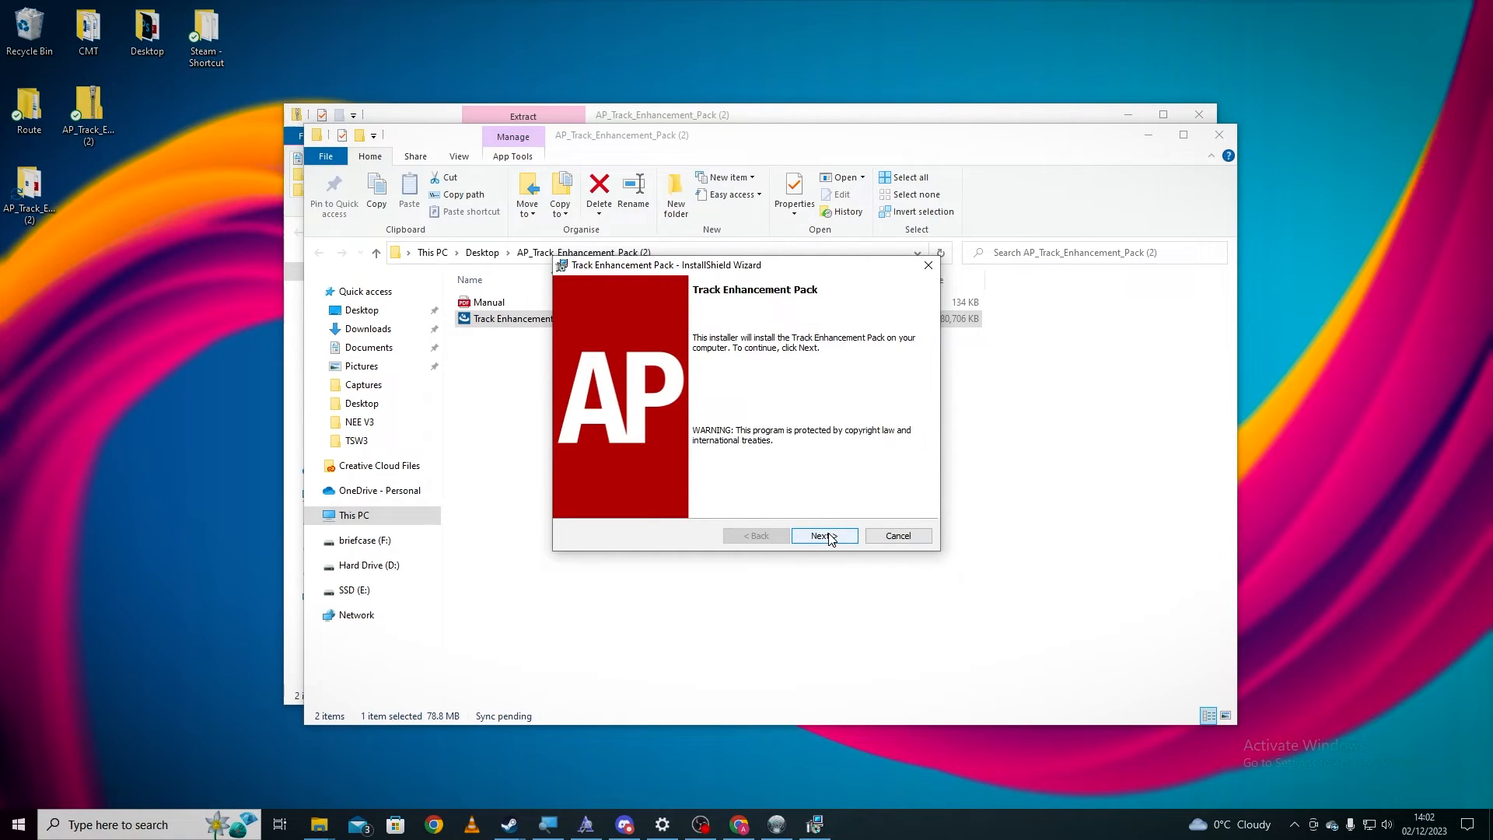
Step: Install the pack into the default RailWorks destination and finish the wizard
{"action": "left_click", "coordinate": [824, 535]}
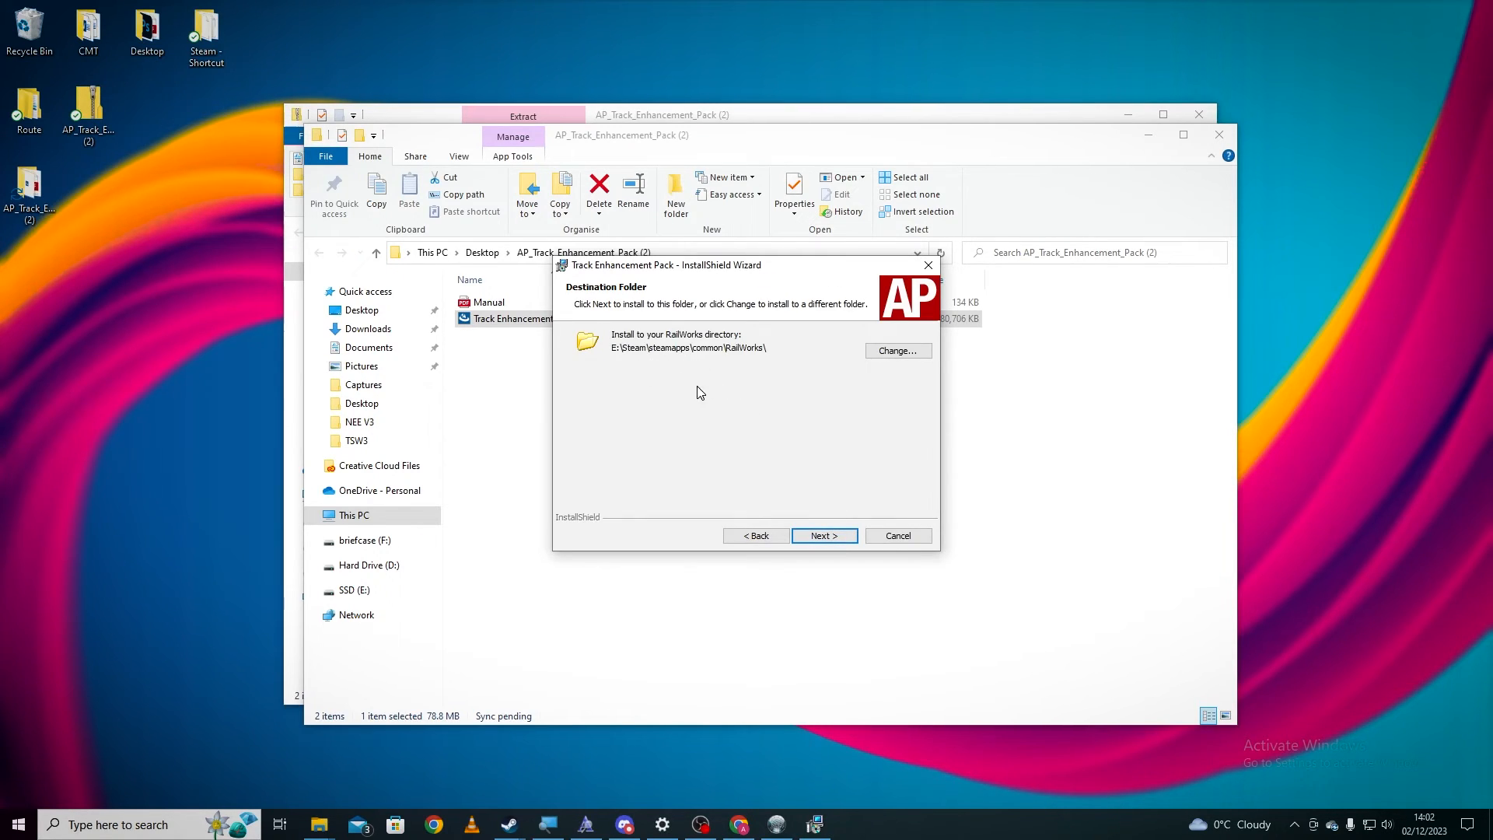
{"action": "mouse_move", "coordinate": [700, 400]}
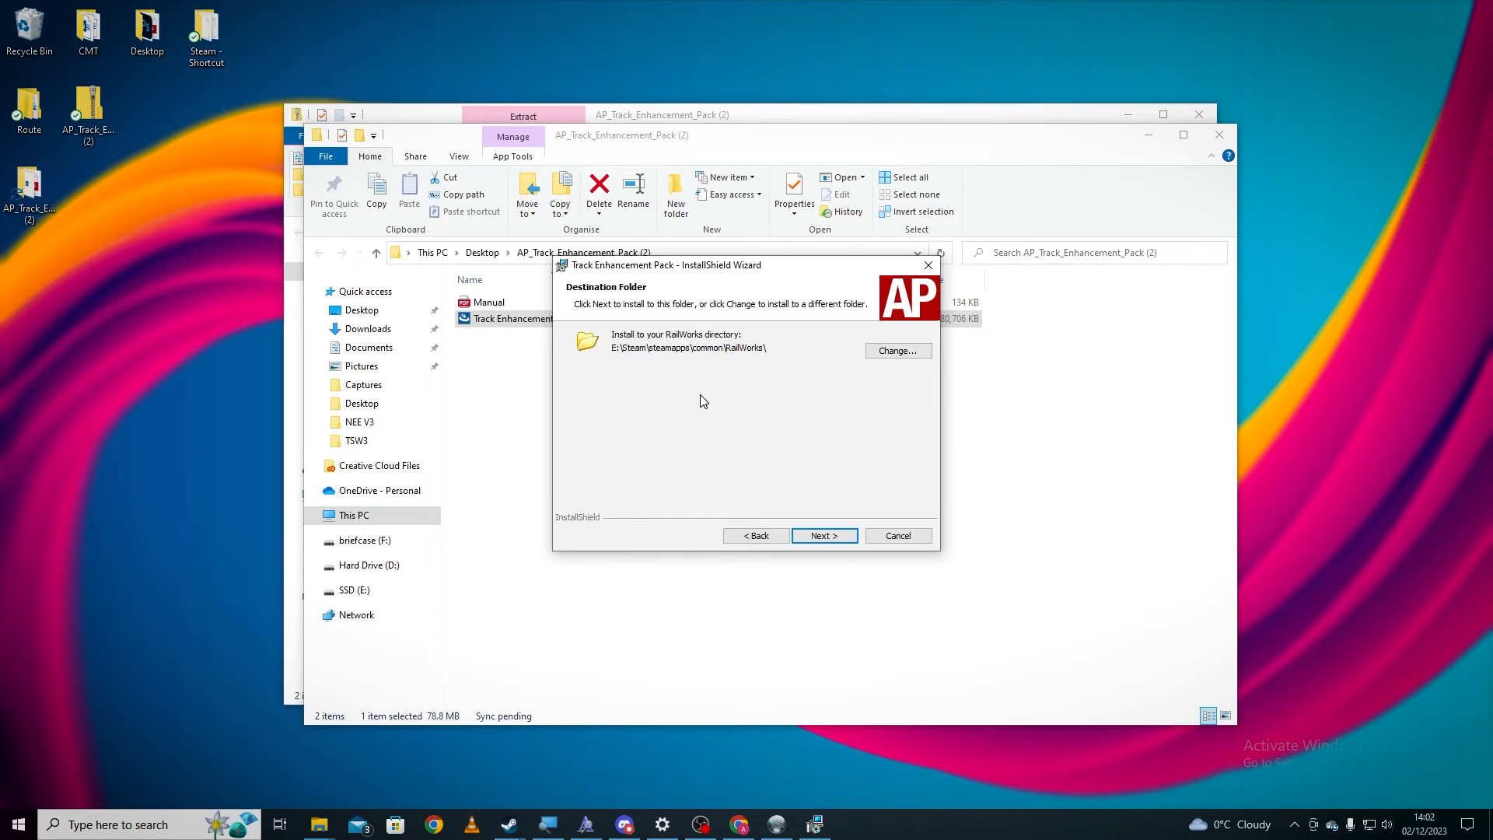
{"action": "mouse_move", "coordinate": [739, 355]}
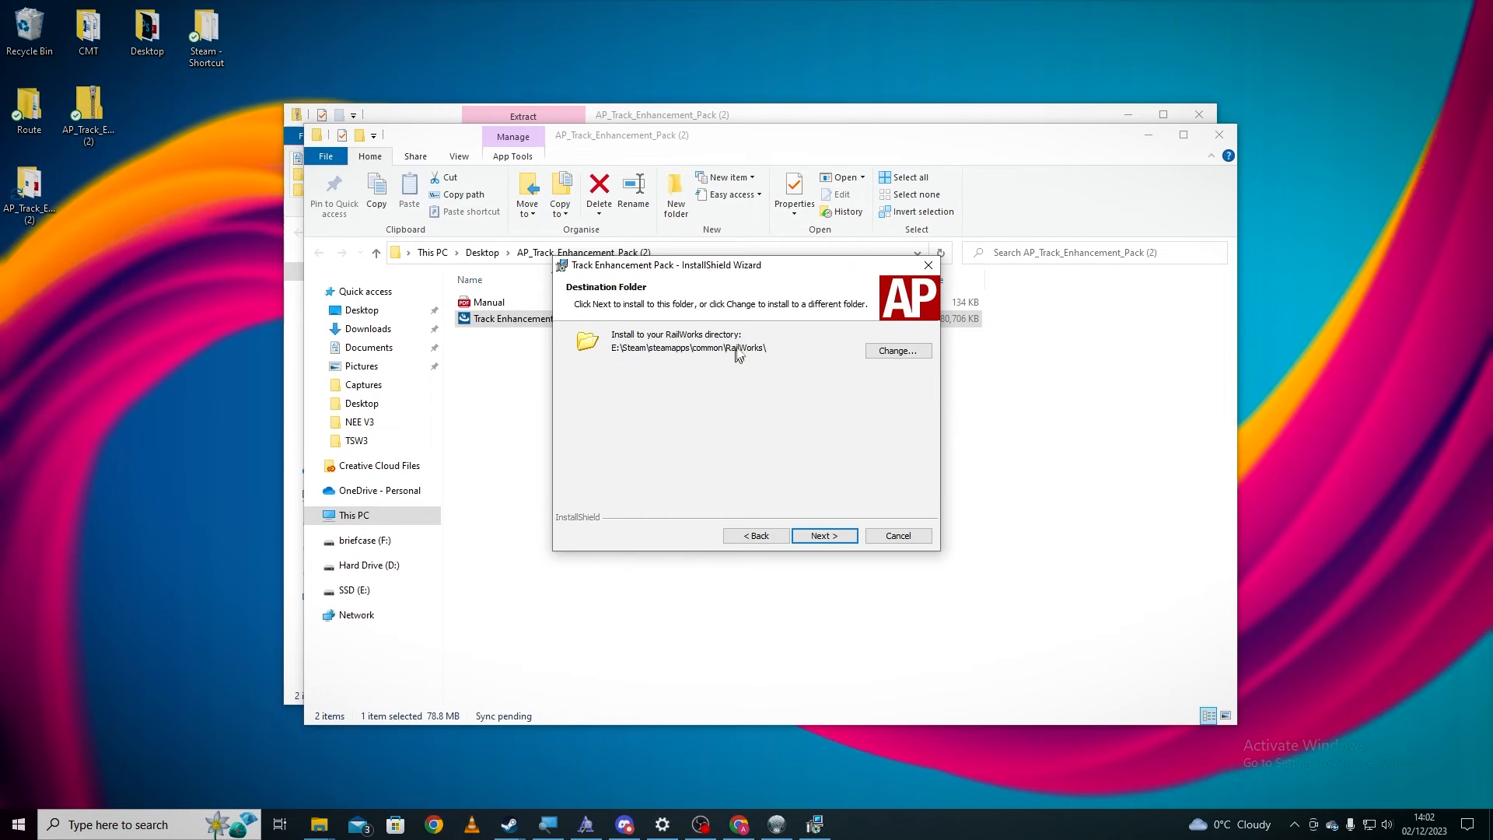
{"action": "mouse_move", "coordinate": [703, 389]}
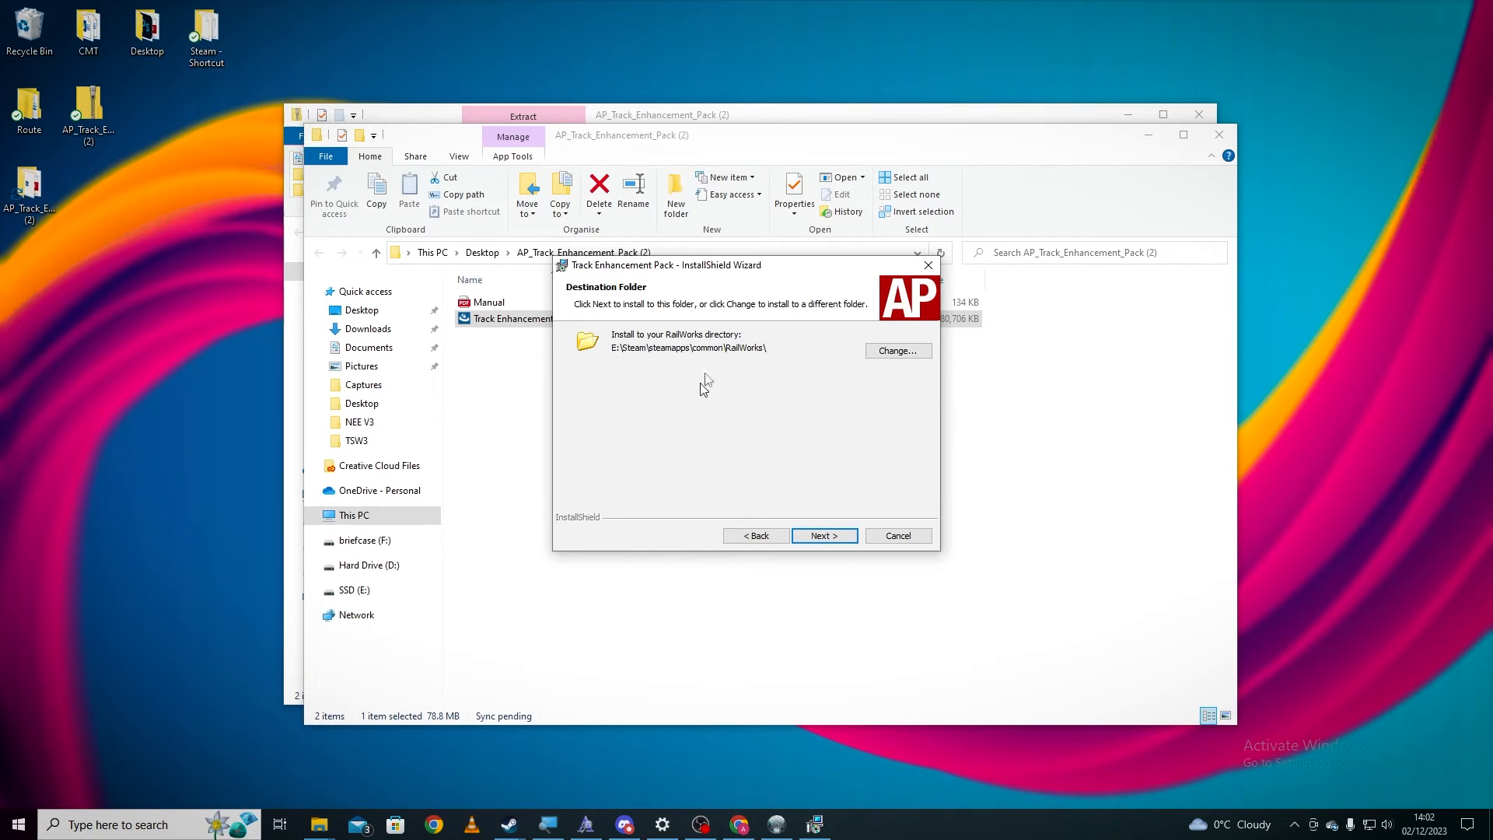
{"action": "left_click", "coordinate": [823, 535]}
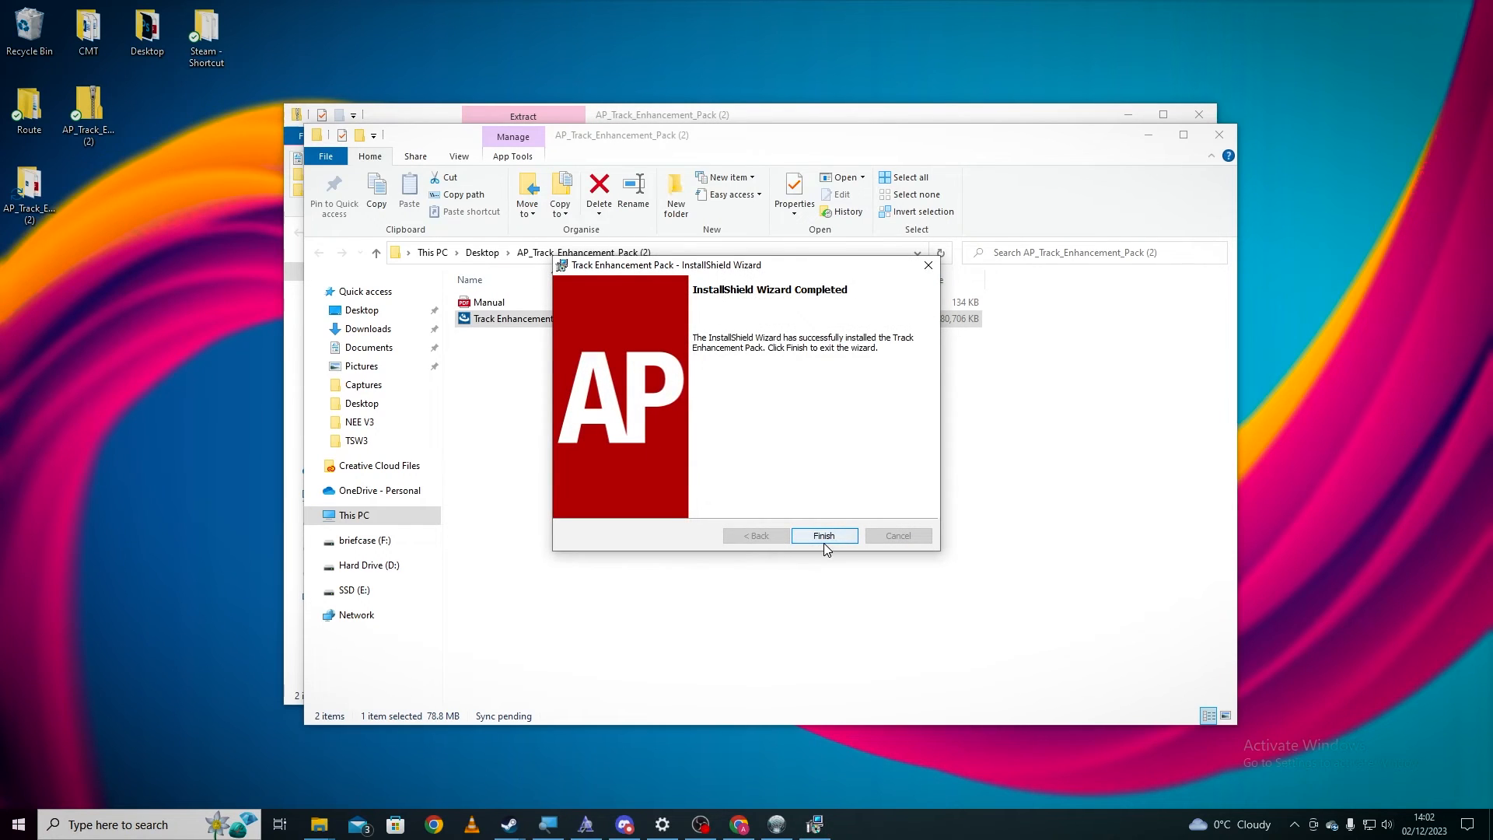
{"action": "left_click", "coordinate": [822, 533]}
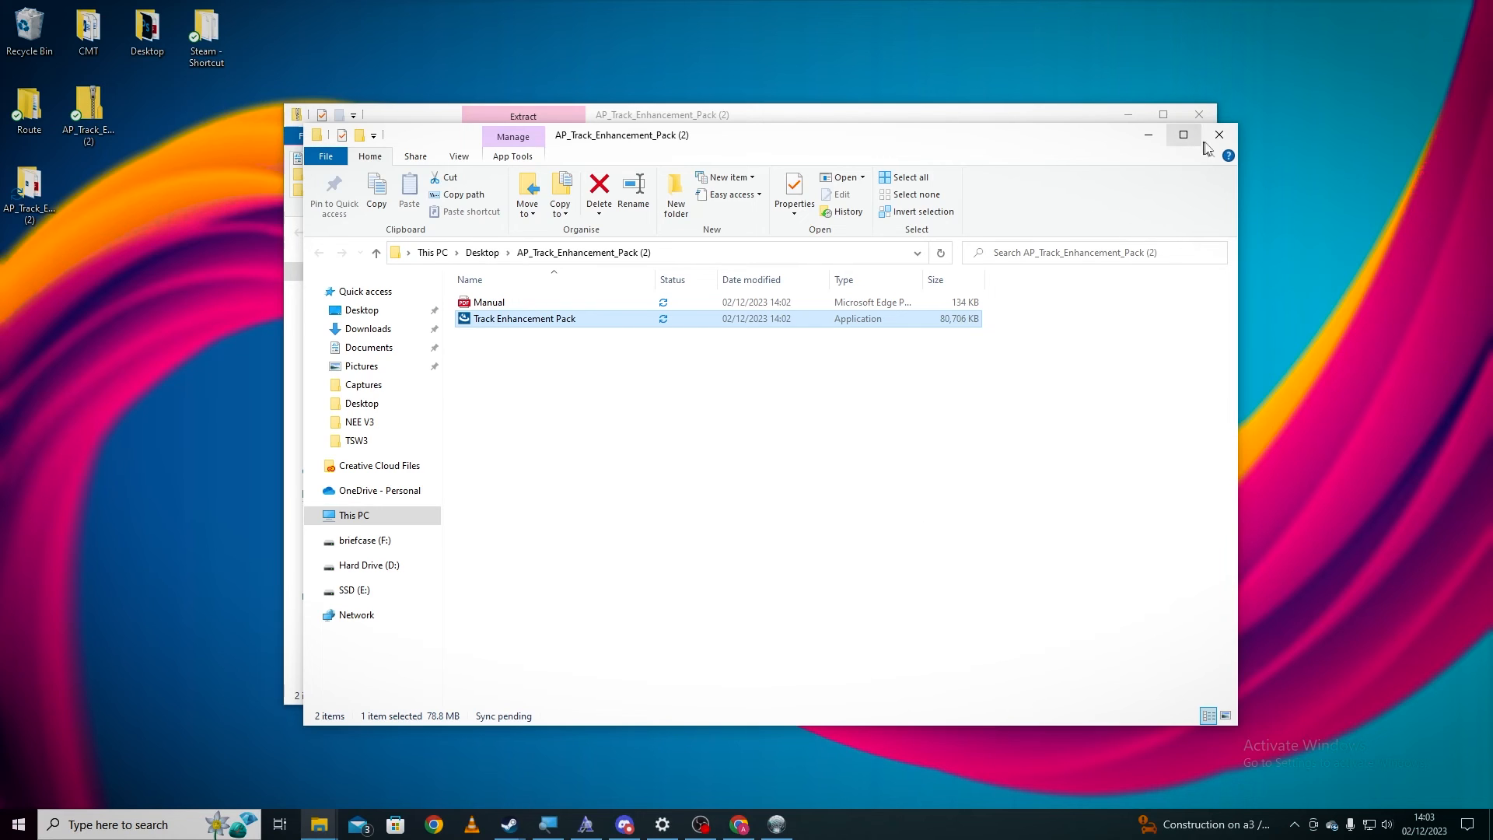
Step: Close the extracted folder's File Explorer window, returning to the desktop
{"action": "left_click", "coordinate": [1217, 134]}
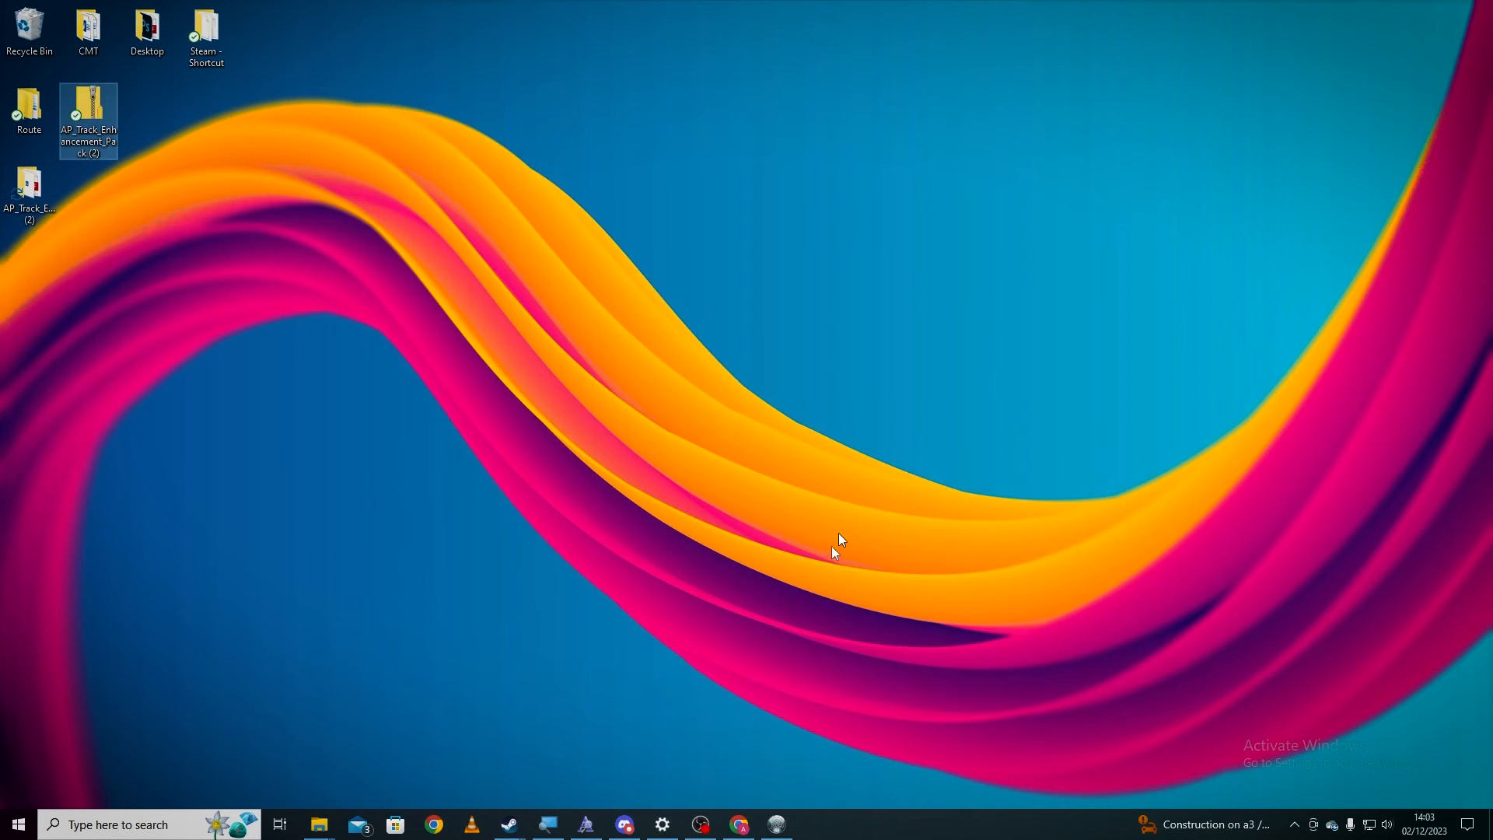
{"action": "mouse_move", "coordinate": [756, 745]}
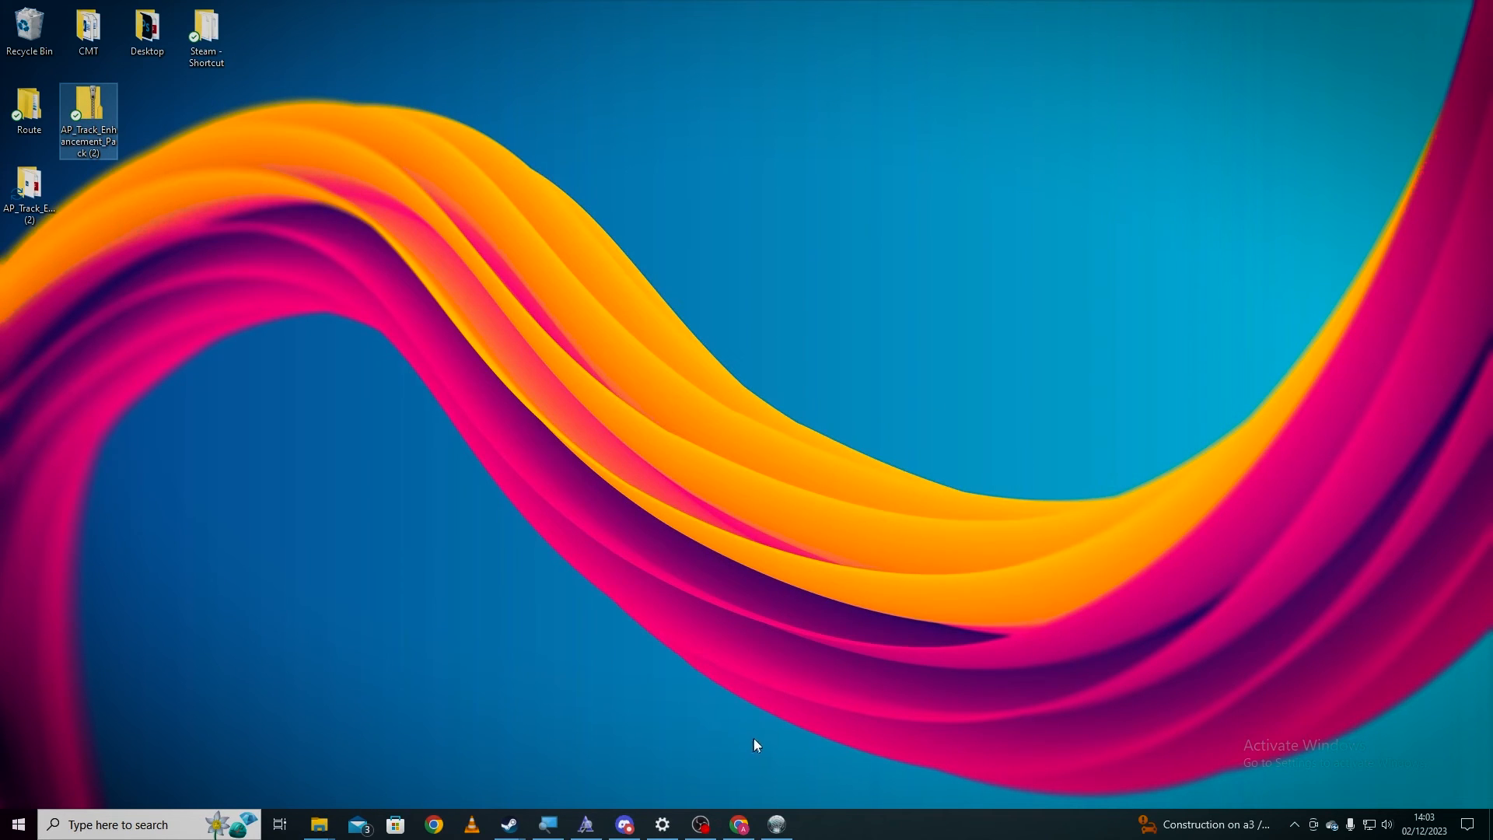
{"action": "mouse_move", "coordinate": [762, 659]}
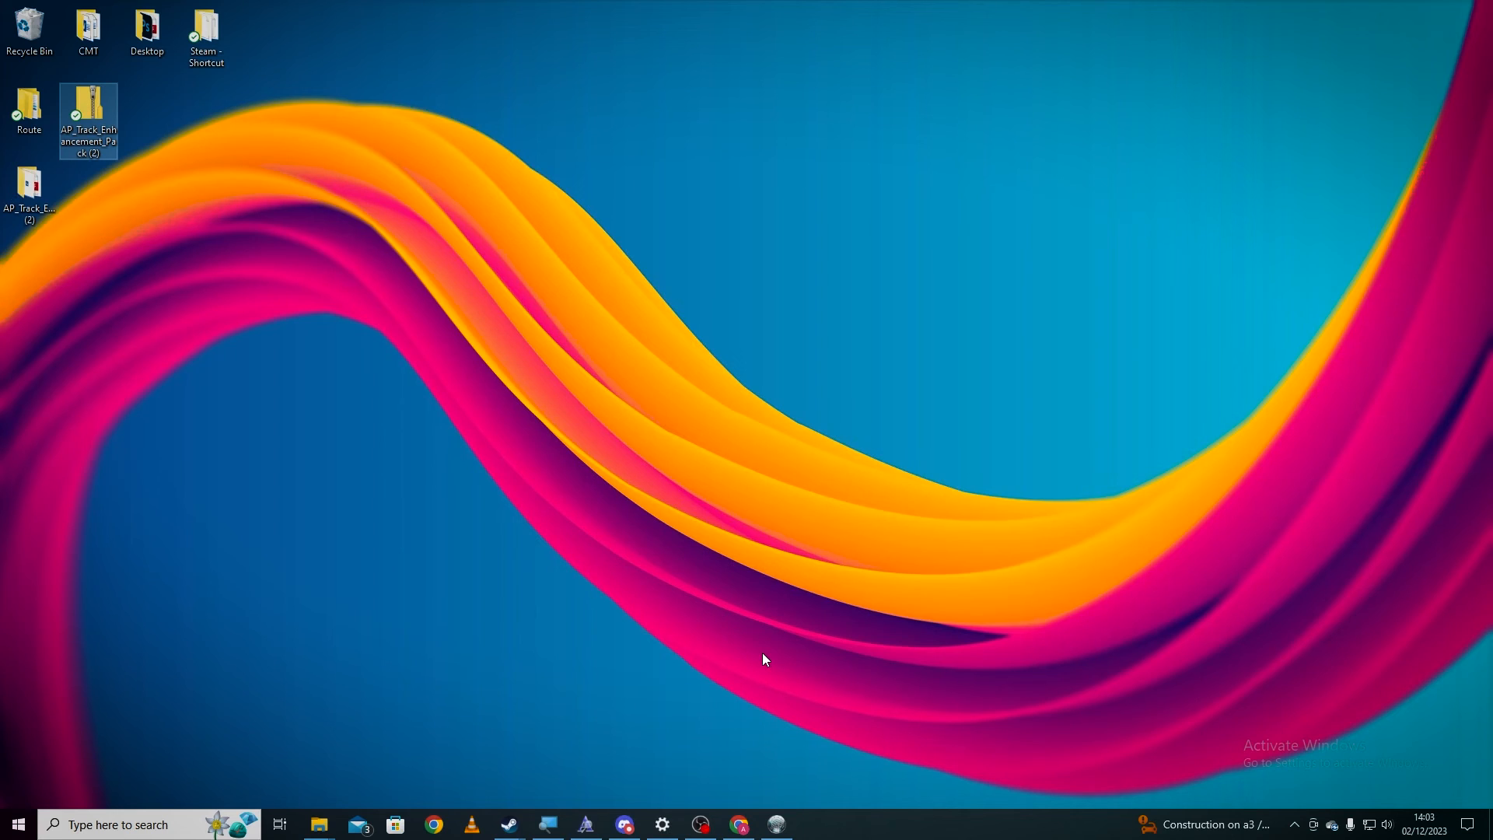